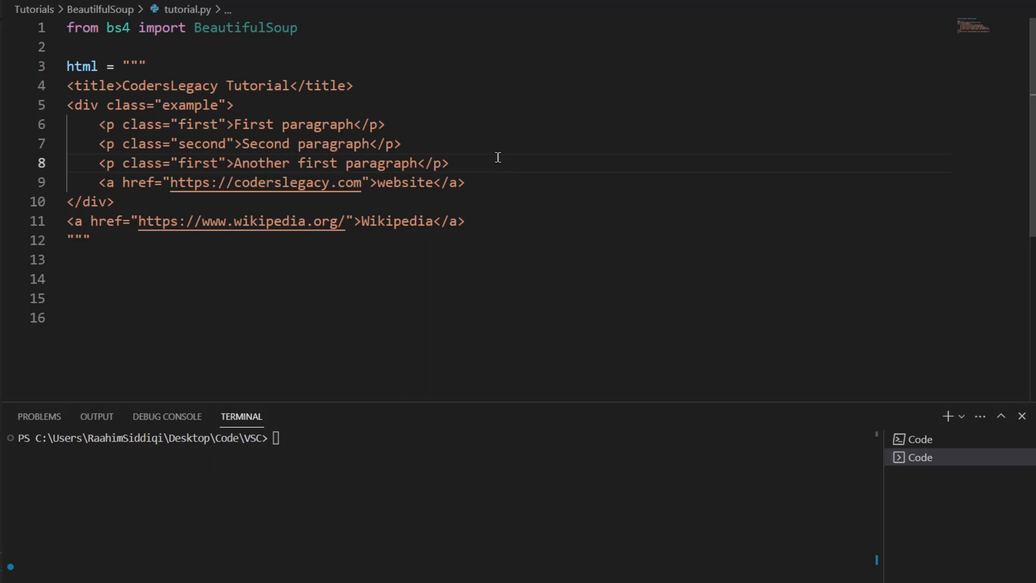
pyautogui.moveTo(502, 167)
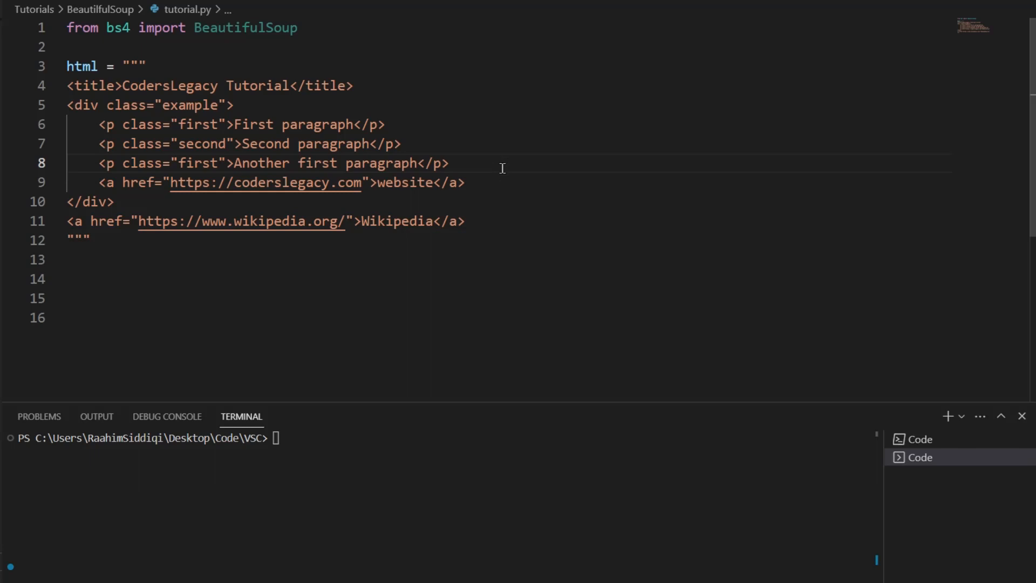
pyautogui.moveTo(294, 452)
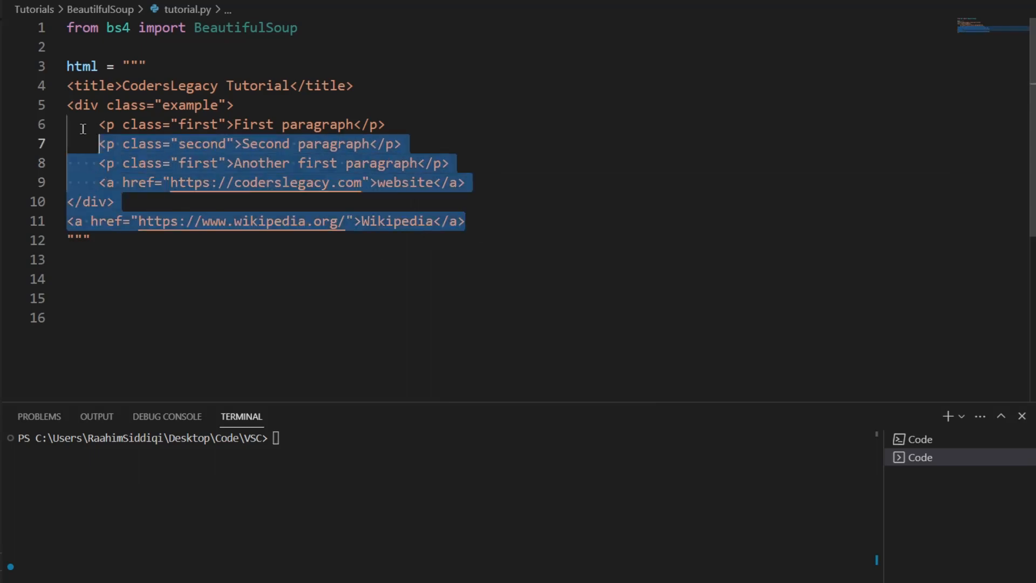
# Draft a 'pip install beautifulsoup4' command in the terminal, then clear it without running.
pyautogui.click(110, 298)
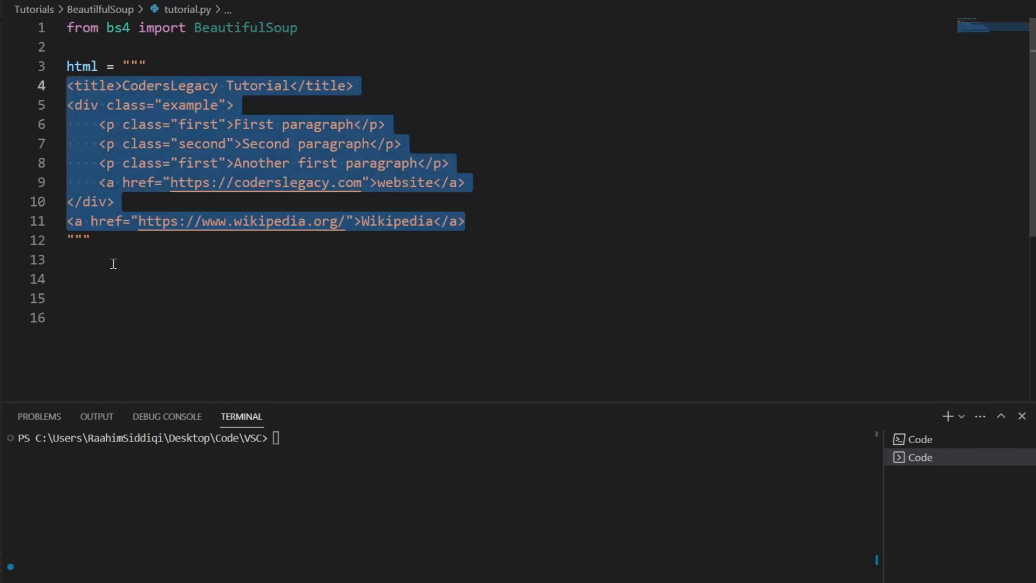
pyautogui.click(112, 259)
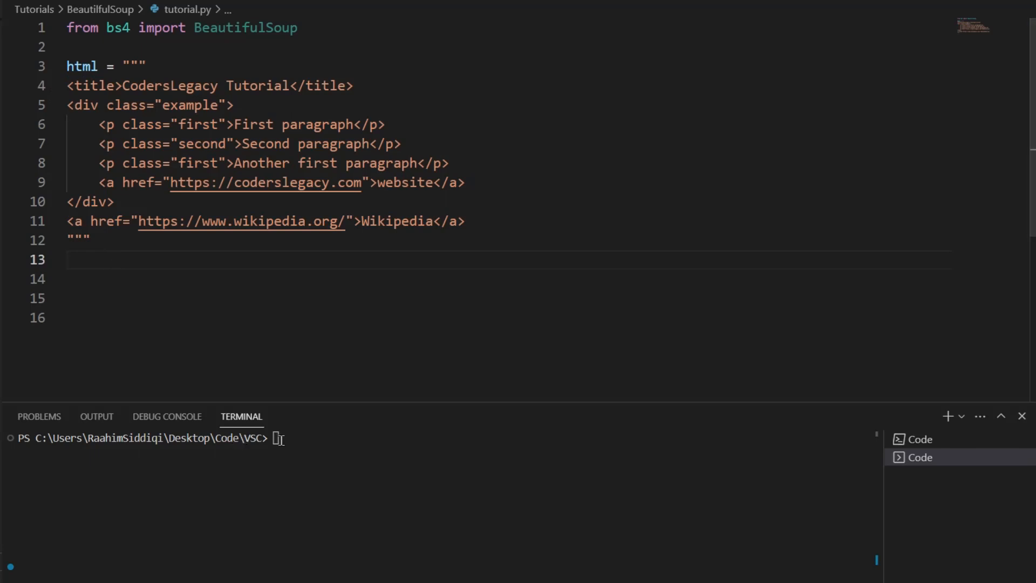
pyautogui.write('pip')
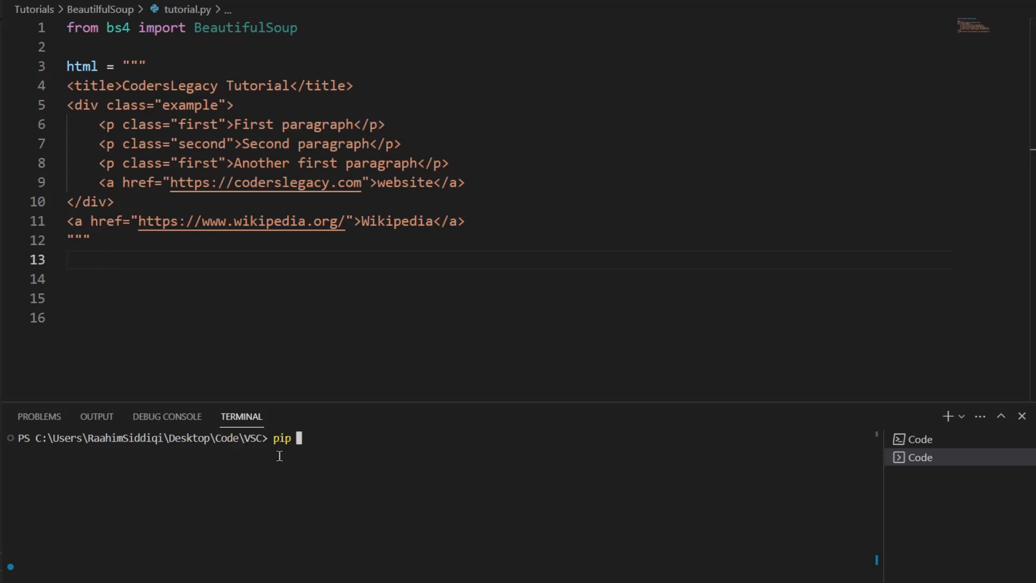
pyautogui.write('install')
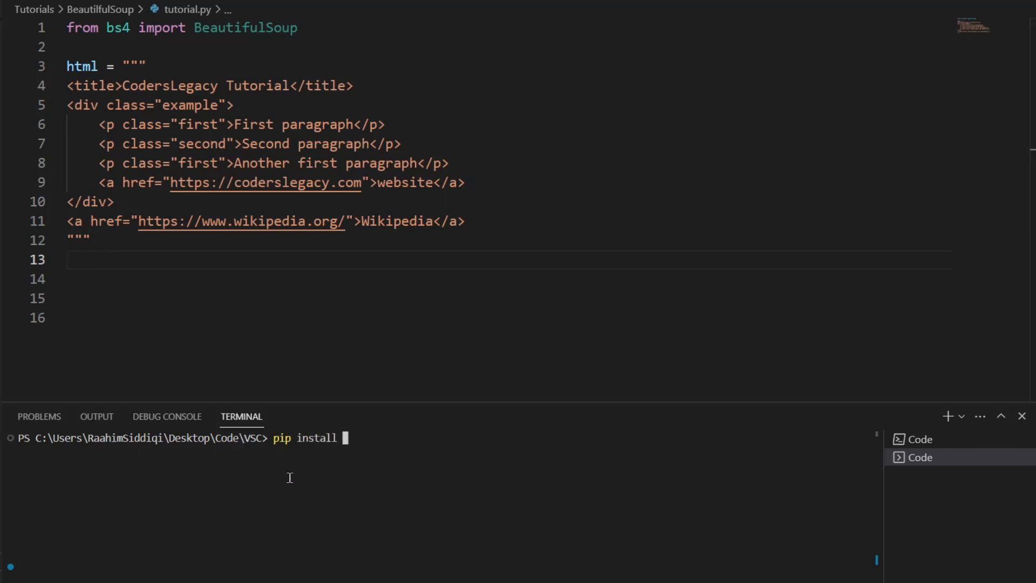
pyautogui.write('beautifulsou')
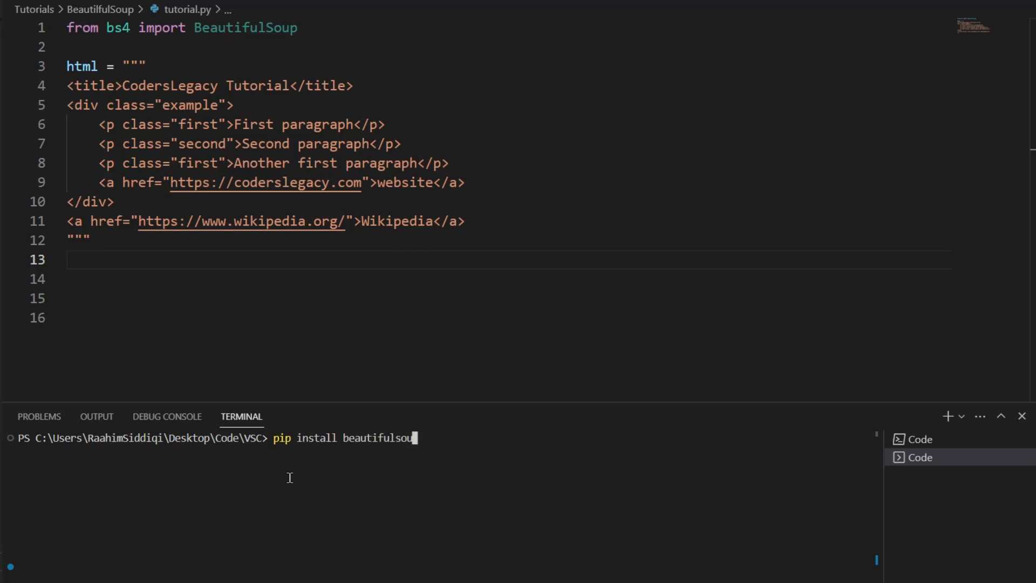
pyautogui.write('4')
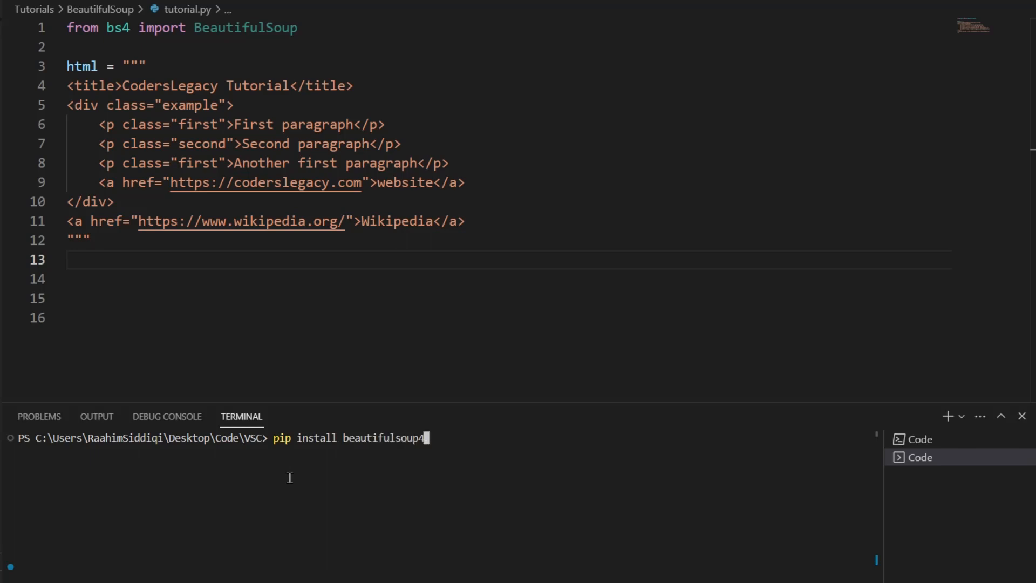
pyautogui.moveTo(390, 417)
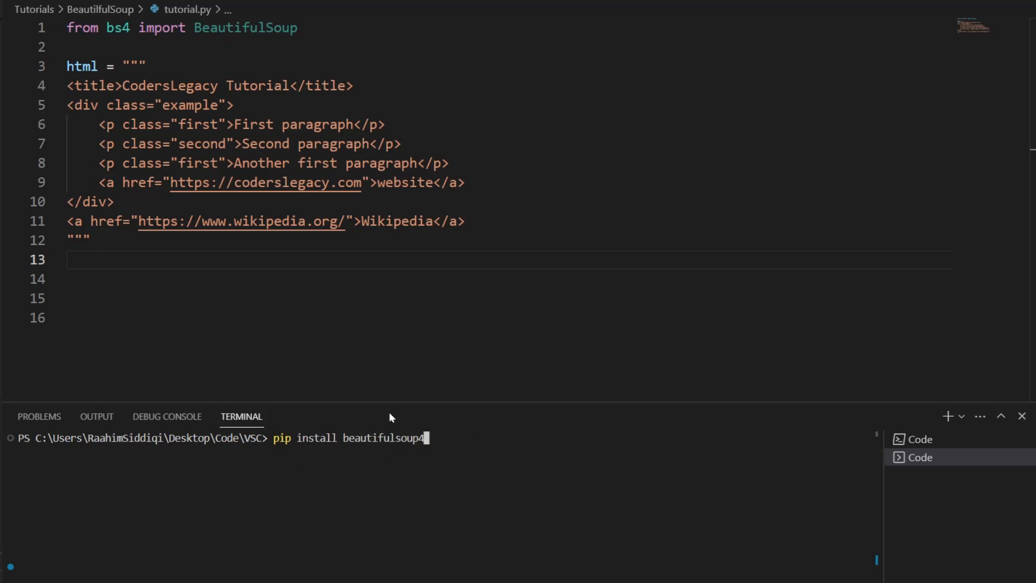
pyautogui.moveTo(362, 470)
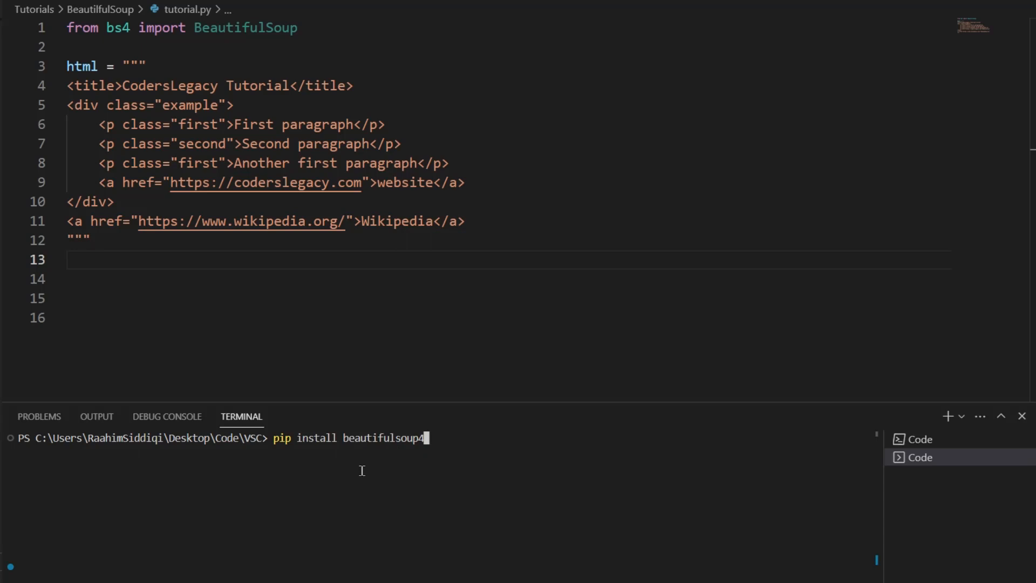
pyautogui.press('Backspace')
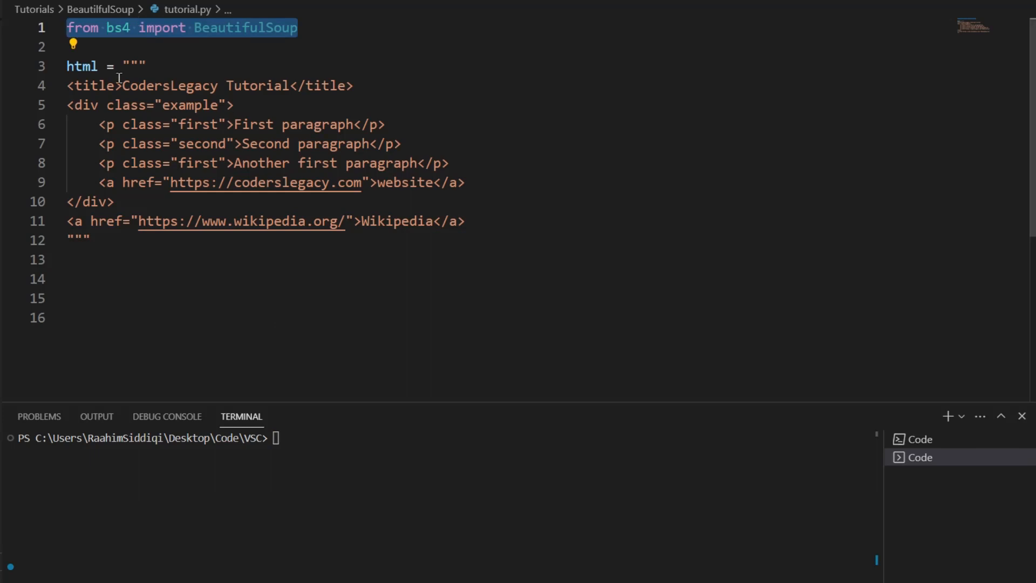
pyautogui.doubleClick(118, 27)
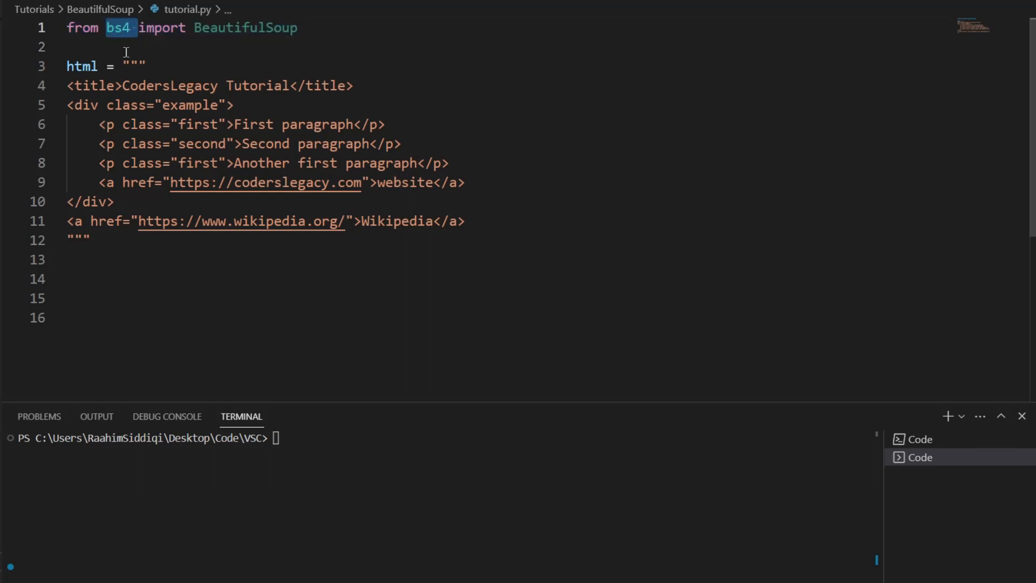
pyautogui.moveTo(118, 28)
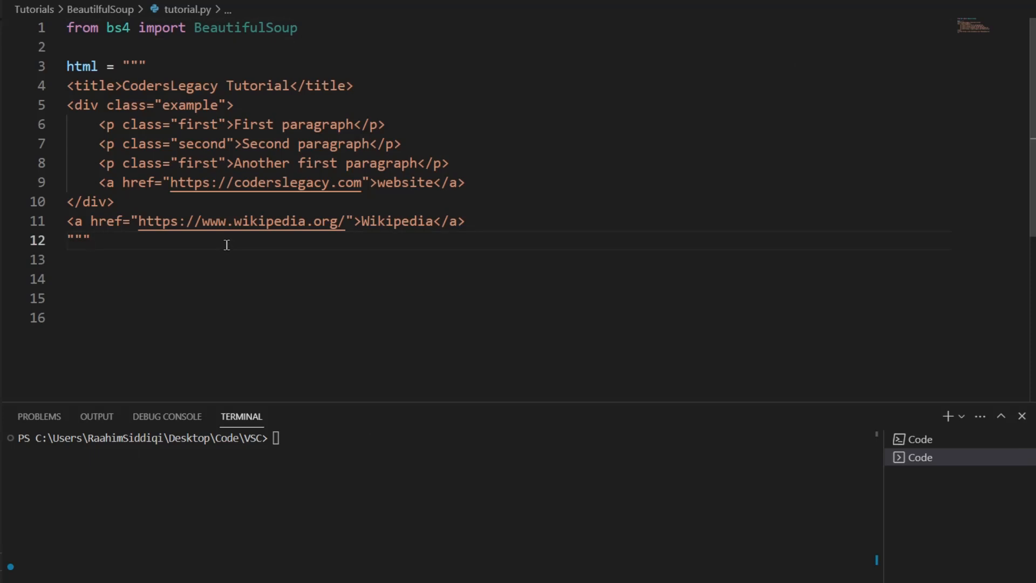
# Write soup = BeautifulSoup(html, "html_parser") on line 14, fixing the mistyped parser name.
pyautogui.doubleClick(245, 28)
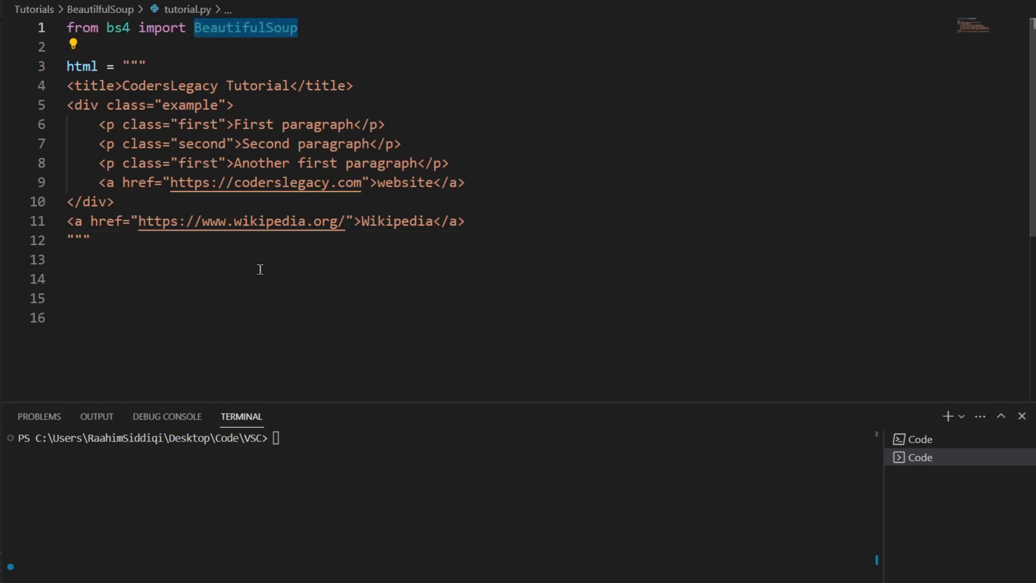
pyautogui.write('s')
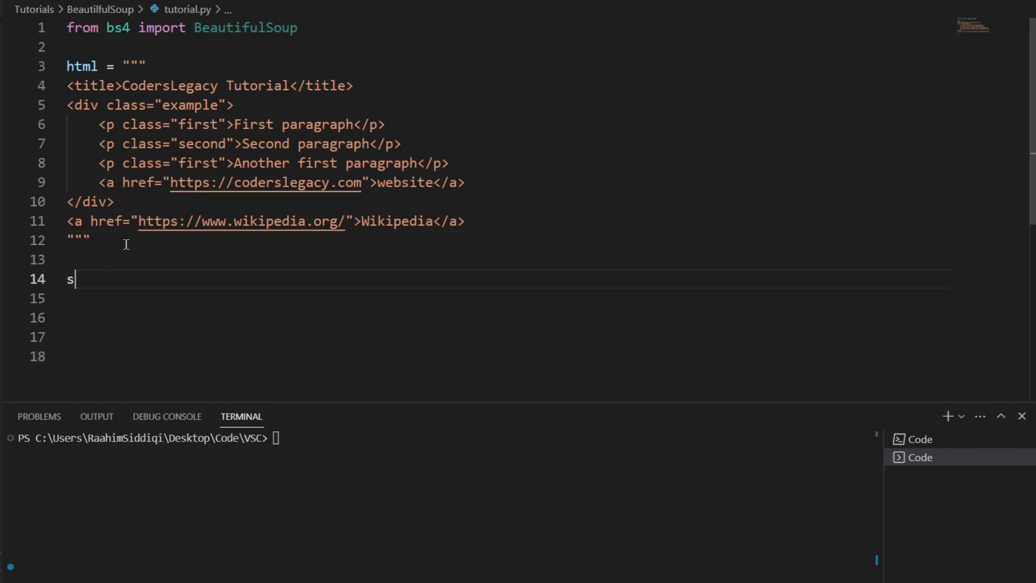
pyautogui.write('oup =')
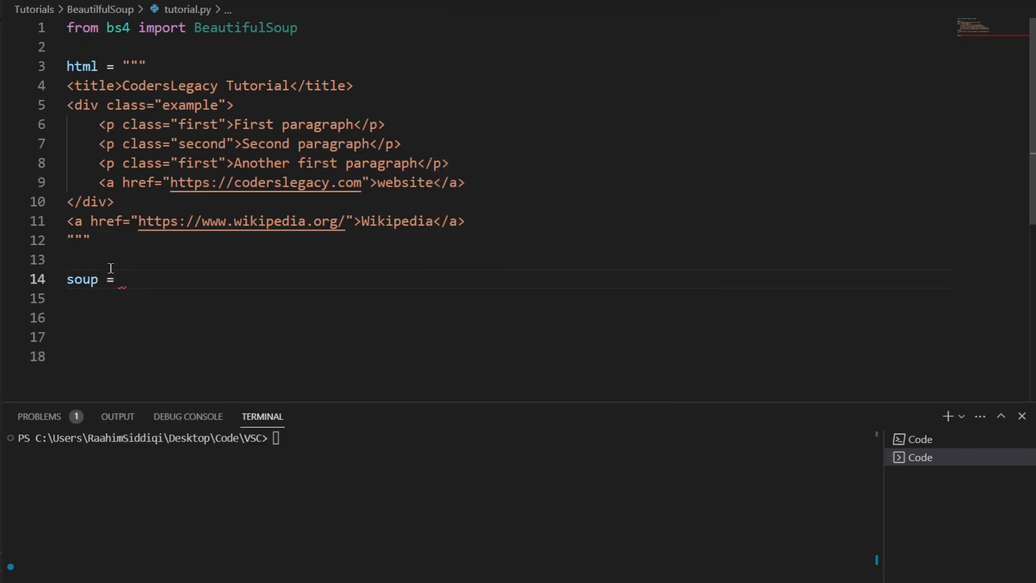
pyautogui.doubleClick(82, 279)
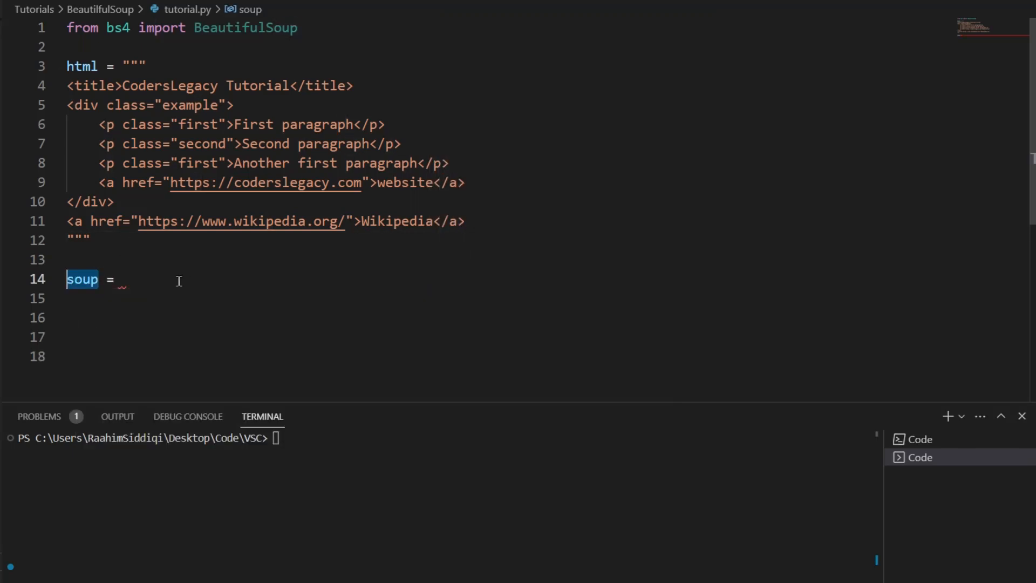
pyautogui.write('BeautifulSoup(')
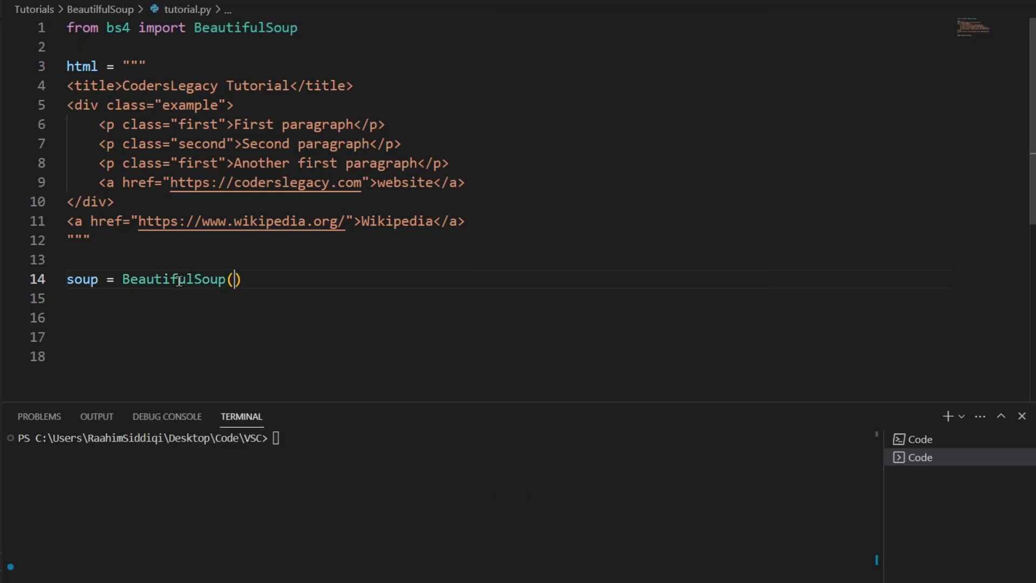
pyautogui.click(233, 279)
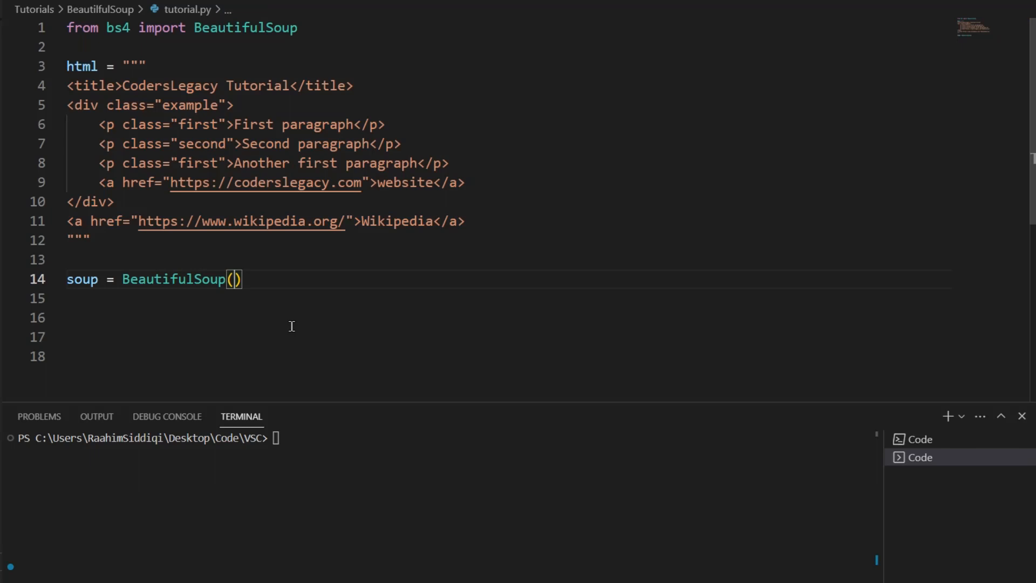
pyautogui.write('html,')
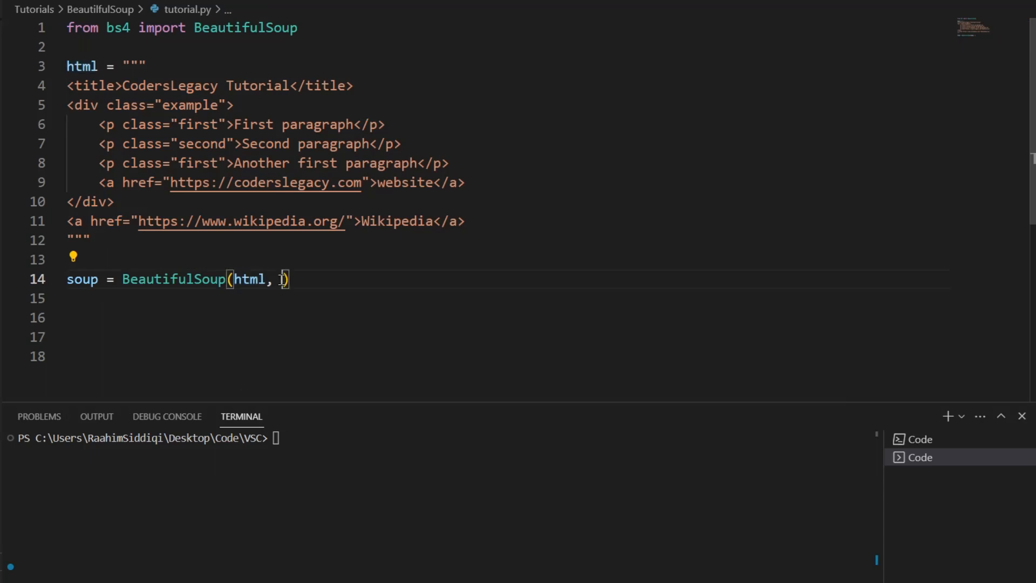
pyautogui.write('""')
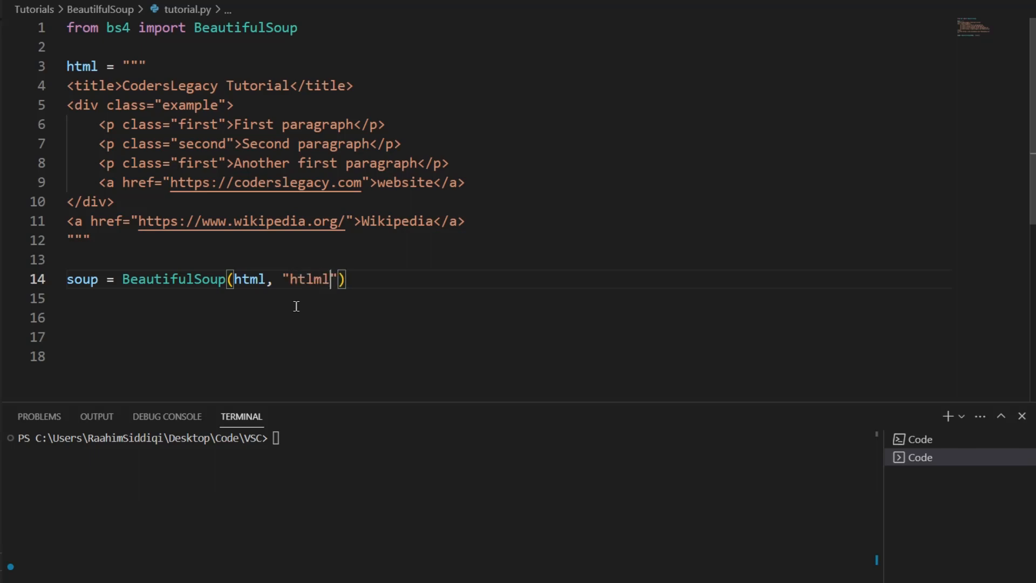
pyautogui.press('Backspace')
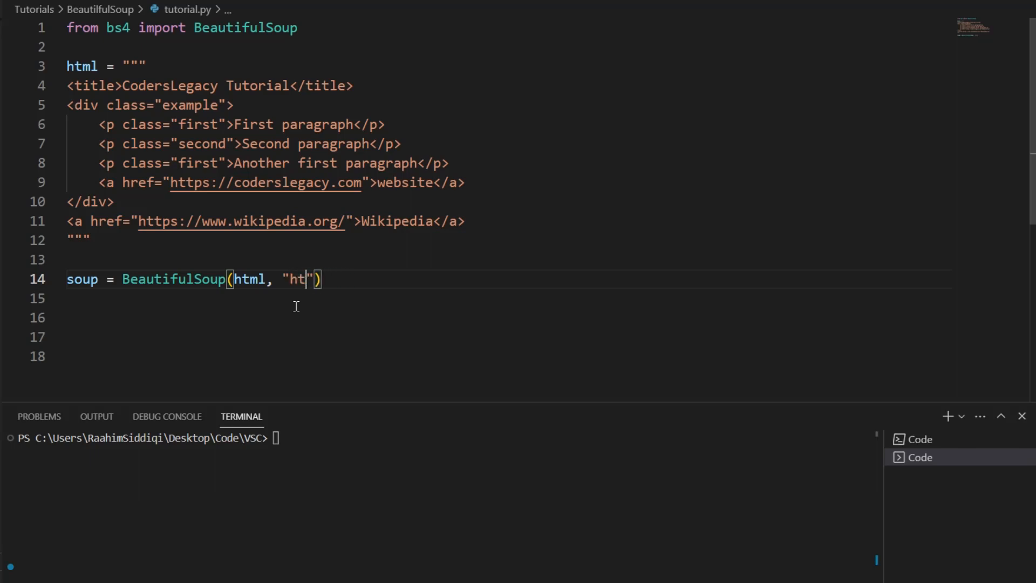
pyautogui.write('ml_parser')
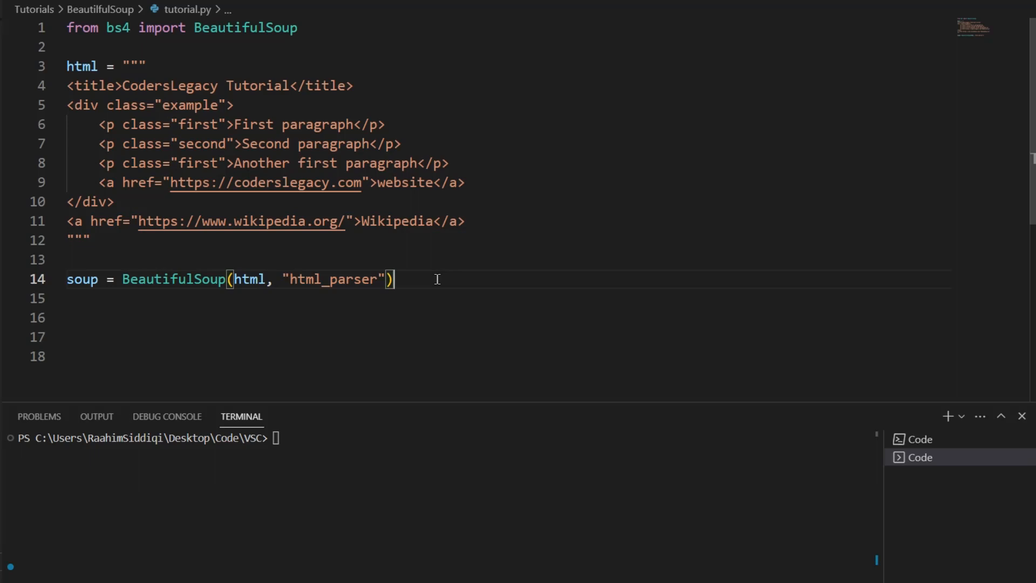
pyautogui.moveTo(446, 269)
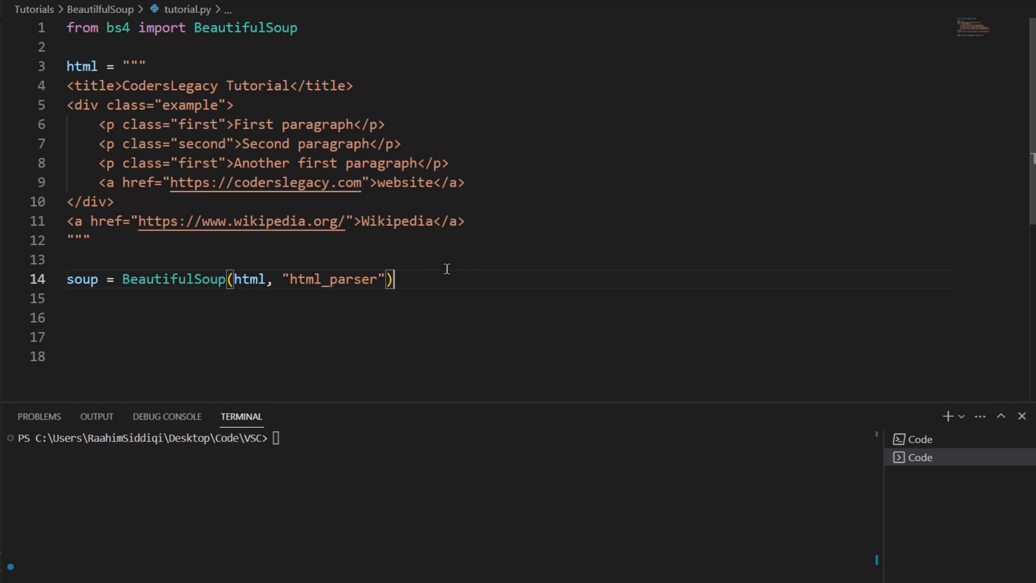
pyautogui.moveTo(421, 271)
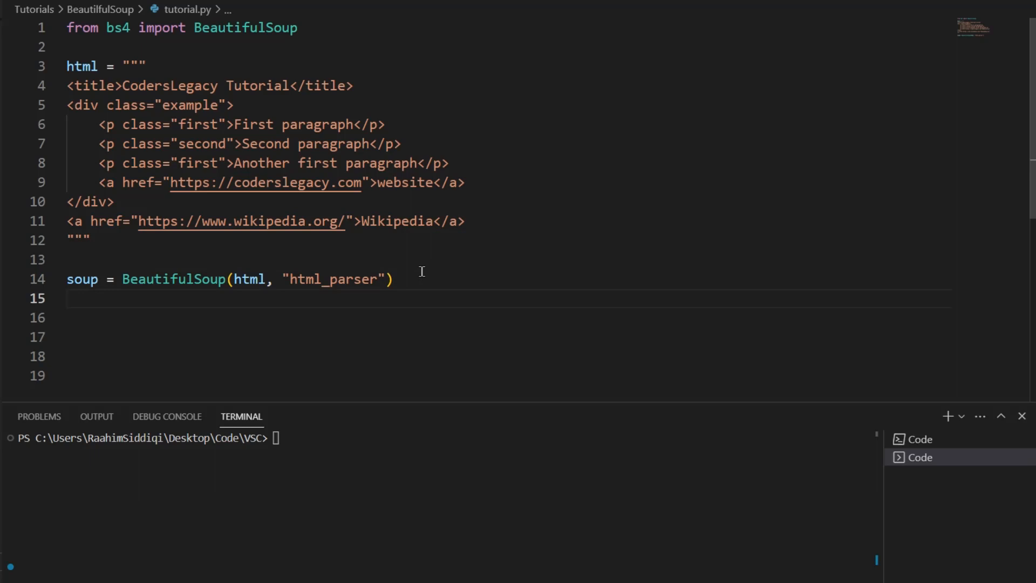
pyautogui.click(85, 298)
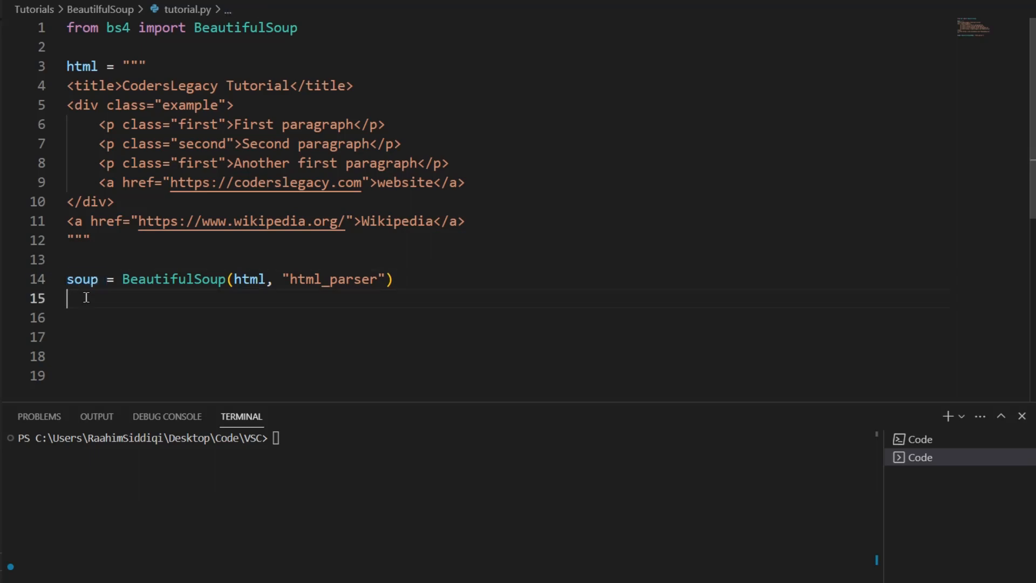
pyautogui.moveTo(236, 288)
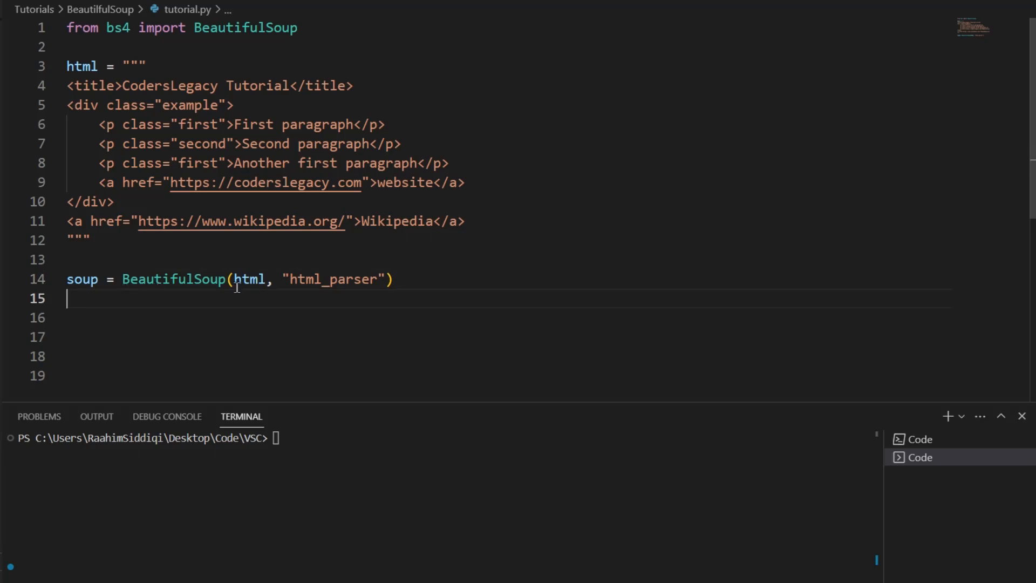
pyautogui.moveTo(66, 27); pyautogui.dragTo(90, 239)
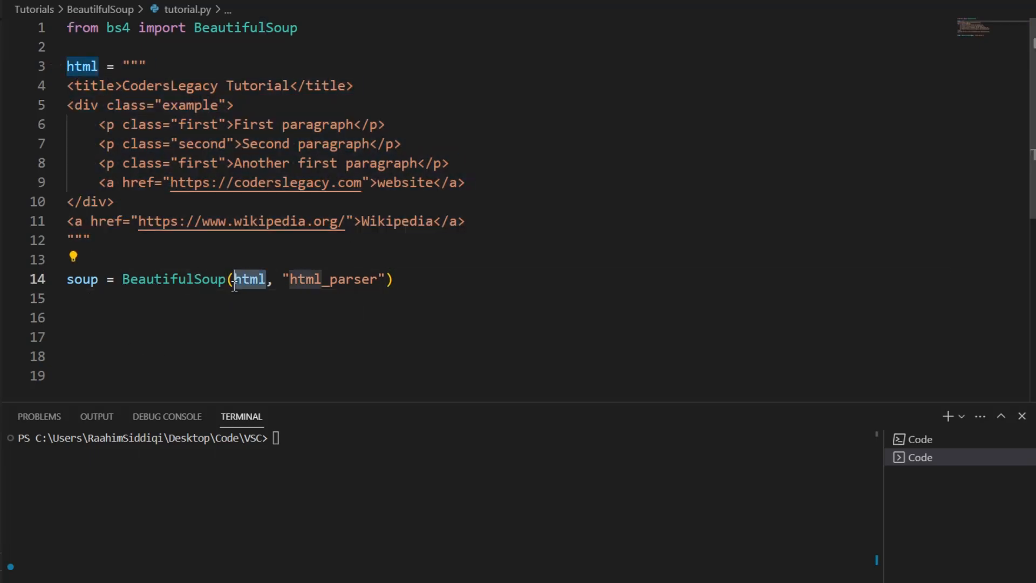
pyautogui.click(178, 318)
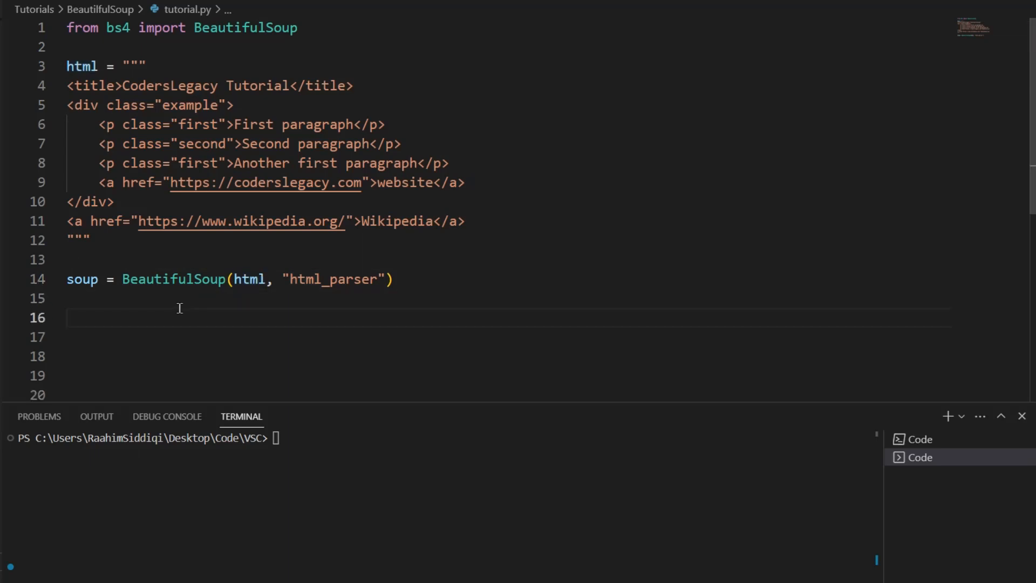
pyautogui.doubleClick(82, 279)
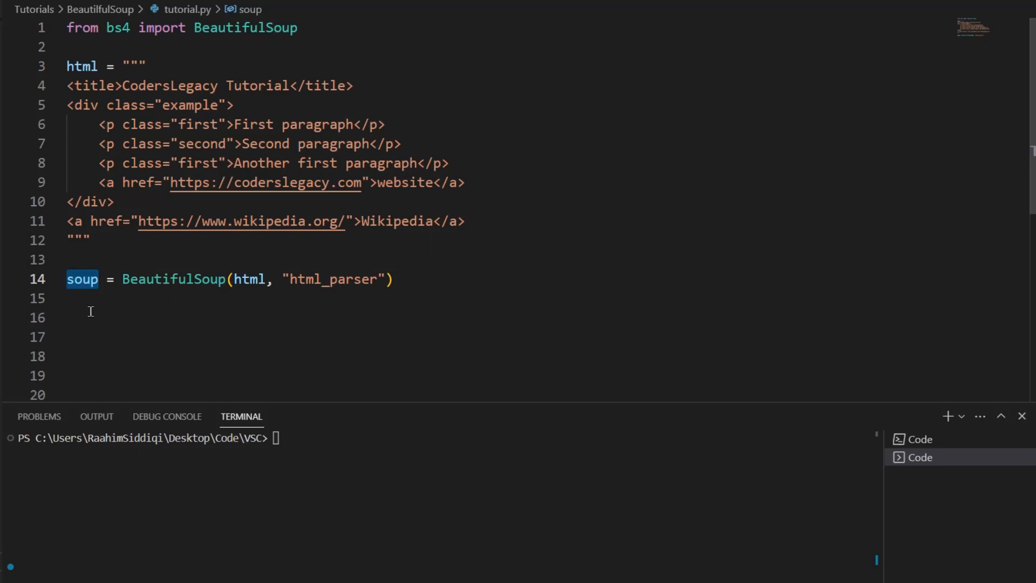
pyautogui.click(85, 317)
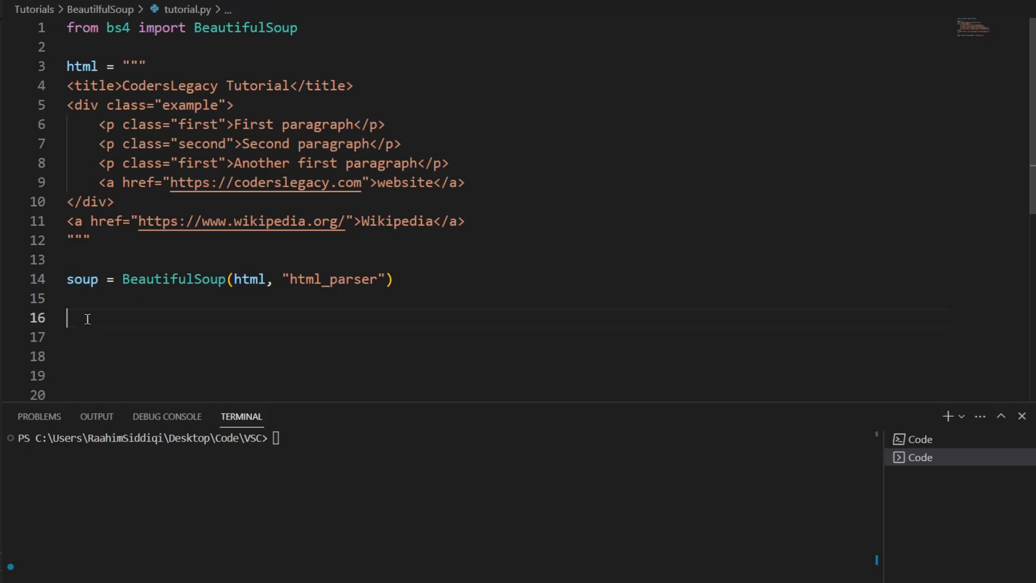
pyautogui.moveTo(361, 92)
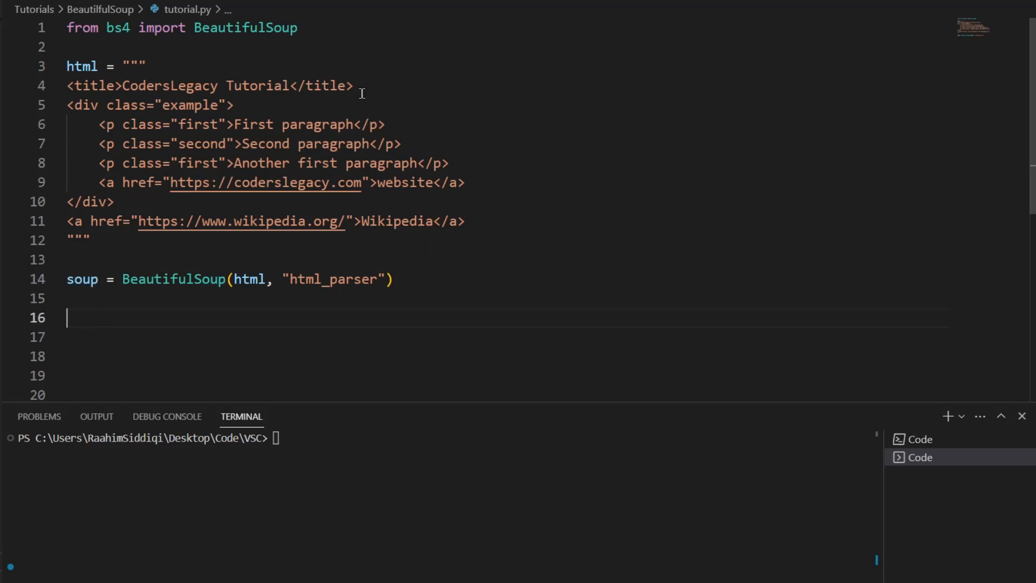
pyautogui.tripleClick(198, 85)
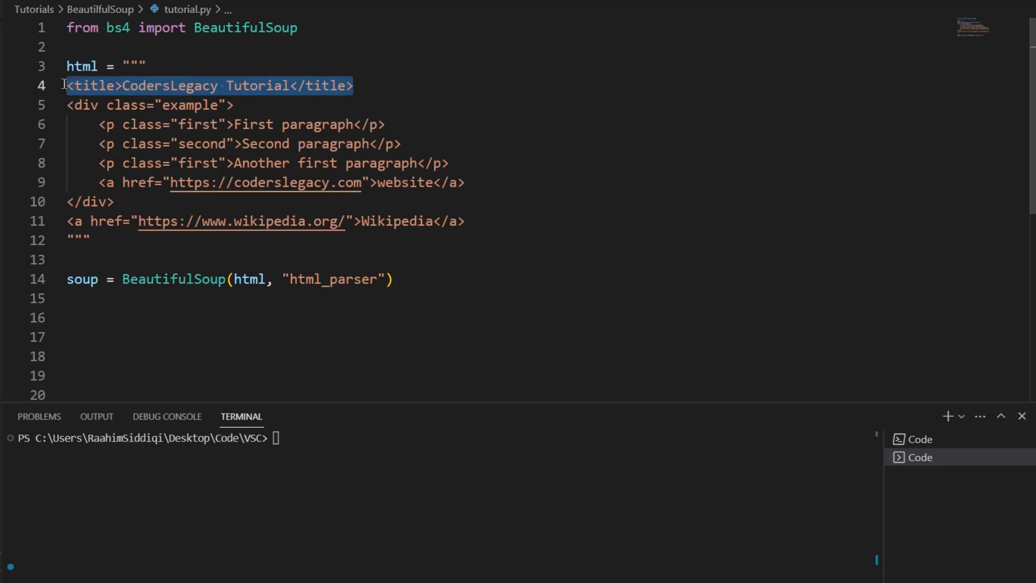
pyautogui.moveTo(347, 142)
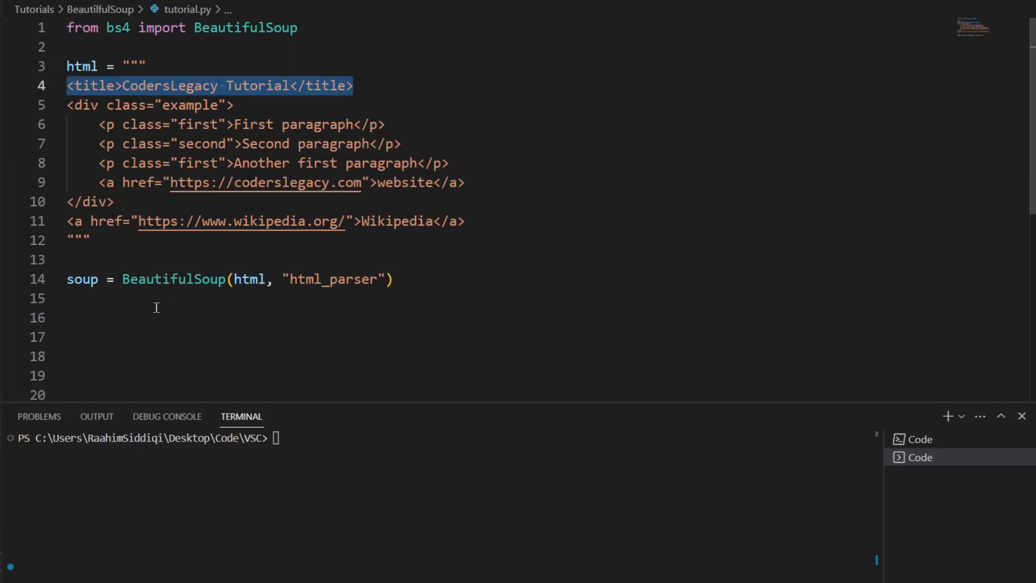
# Add print(soup.title) on line 16 and run the script.
pyautogui.write('s')
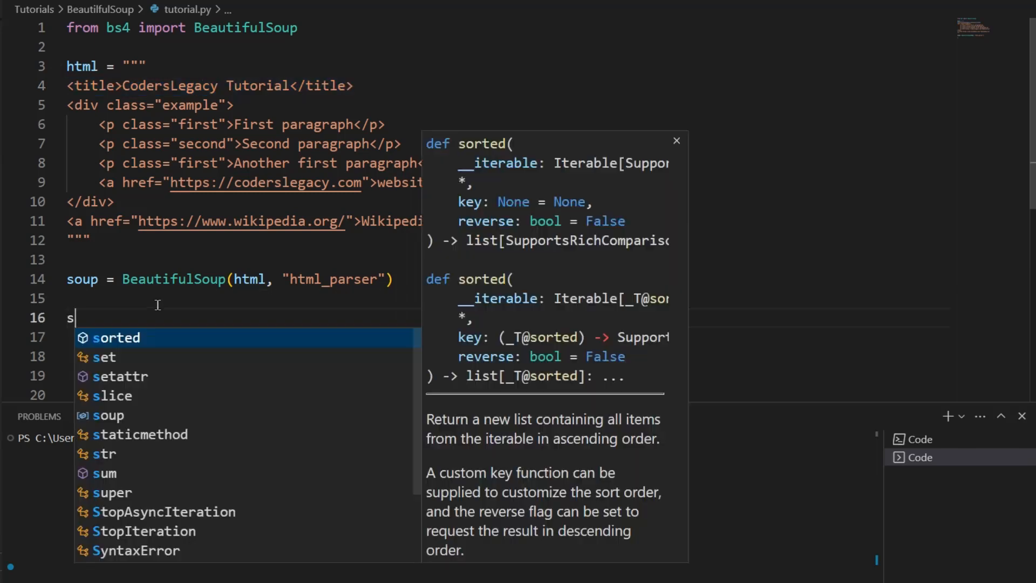
pyautogui.write('oup.titl')
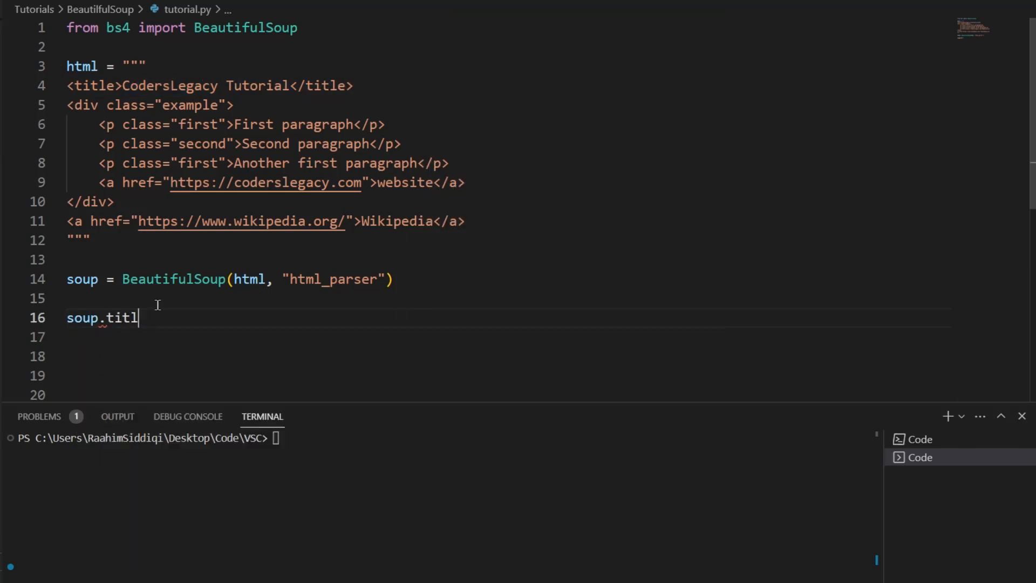
pyautogui.write('e')
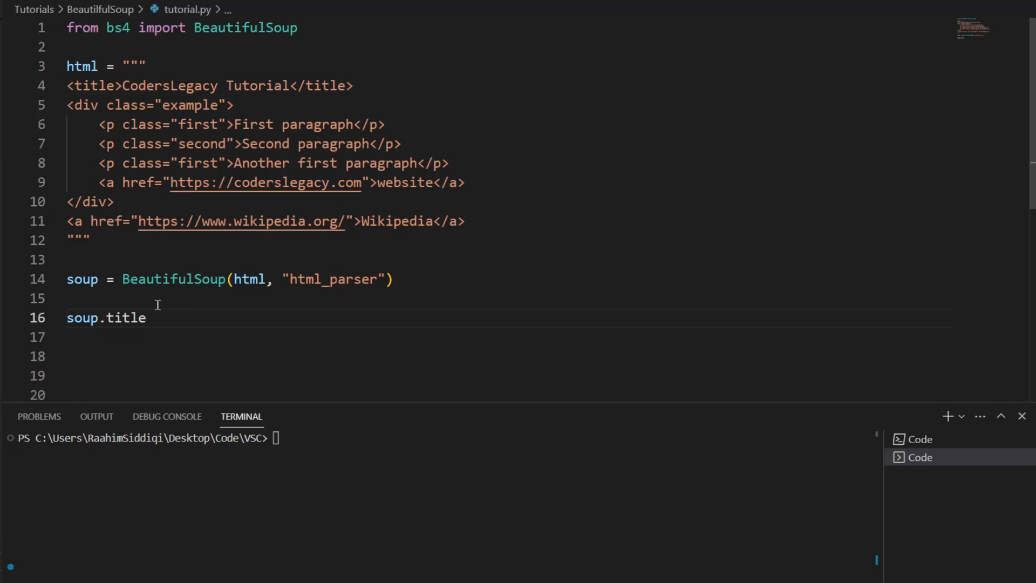
pyautogui.write('print(')
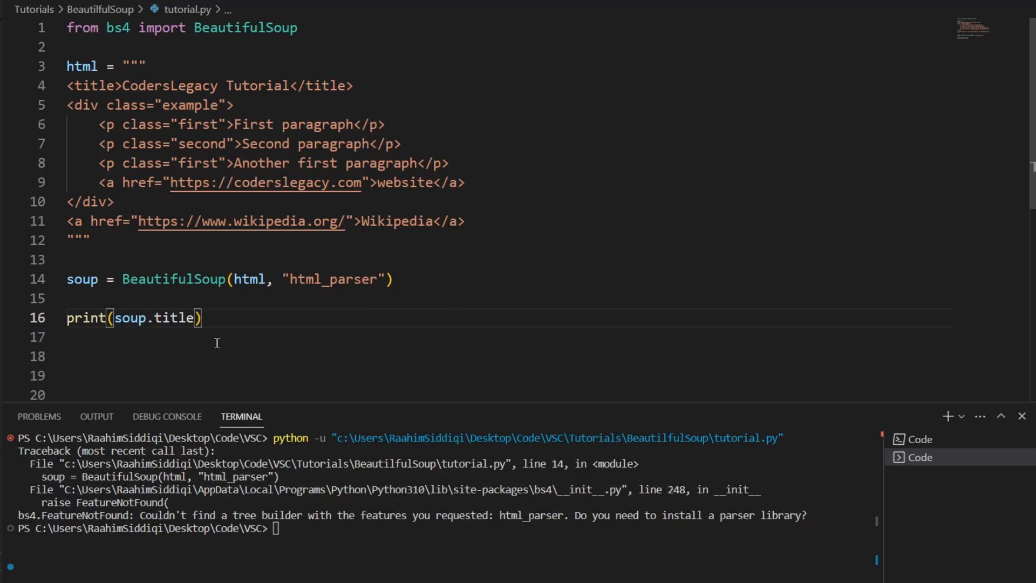
pyautogui.click(65, 336)
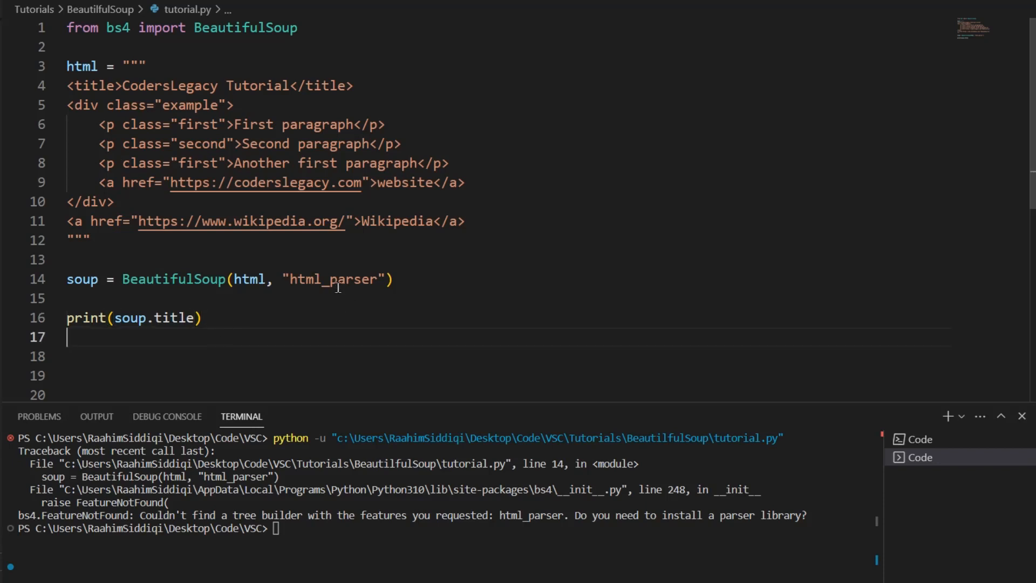
pyautogui.moveTo(270, 323)
pyautogui.write('.')
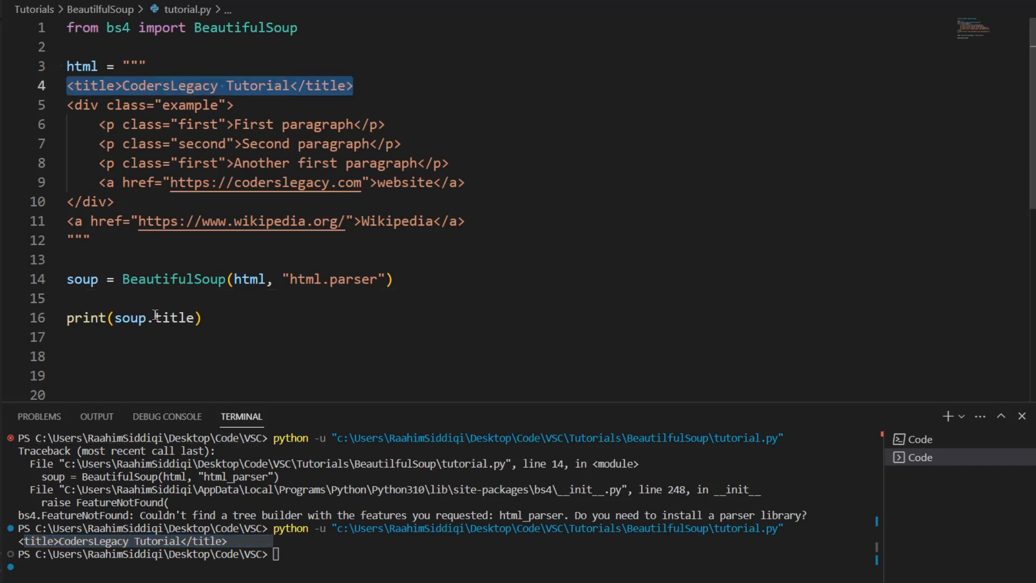
pyautogui.moveTo(183, 344)
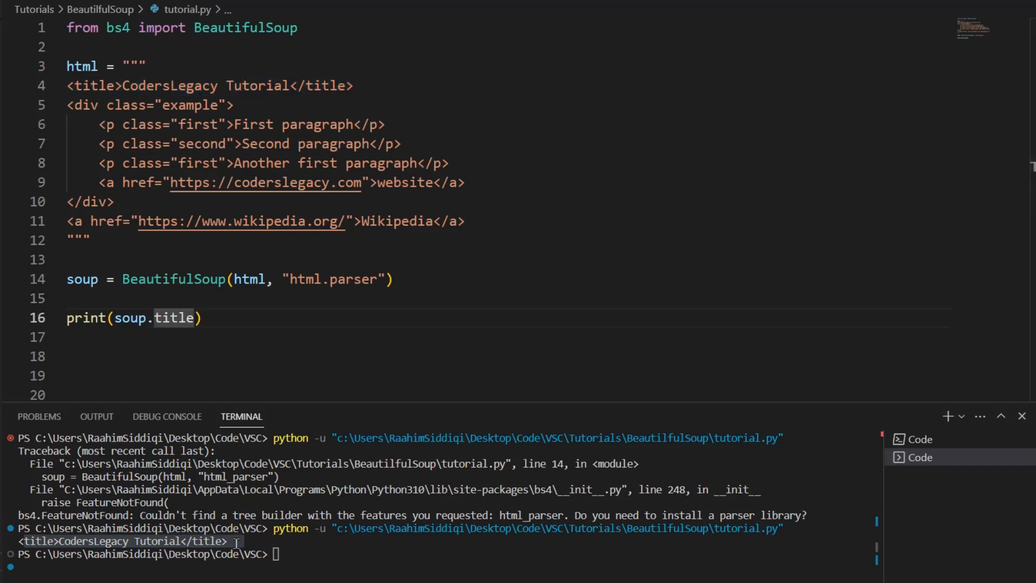
pyautogui.moveTo(325, 332)
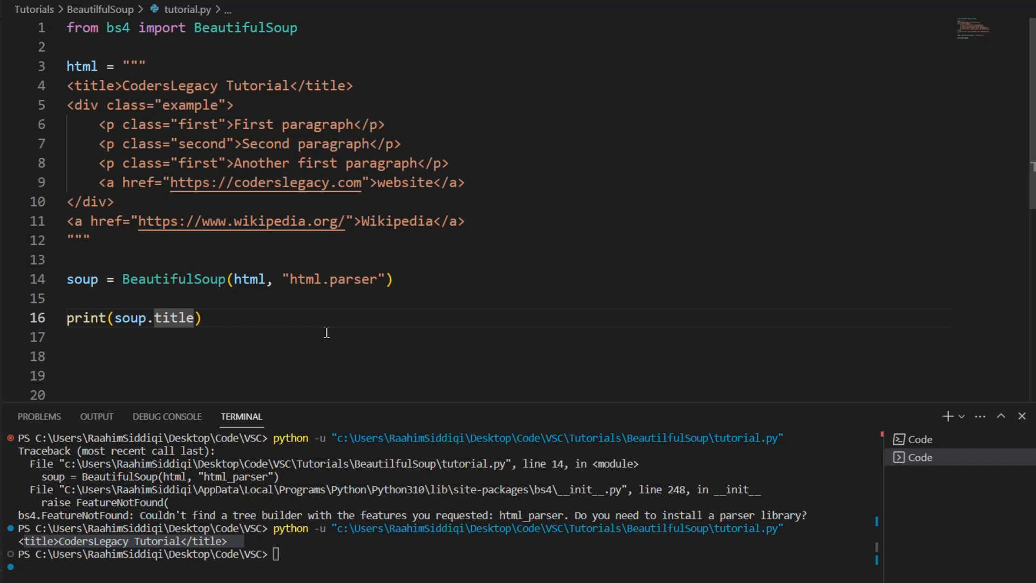
pyautogui.moveTo(357, 324)
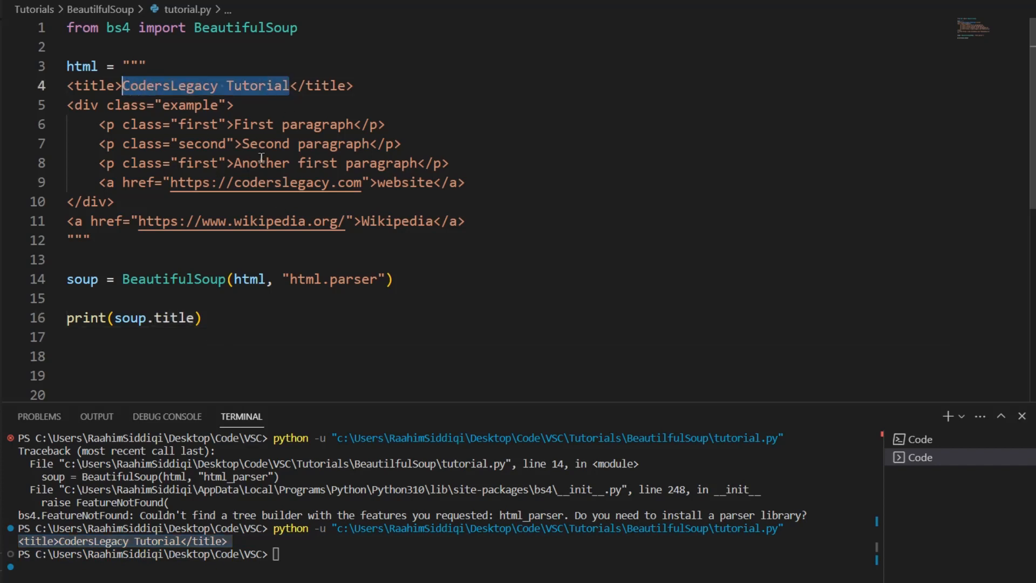
pyautogui.moveTo(293, 258)
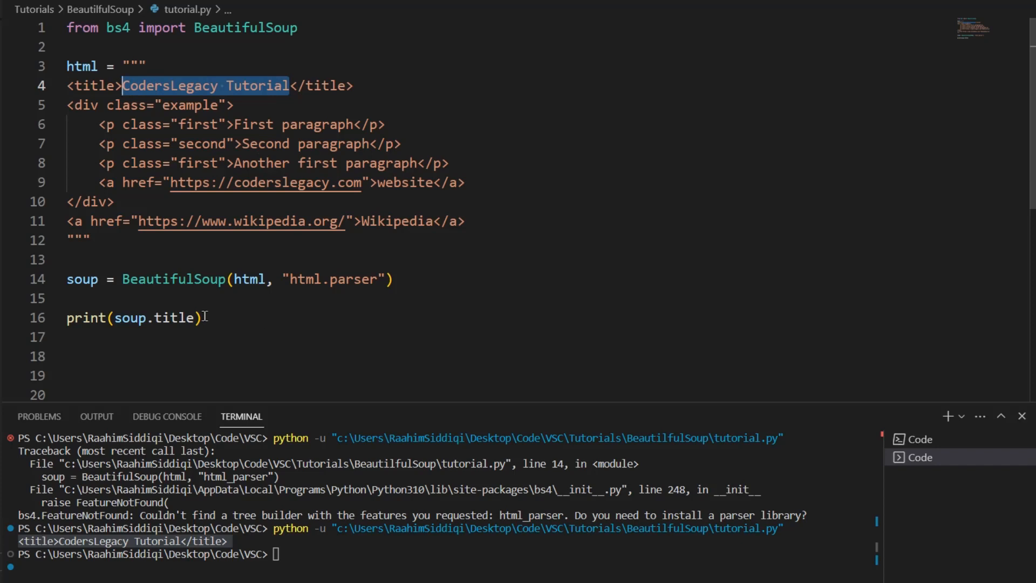
# Append .get_text() to soup.title and rerun, printing 'CodersLegacy Tutorial'.
pyautogui.write('.get')
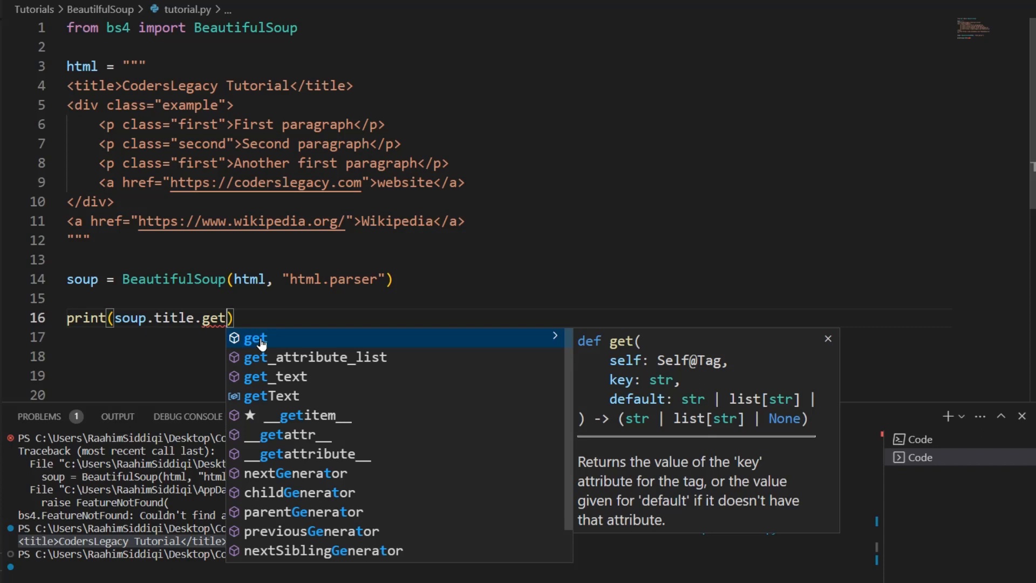
pyautogui.click(276, 376)
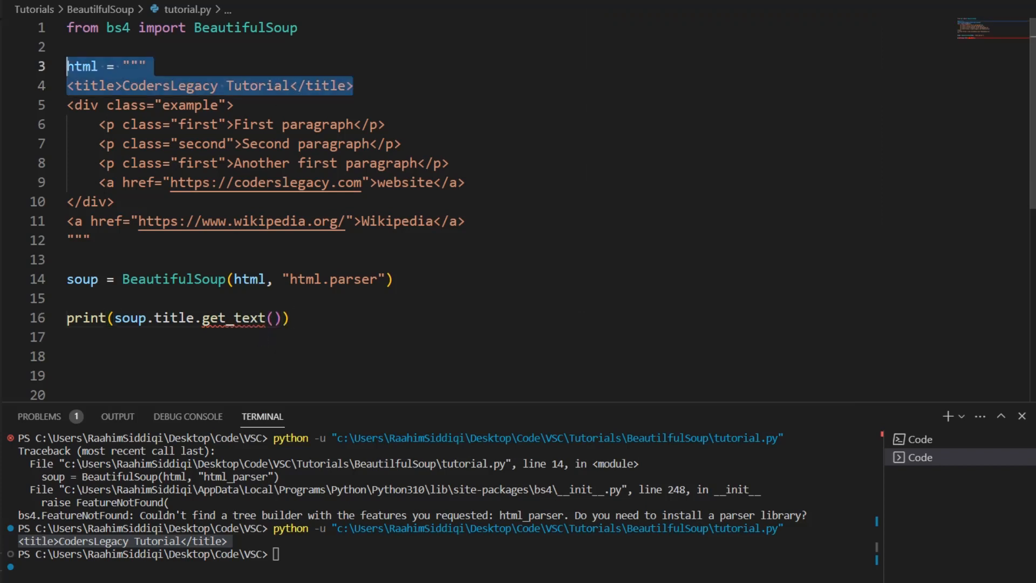
pyautogui.click(355, 337)
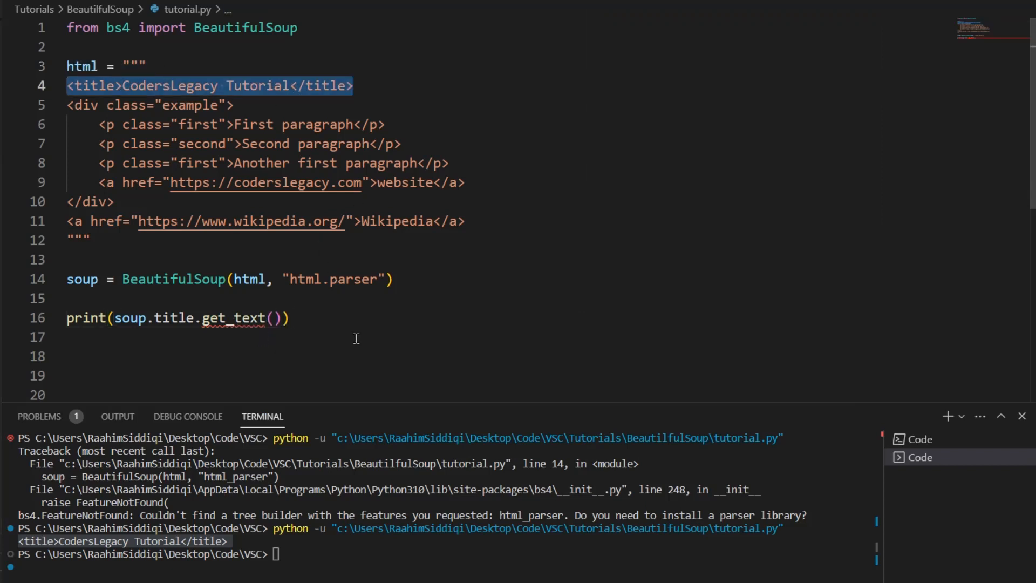
pyautogui.moveTo(286, 154)
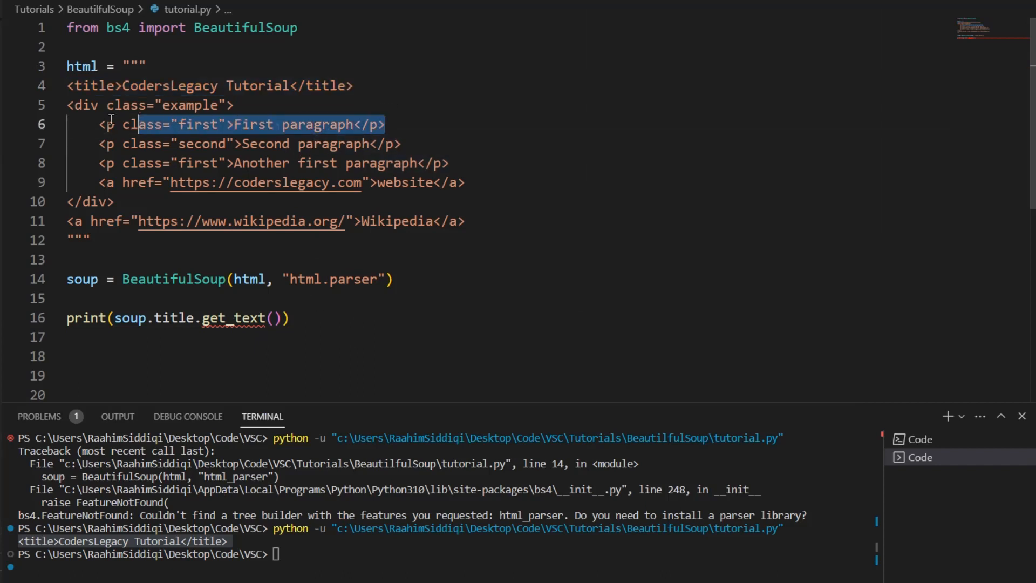
pyautogui.click(294, 318)
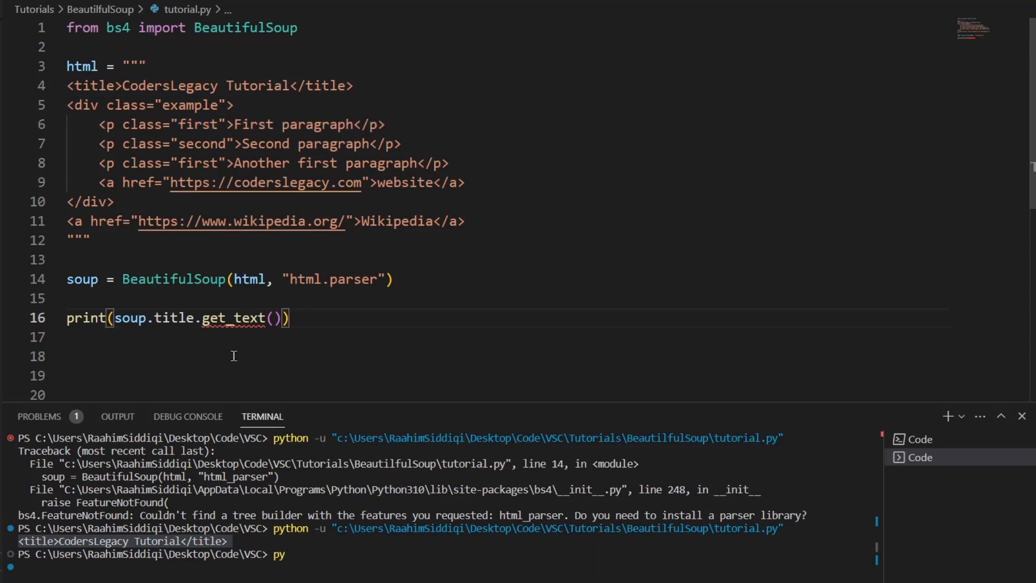
pyautogui.press('Return')
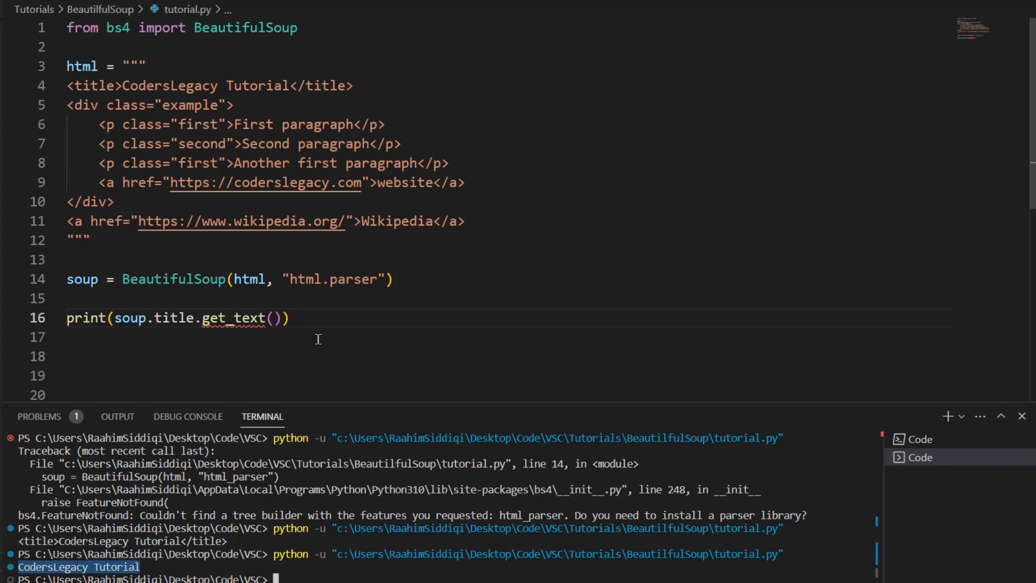
pyautogui.doubleClick(205, 85)
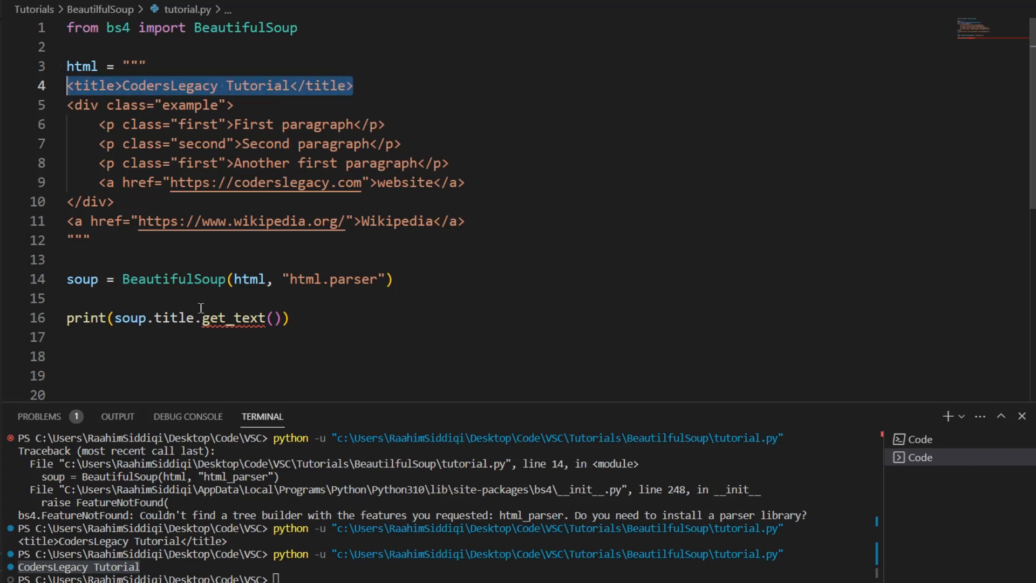
# Replace title.get_text() with p so line 16 prints soup.p, then run it.
pyautogui.doubleClick(173, 318)
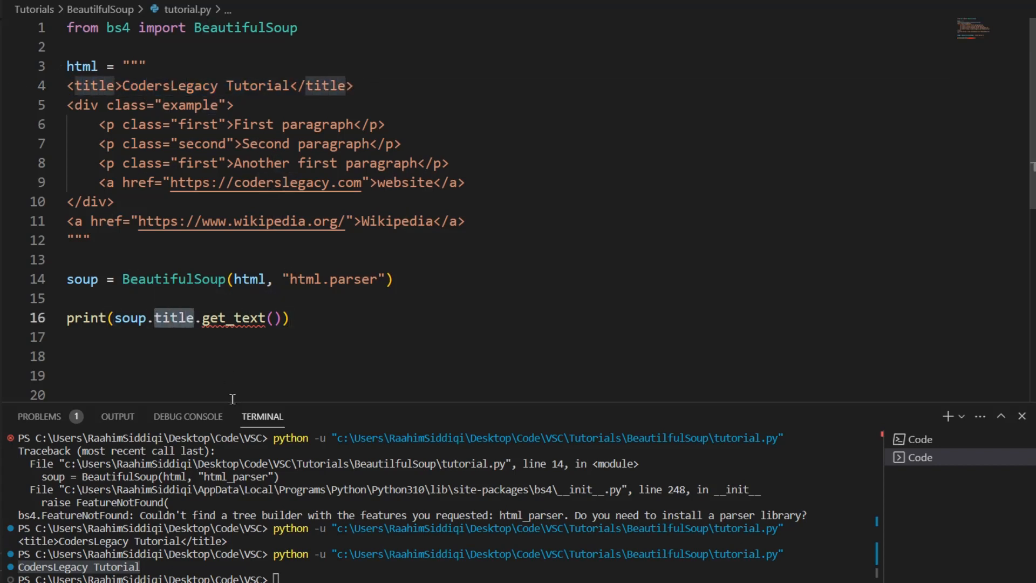
pyautogui.click(154, 318)
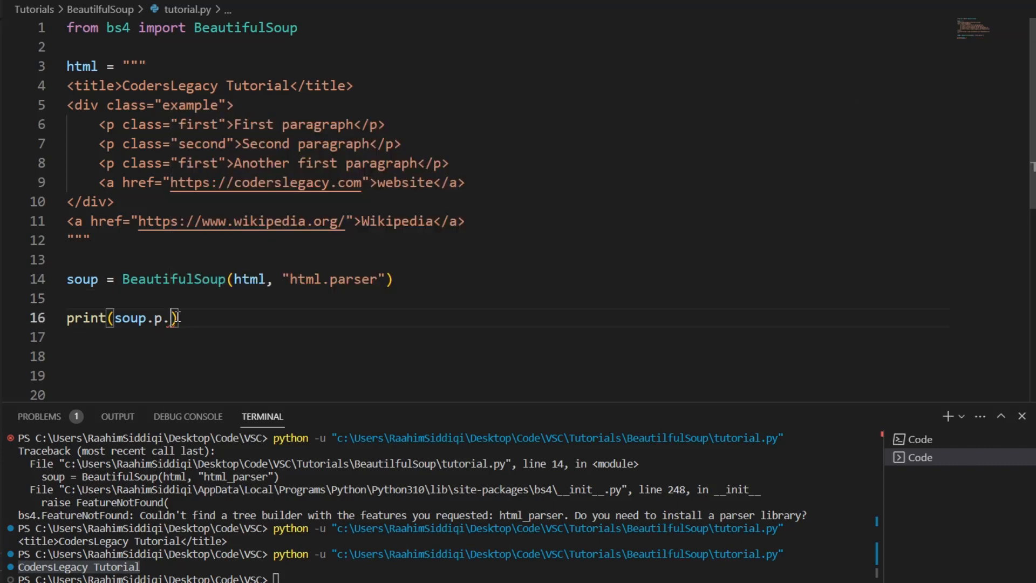
pyautogui.press('Backspace')
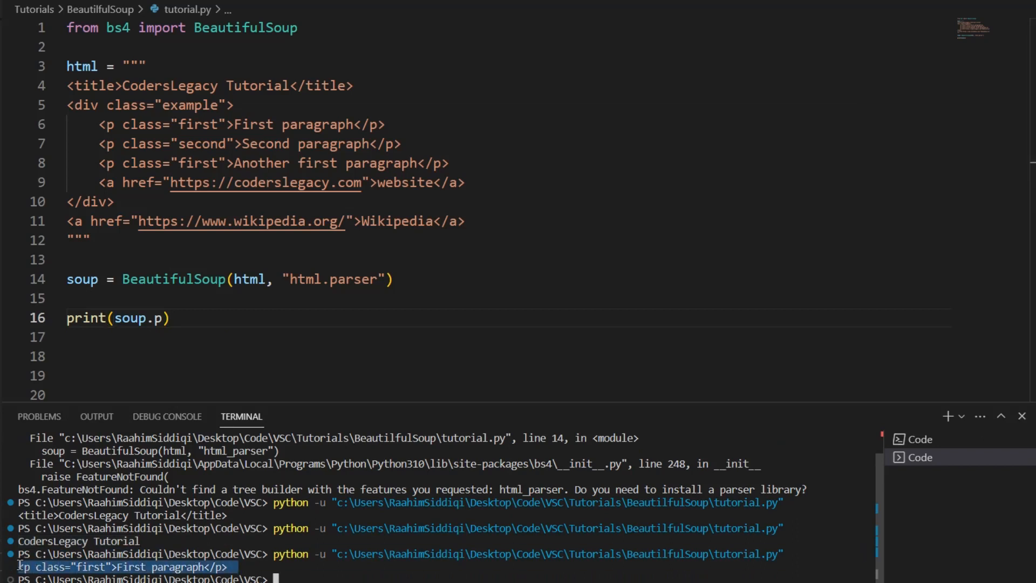
pyautogui.moveTo(194, 332)
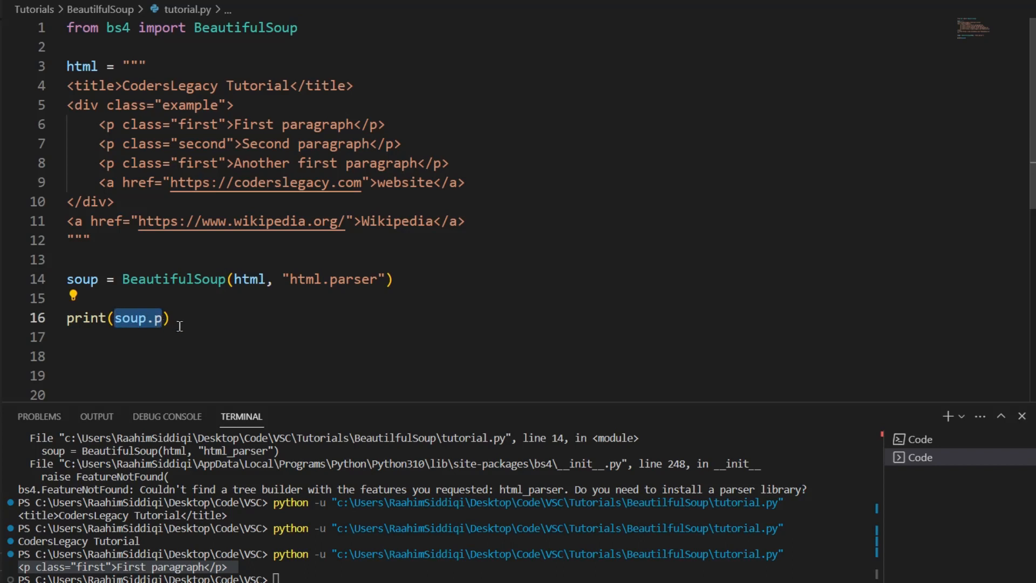
pyautogui.click(158, 318)
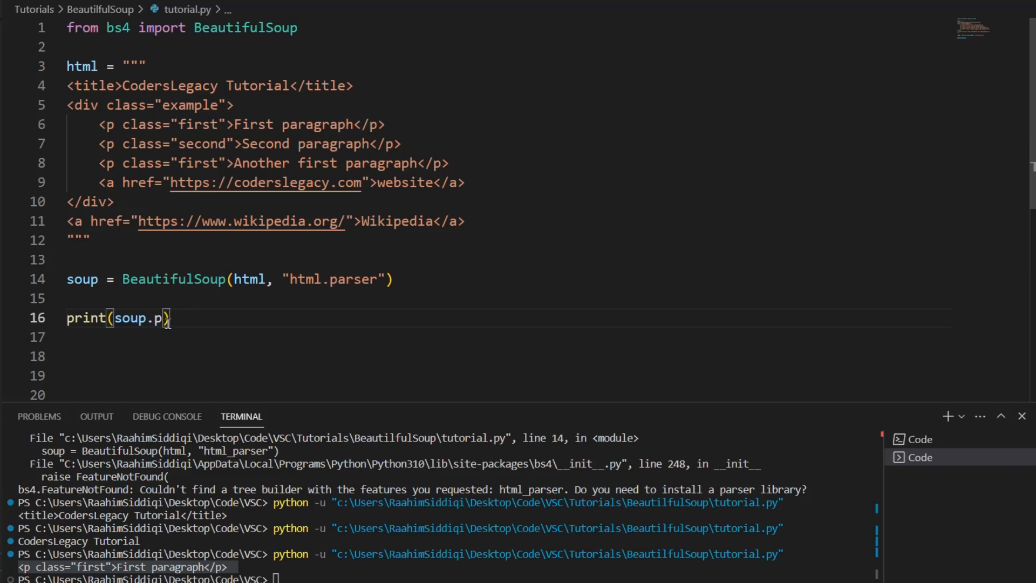
# Print soup.p.get_text() to show 'First paragraph', then select get_text() for removal.
pyautogui.write('get_text()')
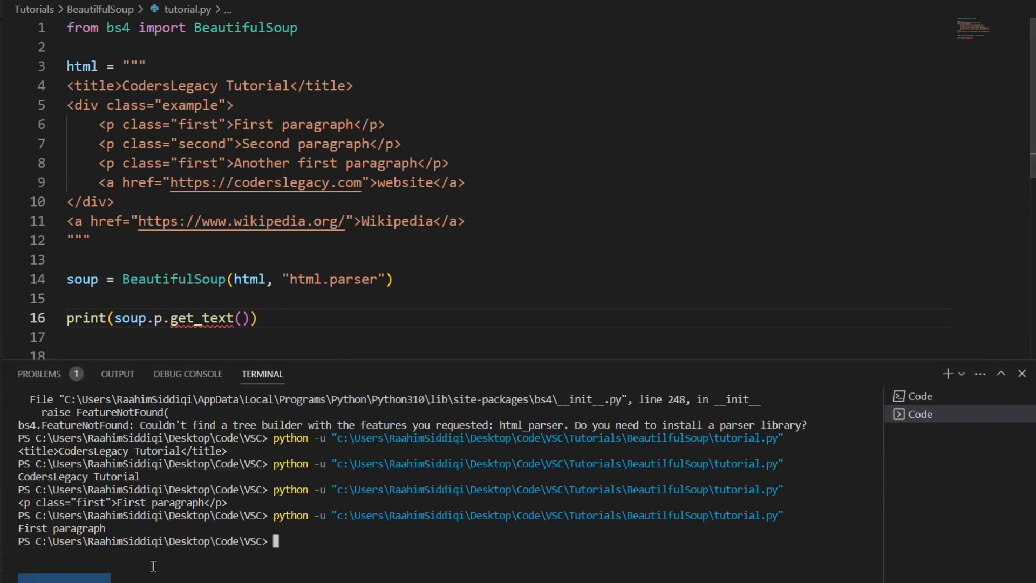
pyautogui.doubleClick(63, 527)
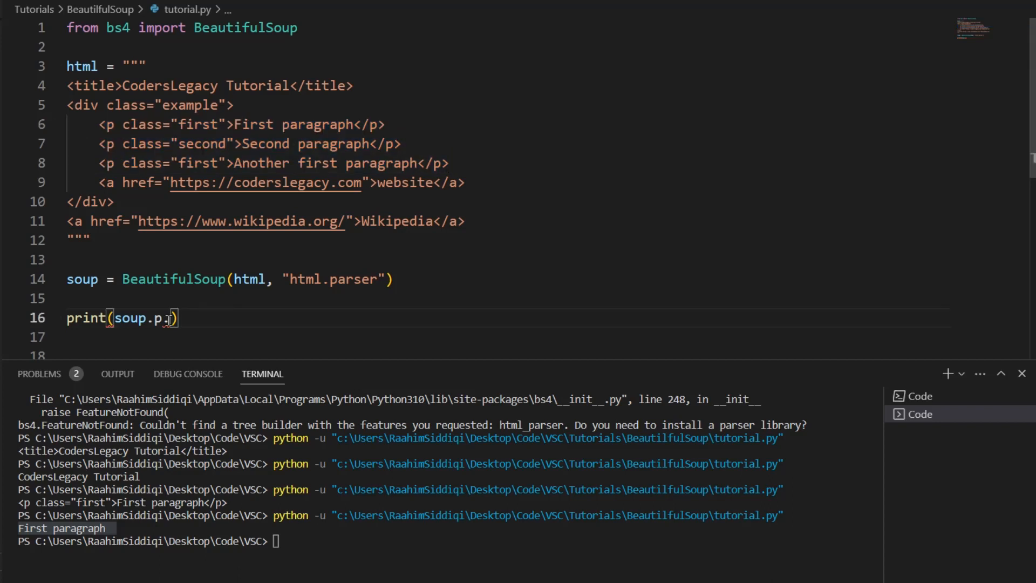
# Replace the print line with p_elements = soup.find('p') and print(p_elements) below it.
pyautogui.press('Ctrl+Shift+k')
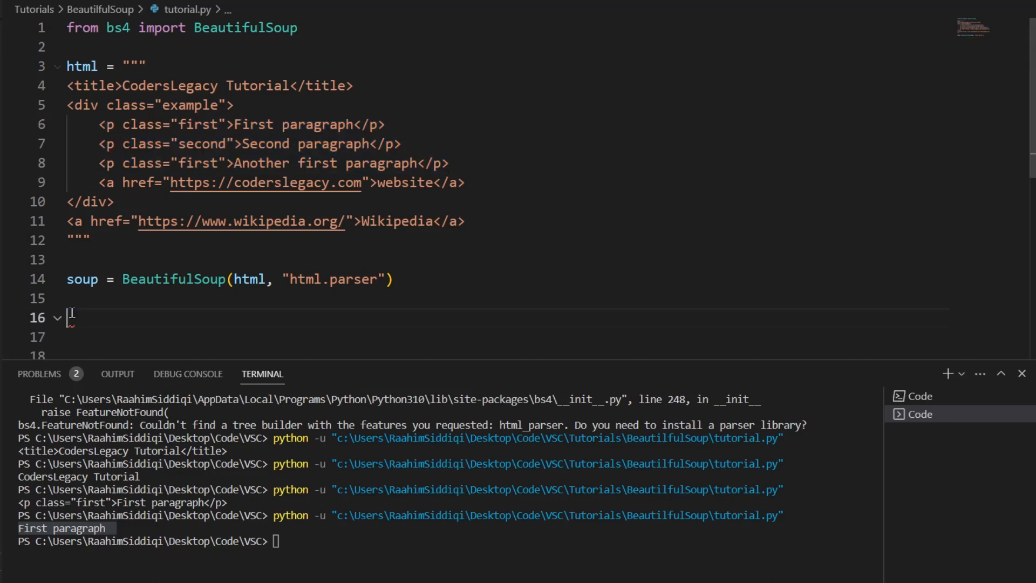
pyautogui.write('p')
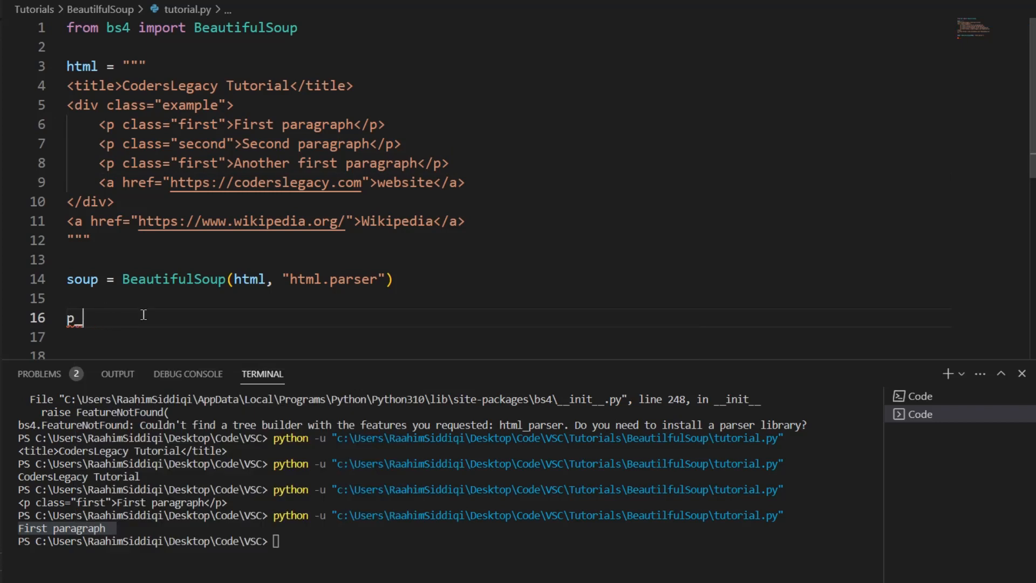
pyautogui.write('_elements = so')
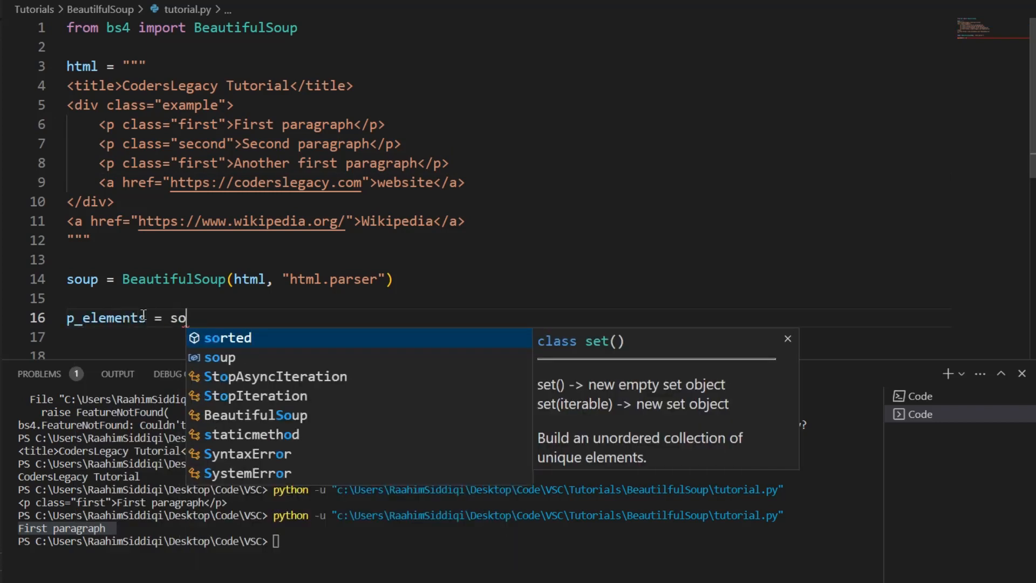
pyautogui.write('up.')
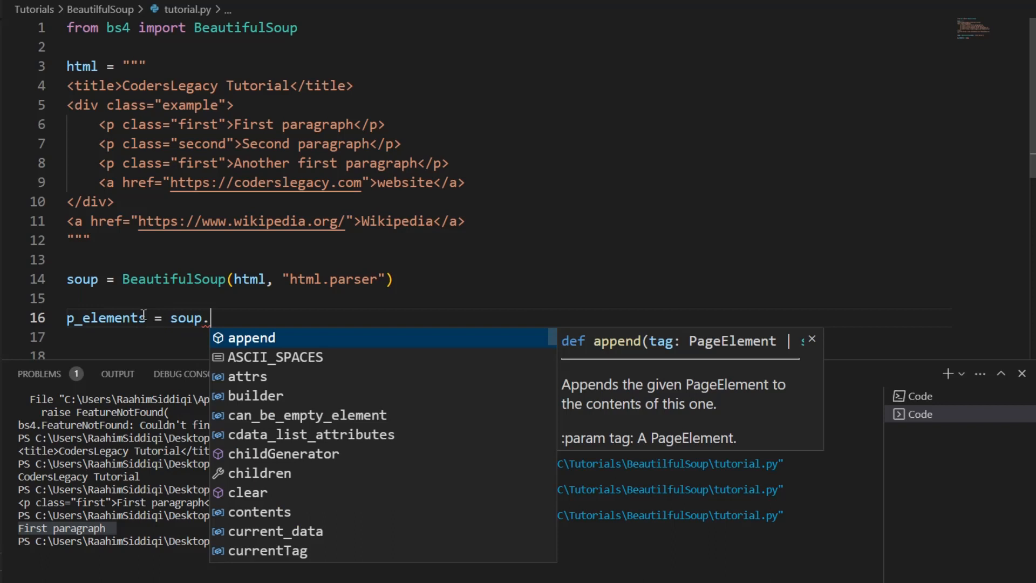
pyautogui.write('find_all')
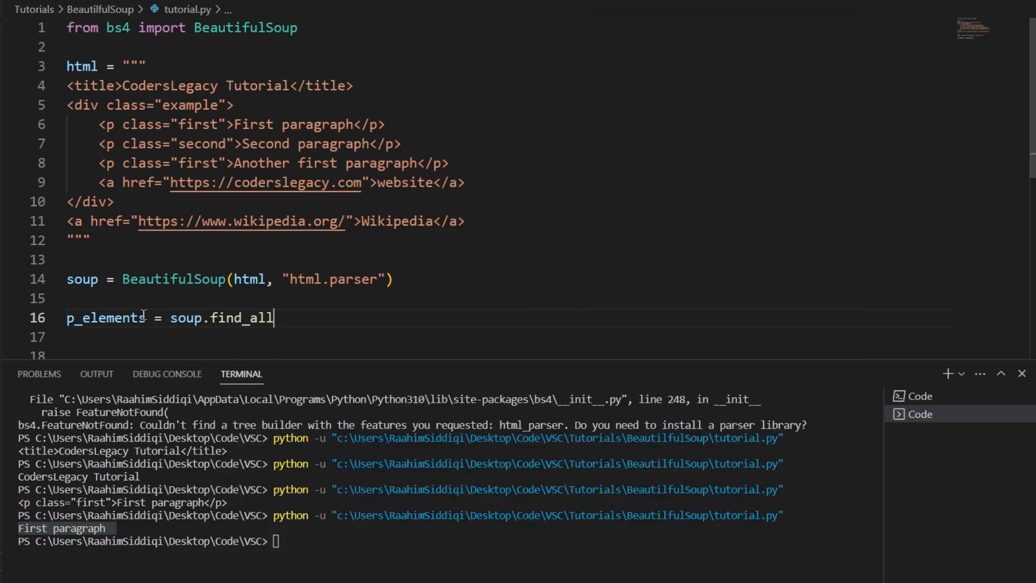
pyautogui.press('Backspace')
pyautogui.write('(')
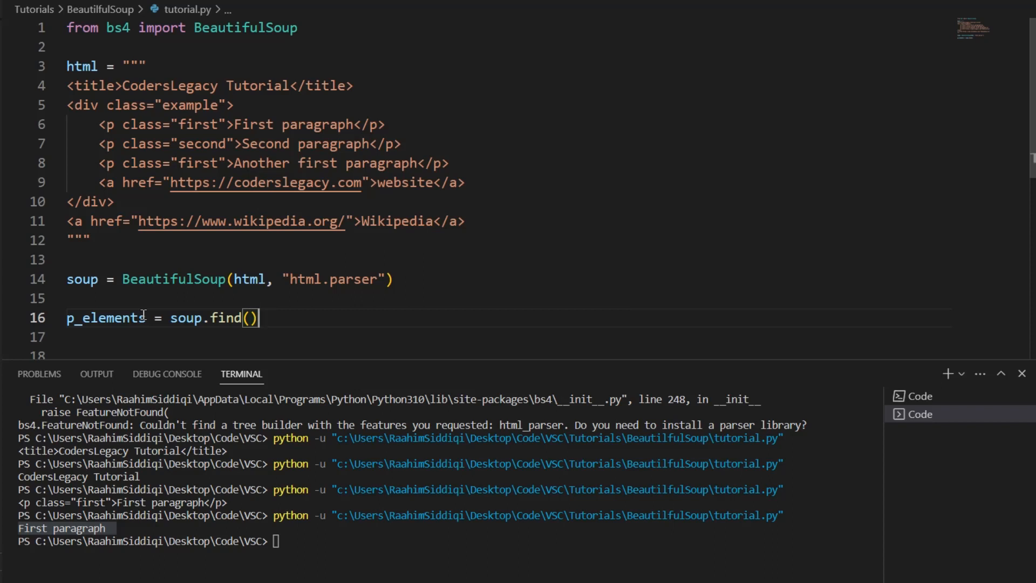
pyautogui.write("'p'")
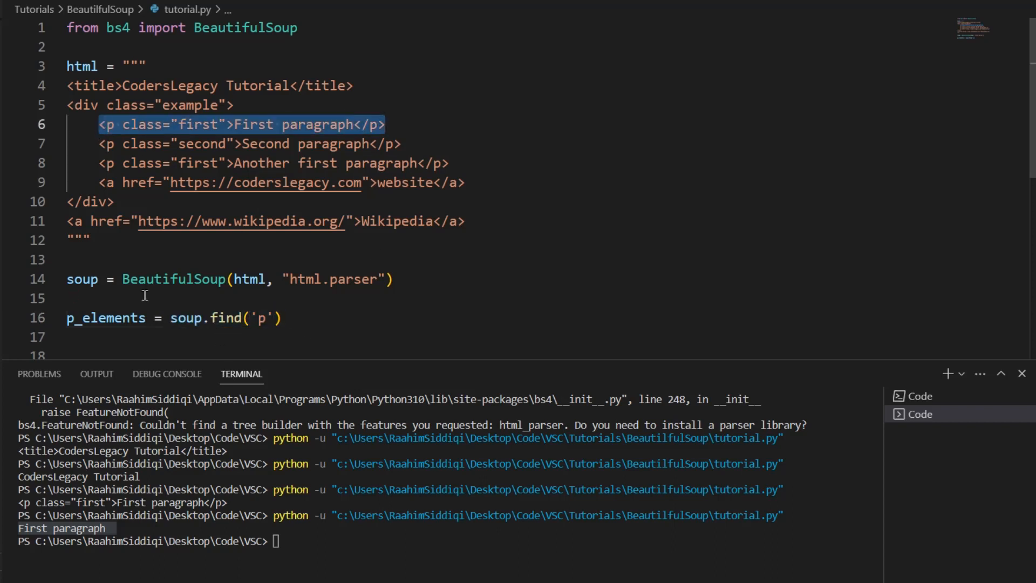
pyautogui.write('o')
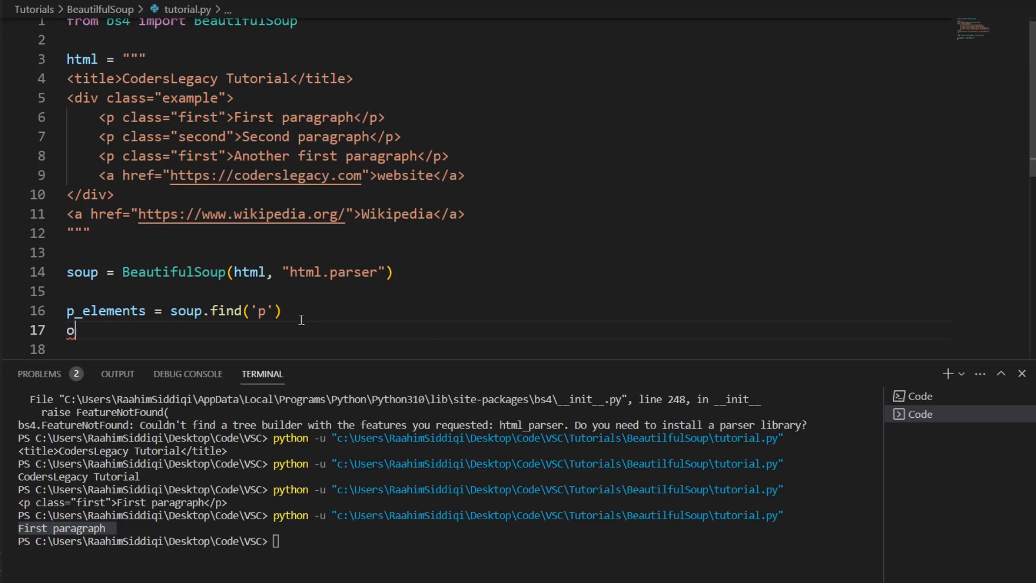
pyautogui.write('print(p')
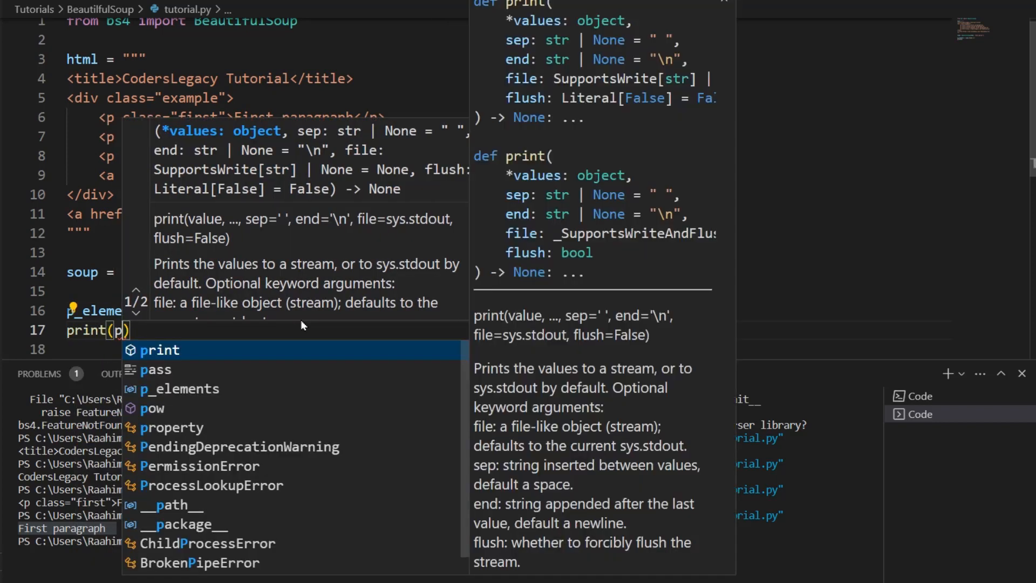
pyautogui.click(179, 388)
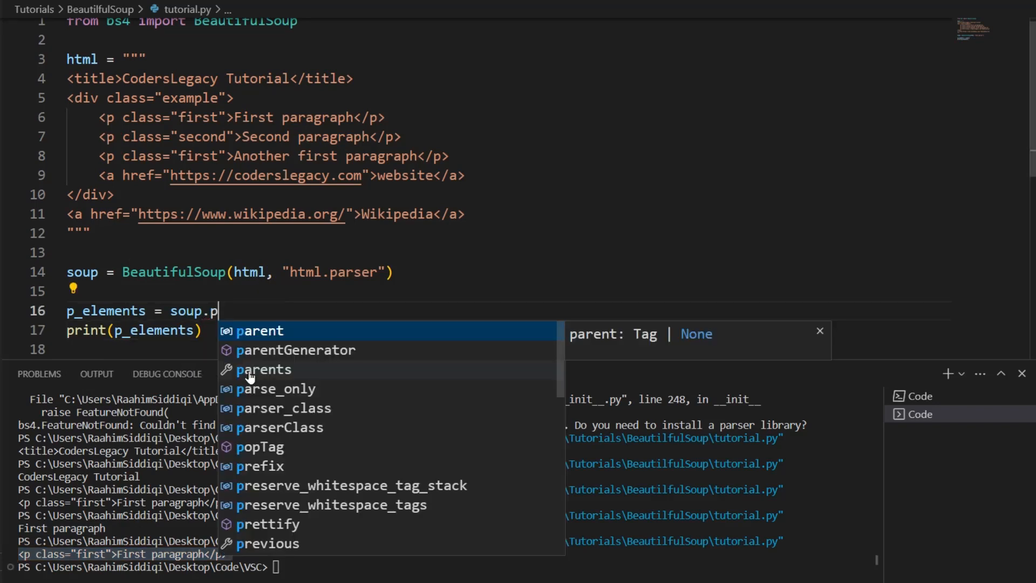
pyautogui.write("ind('p')")
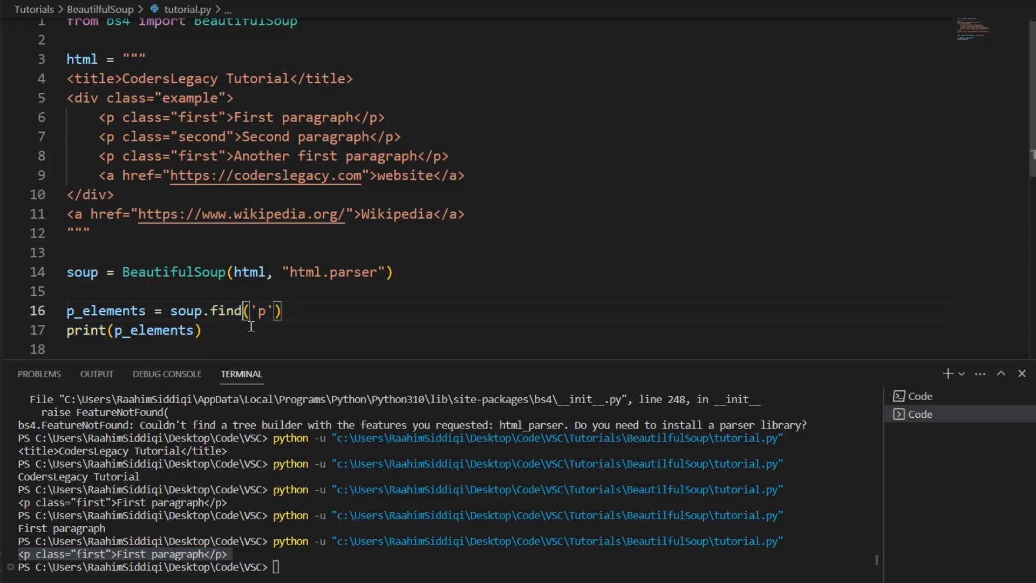
# Change find to find_all on line 16 to print all three paragraph tags.
pyautogui.write('_all')
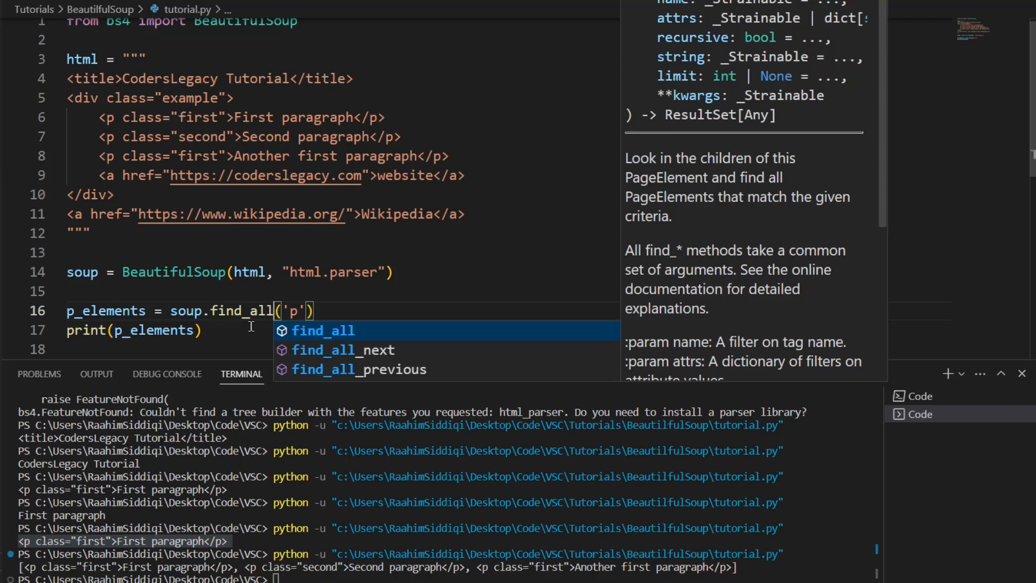
pyautogui.press('Escape')
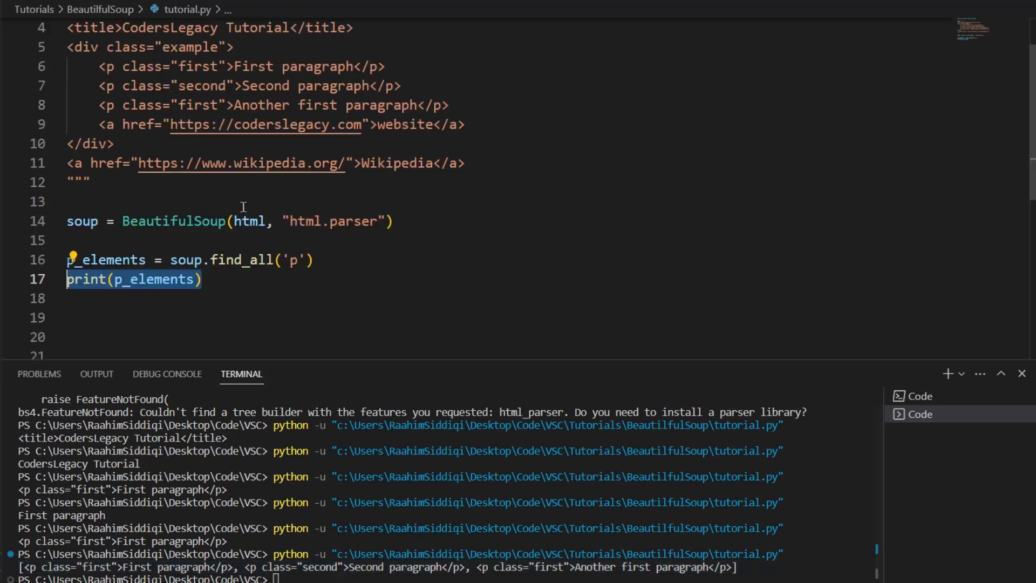
# Write a 'for p_element in p_elements:' loop printing each paragraph's get_text().
pyautogui.write('for')
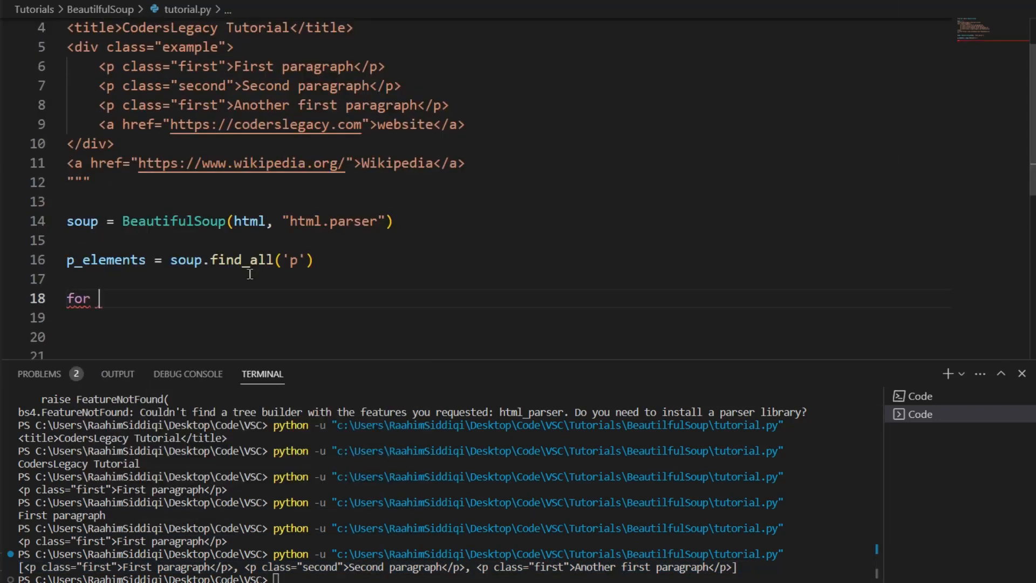
pyautogui.write('p_')
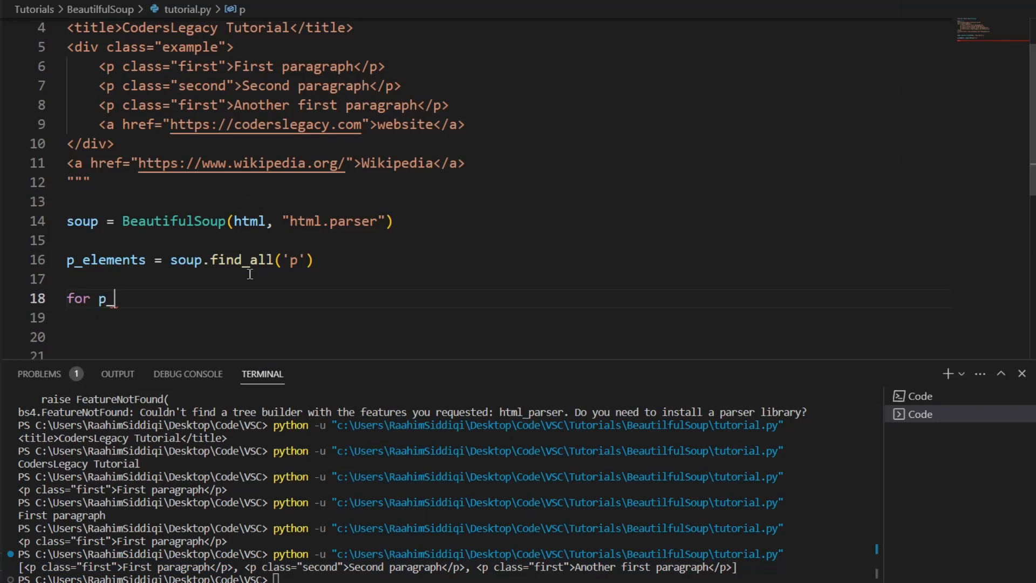
pyautogui.write('element')
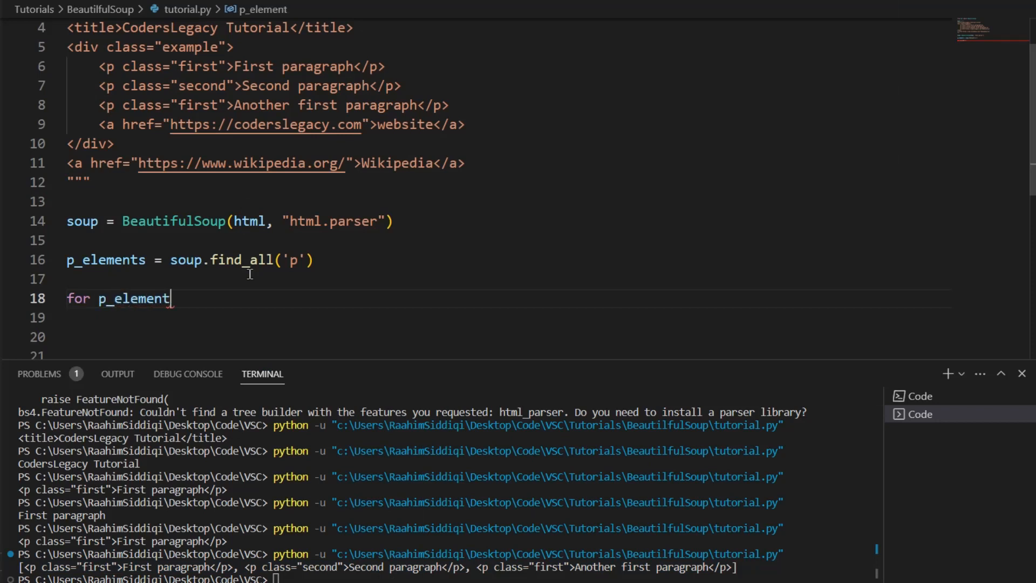
pyautogui.write('in p_elements:')
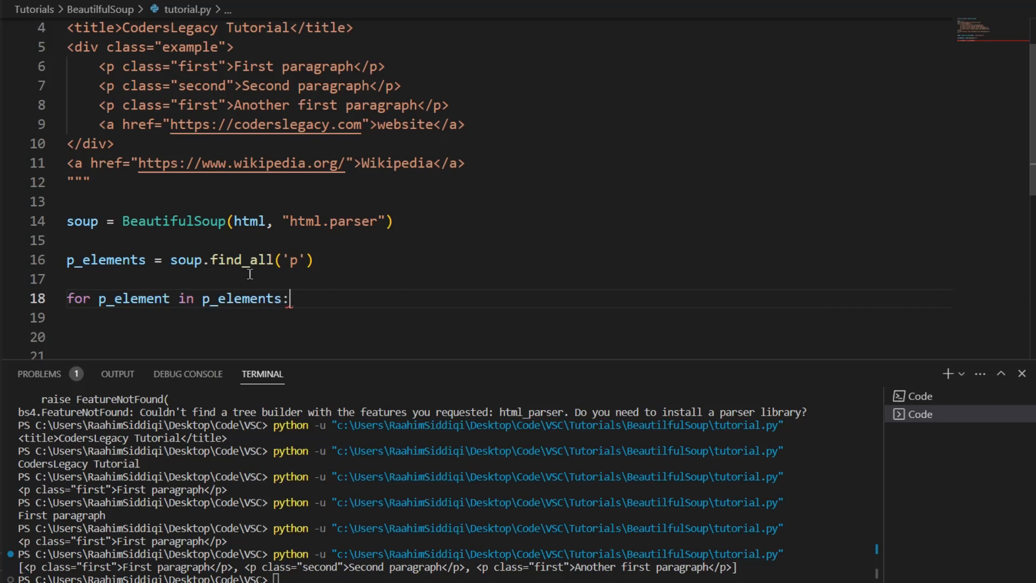
pyautogui.write('print(p_element.get_text(')
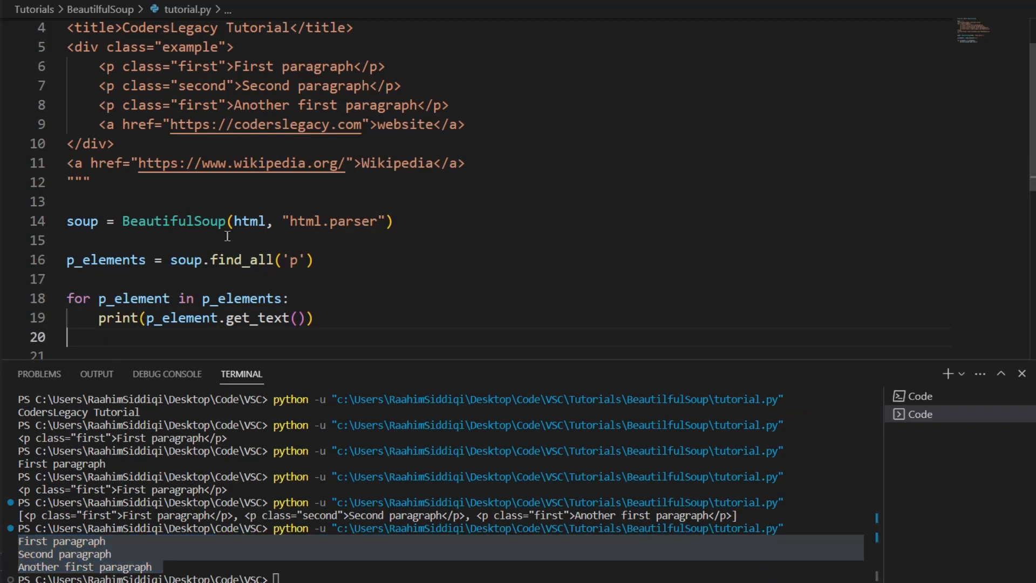
pyautogui.moveTo(362, 363)
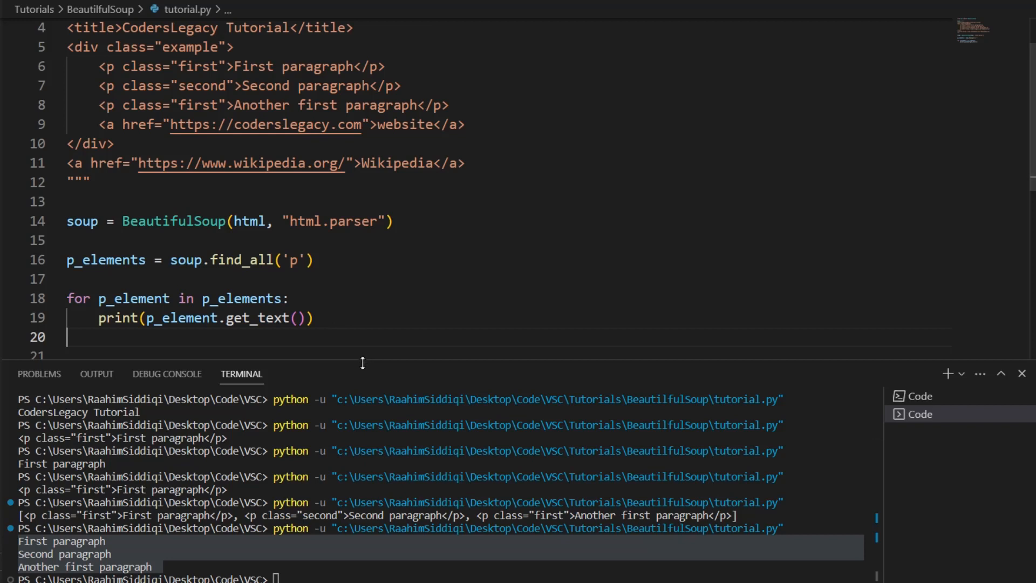
pyautogui.scroll(3)
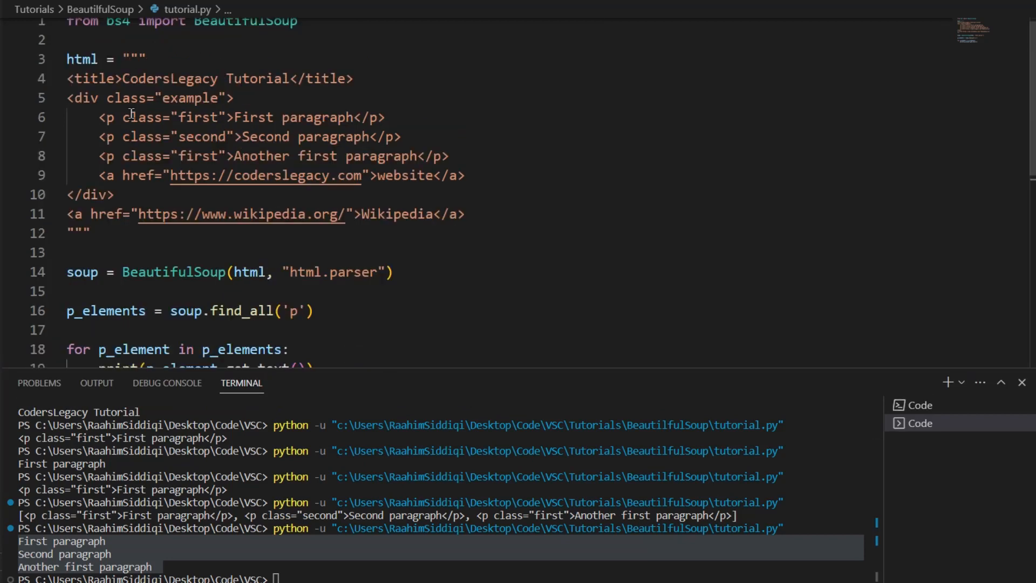
pyautogui.doubleClick(168, 117)
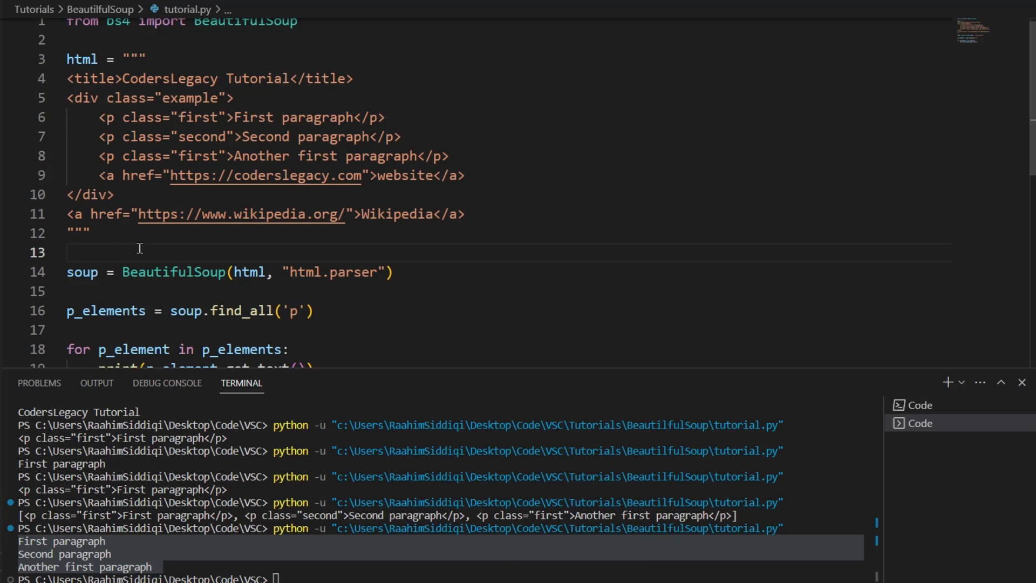
pyautogui.moveTo(130, 46)
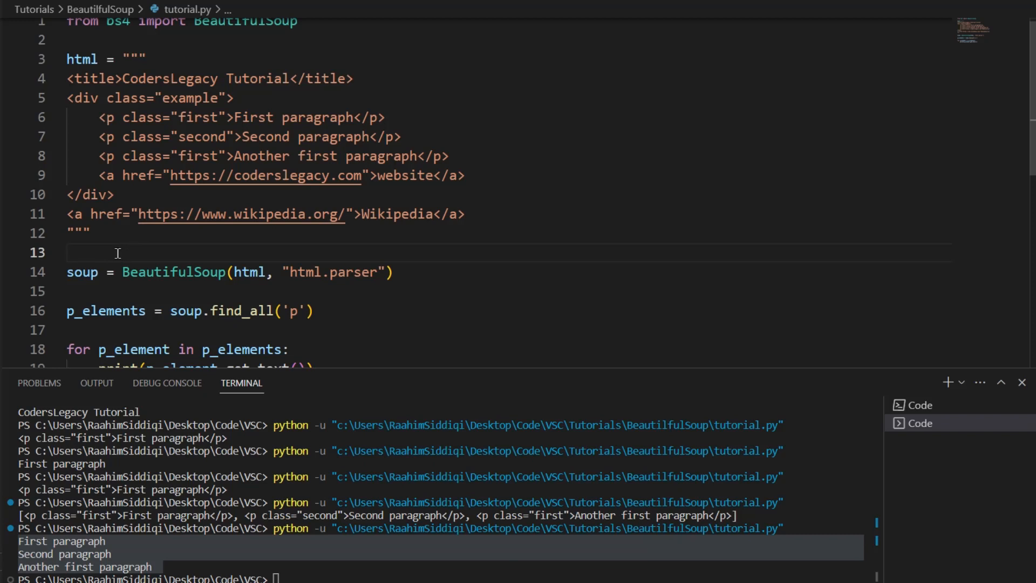
pyautogui.moveTo(444, 165)
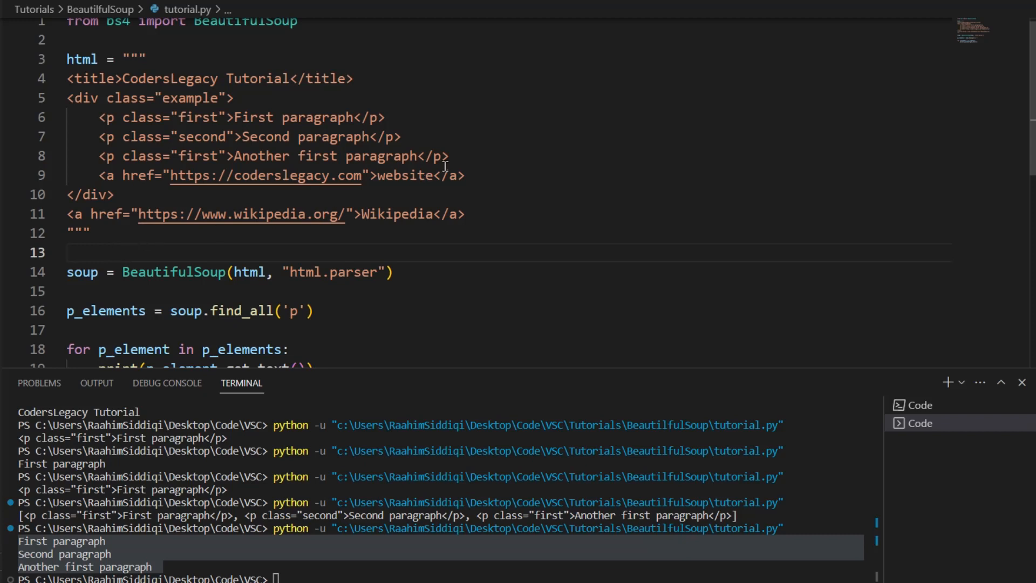
pyautogui.moveTo(68, 117); pyautogui.dragTo(448, 156)
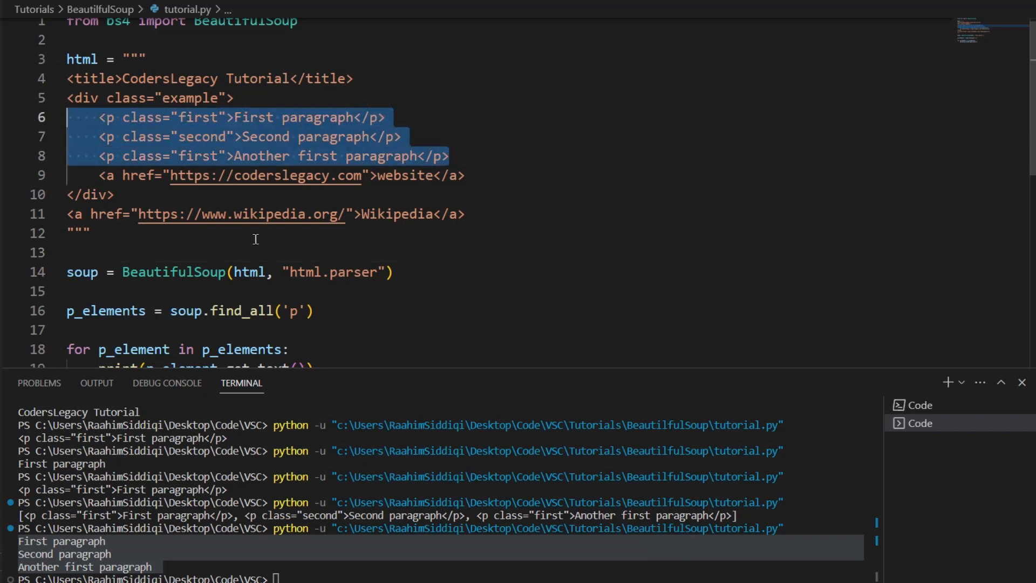
pyautogui.doubleClick(192, 117)
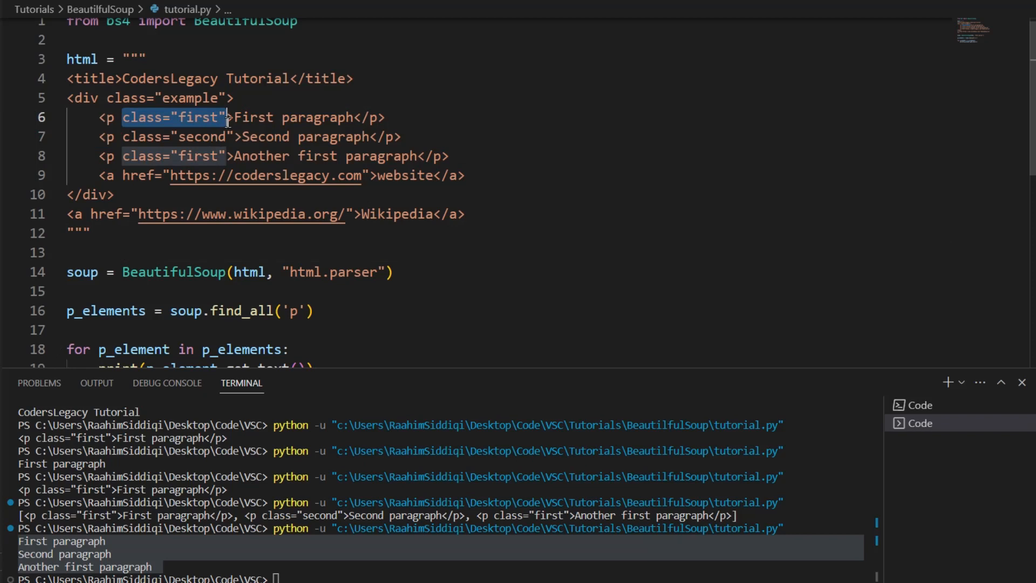
pyautogui.doubleClick(176, 136)
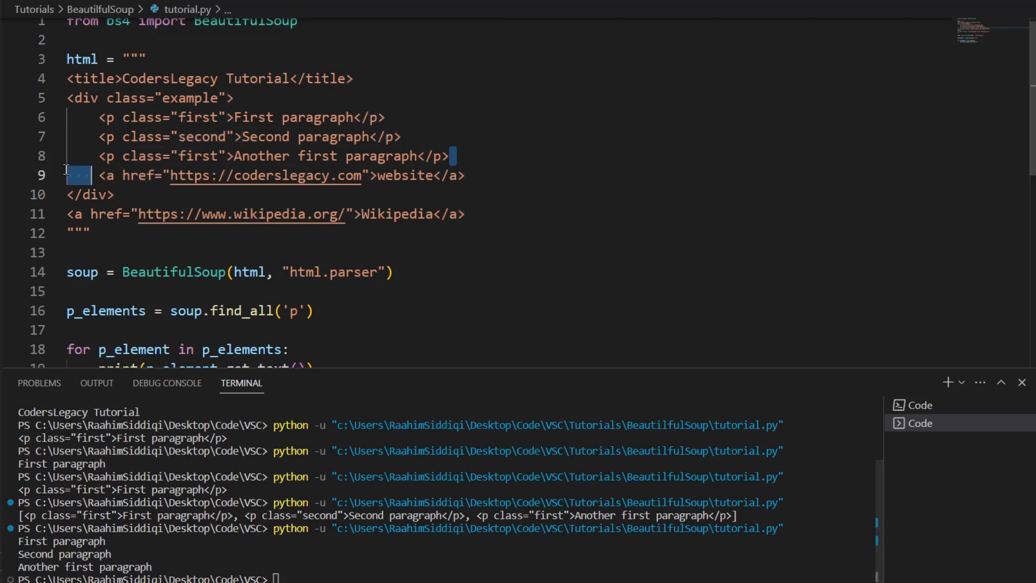
pyautogui.click(224, 117)
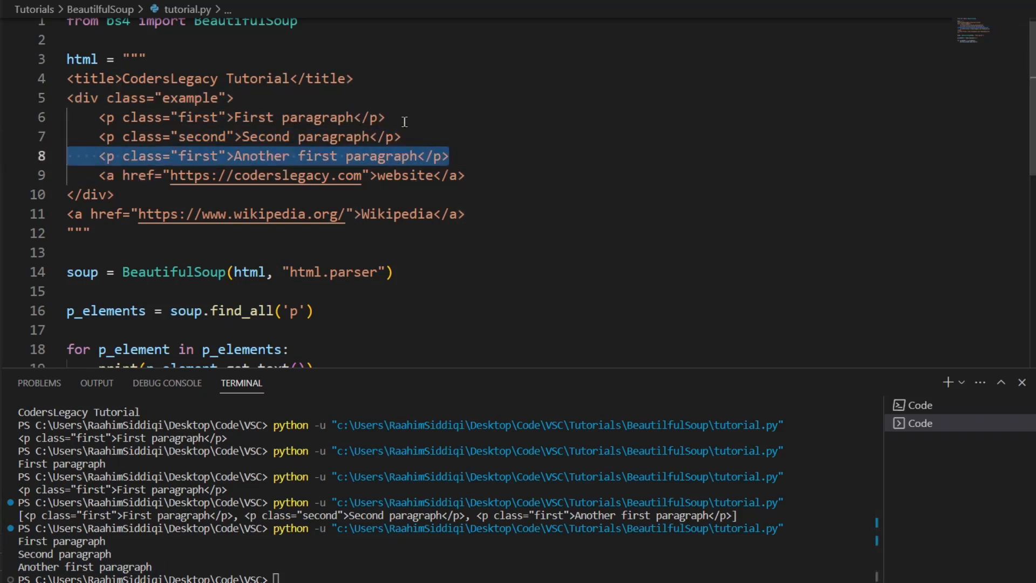
pyautogui.click(224, 117)
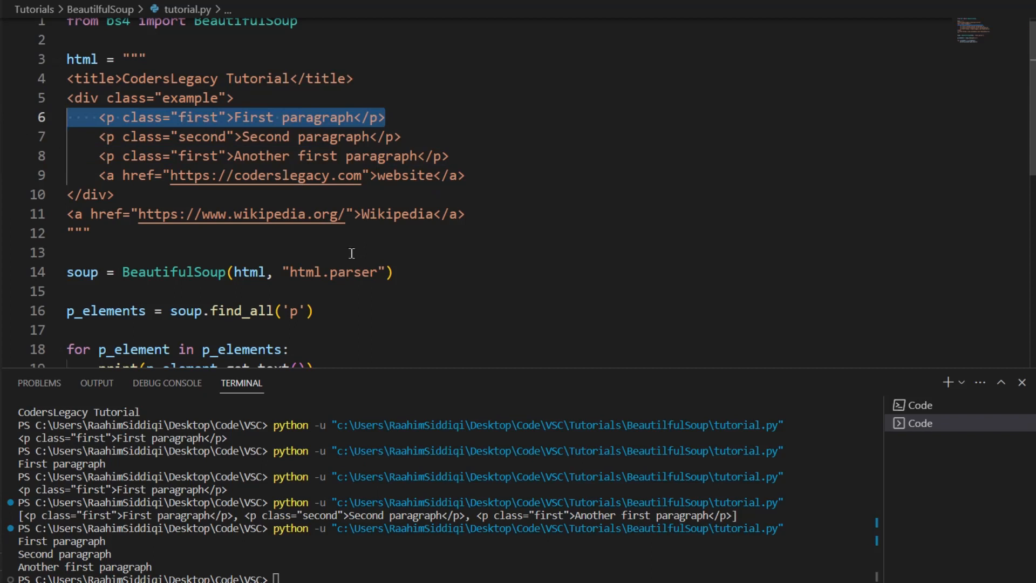
pyautogui.scroll(-3)
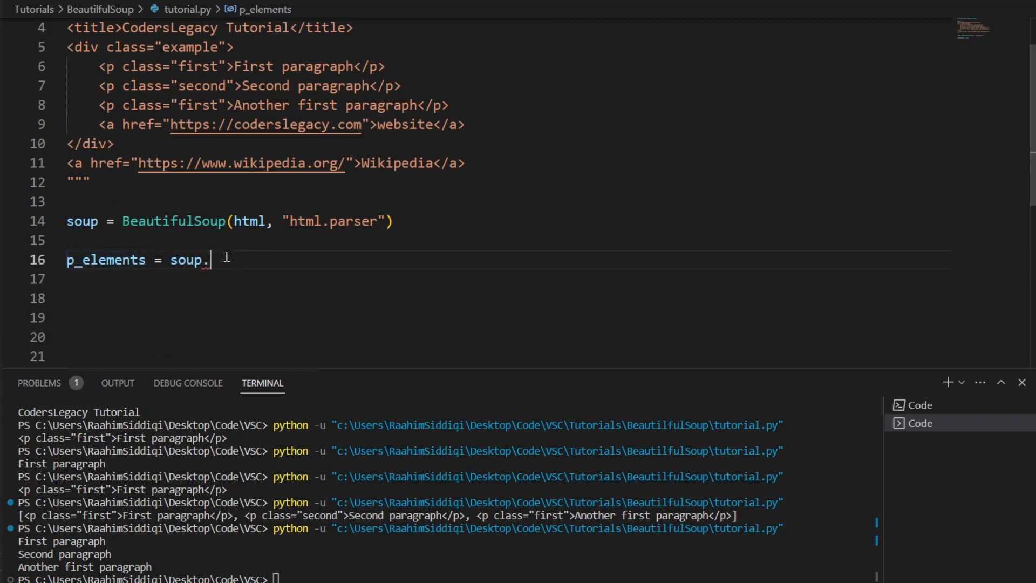
# Print soup.p["class"], then print p_element["class"] inside the loop.
pyautogui.write('p[""]')
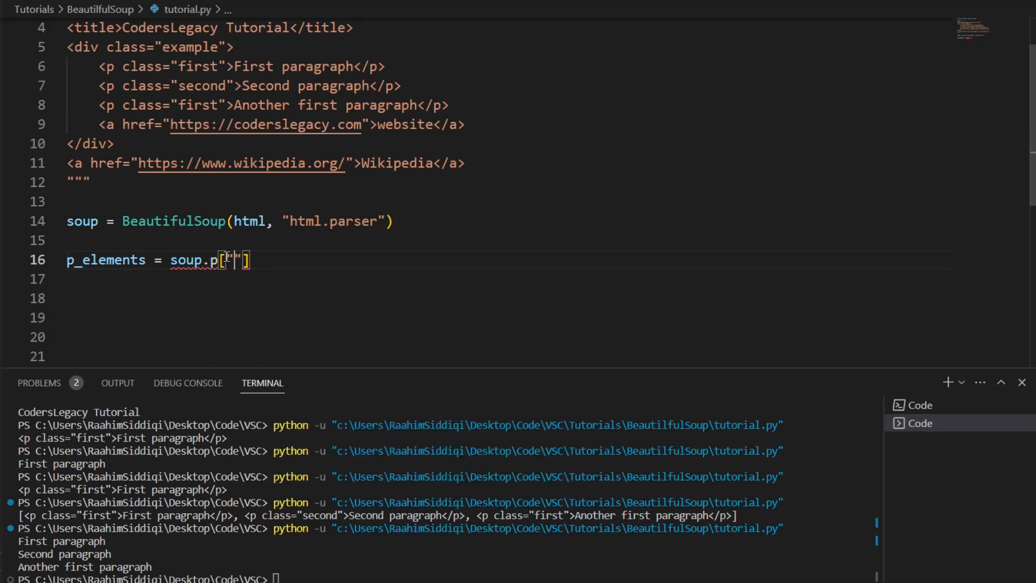
pyautogui.write('class')
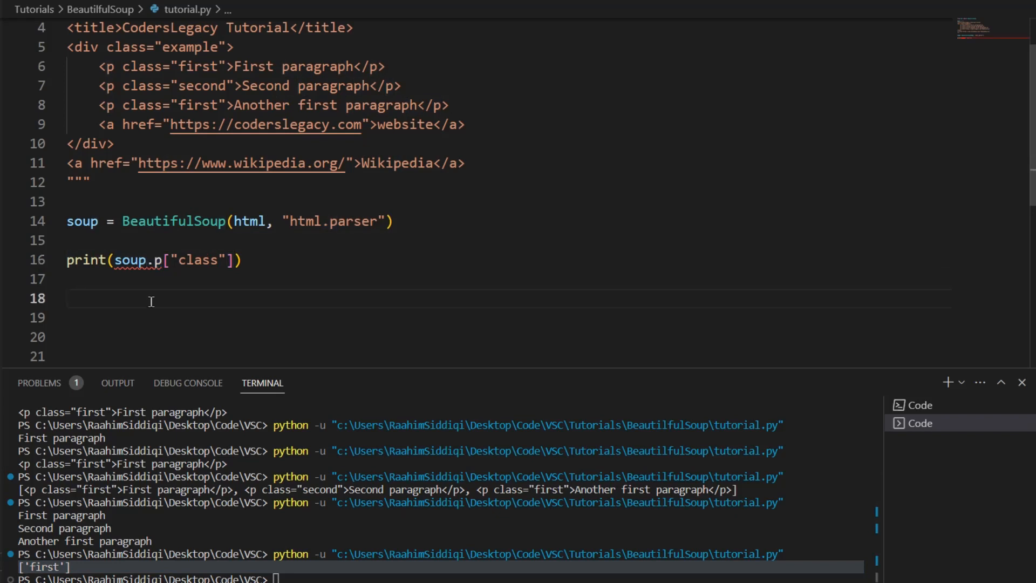
pyautogui.moveTo(130, 260)
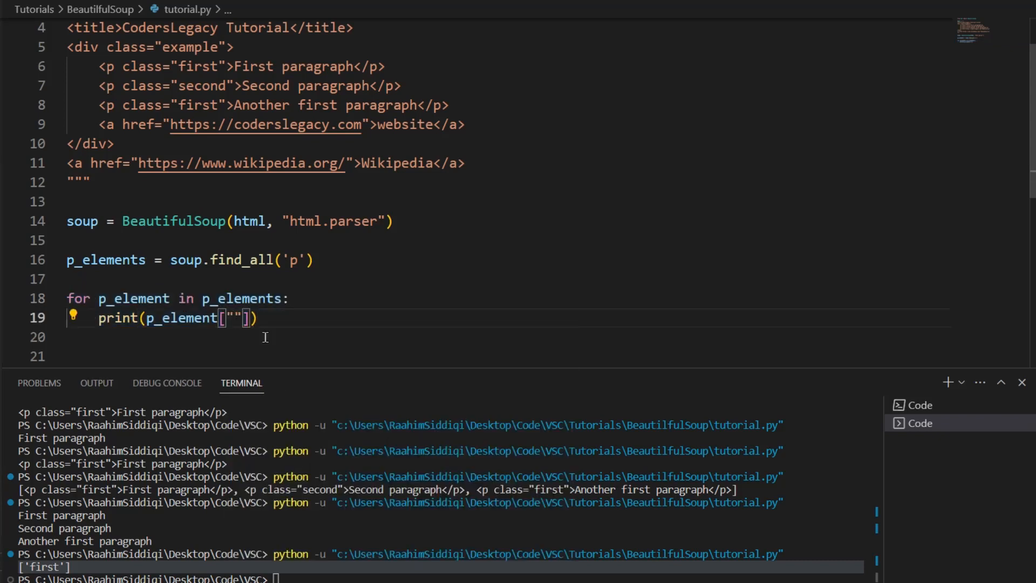
pyautogui.write('class')
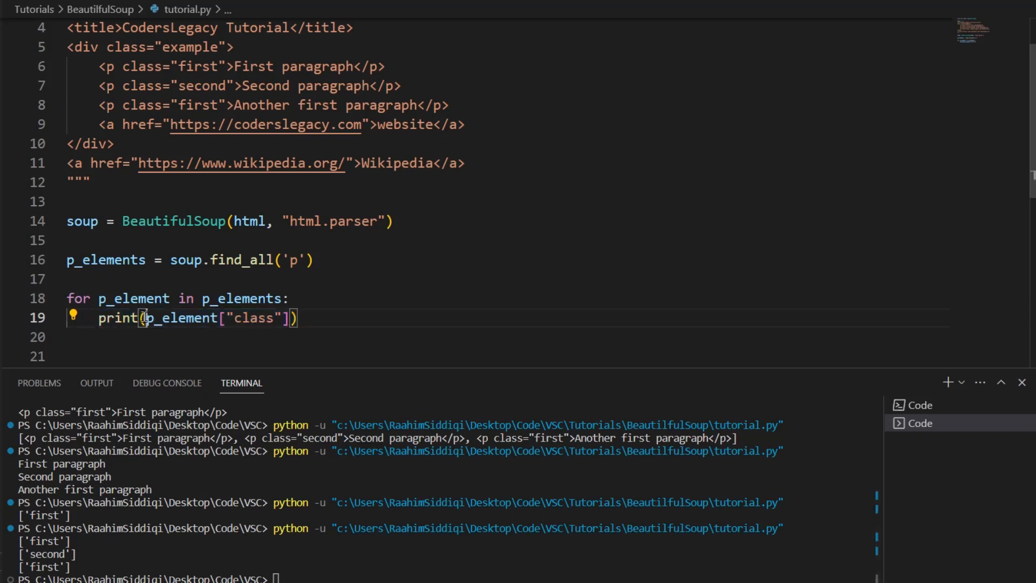
# Start an if p_element["class"] == "first": check inside the loop.
pyautogui.write('if p_element["class"] == ""')
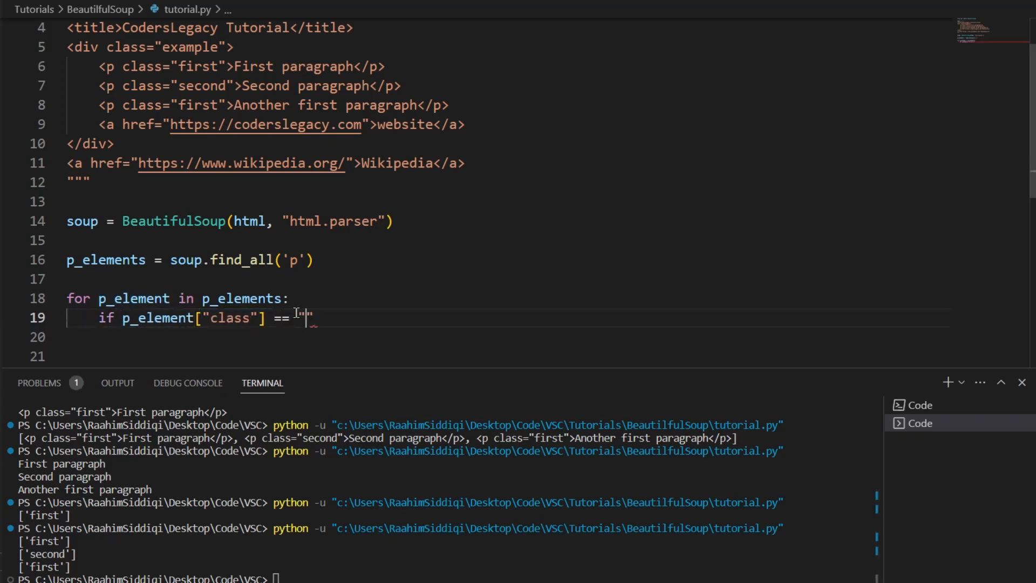
pyautogui.write('first')
pyautogui.click(508, 337)
pyautogui.write('pass')
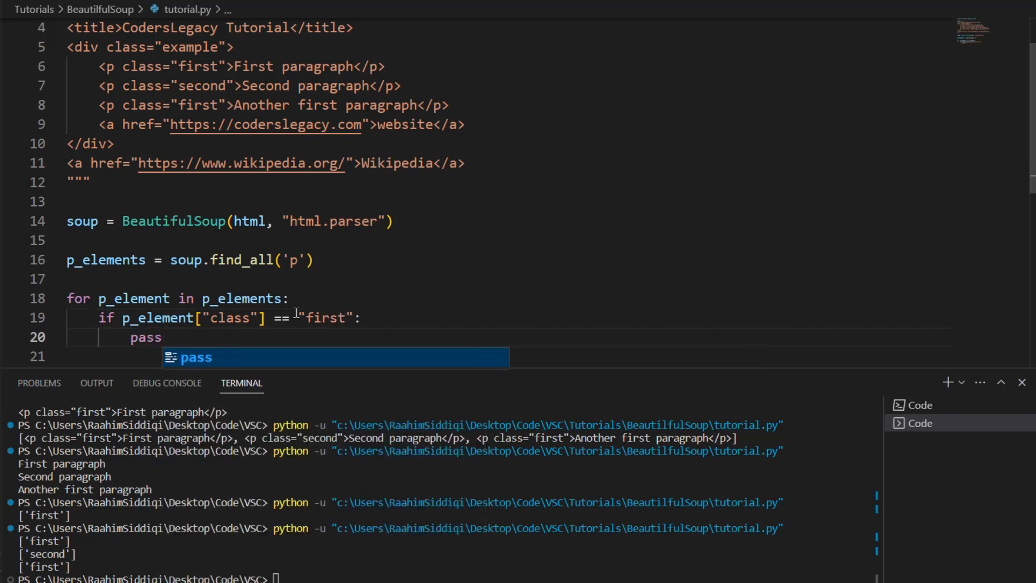
pyautogui.moveTo(238, 336)
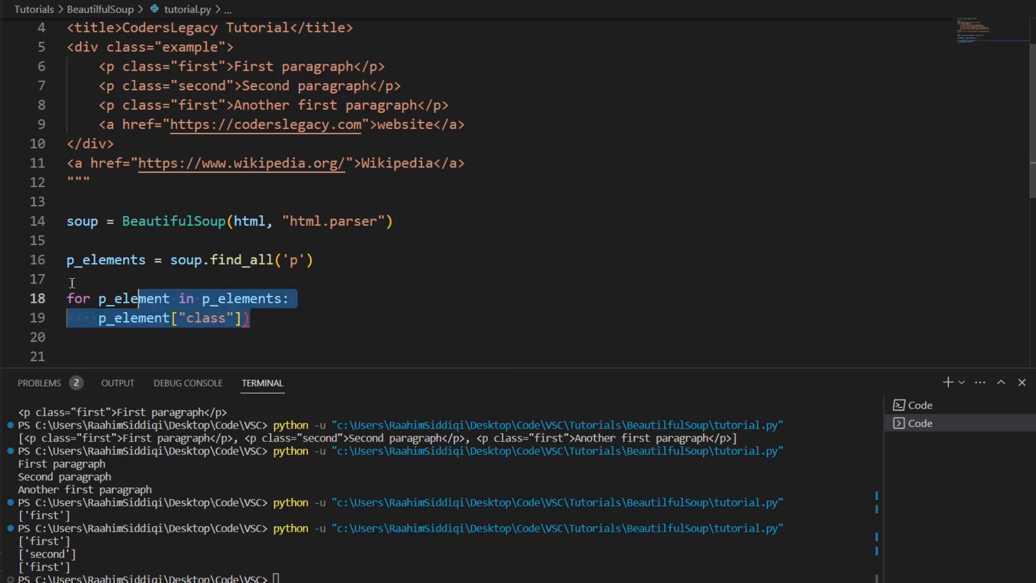
# Replace the loop with find_all('p', class_="first") and print(p_elements), then clear the terminal.
pyautogui.press('Delete')
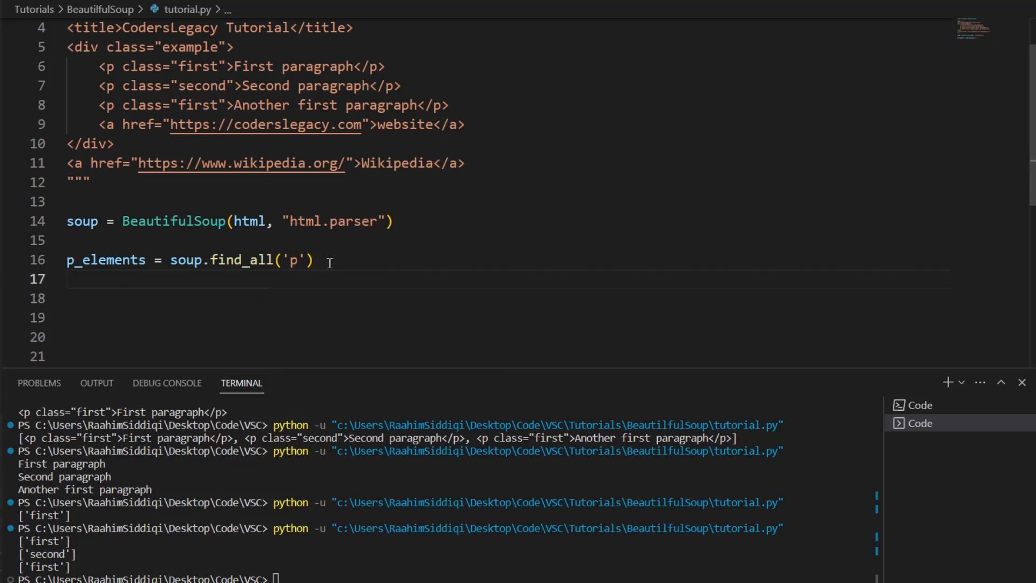
pyautogui.moveTo(258, 221)
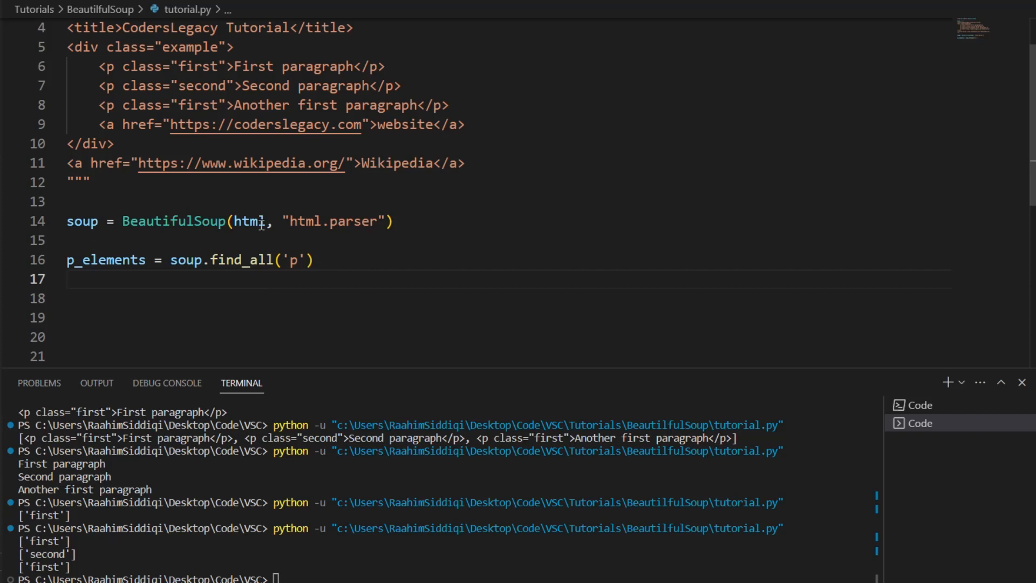
pyautogui.write(', c')
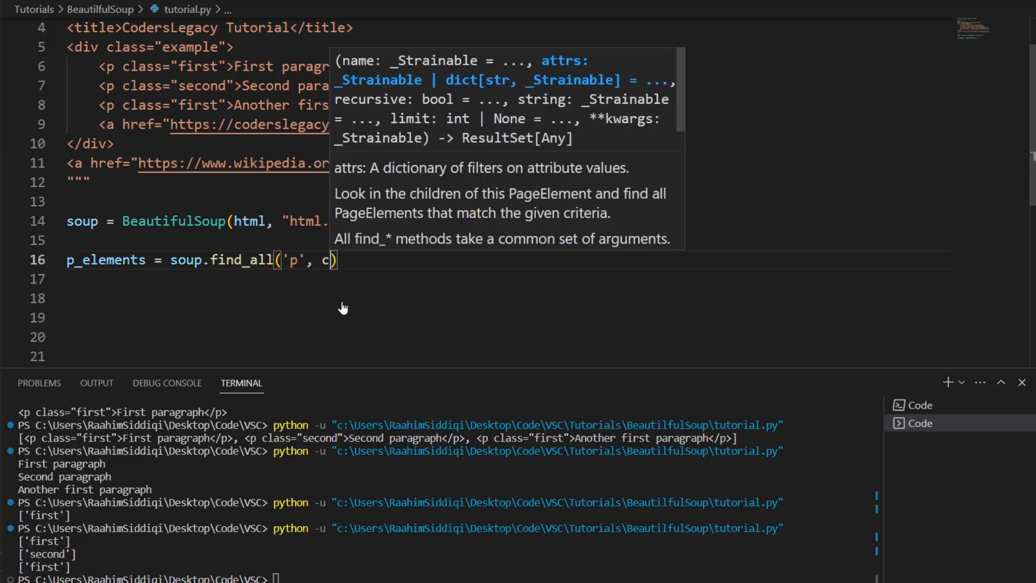
pyautogui.write('lass_ = "first')
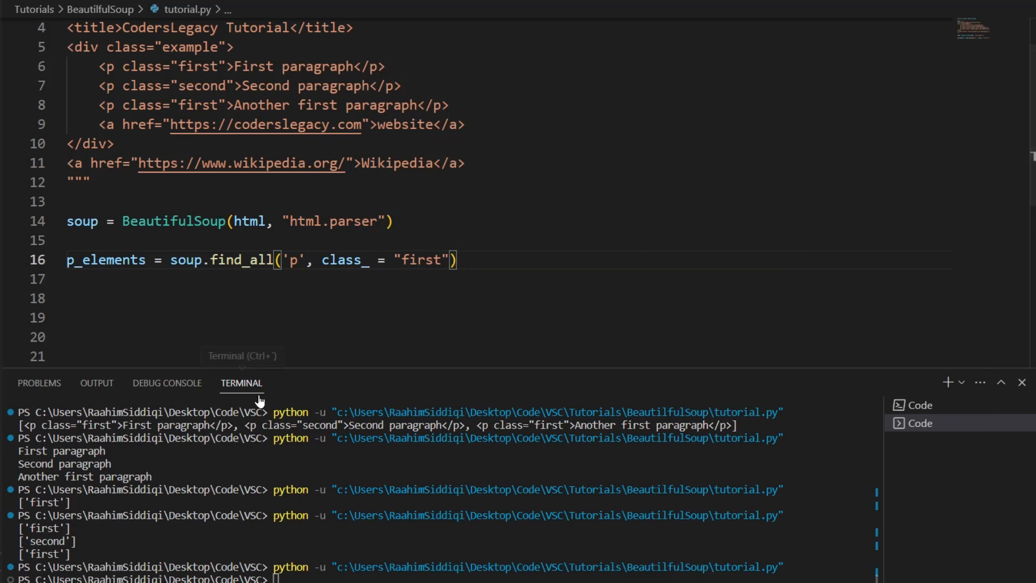
pyautogui.write('print(_')
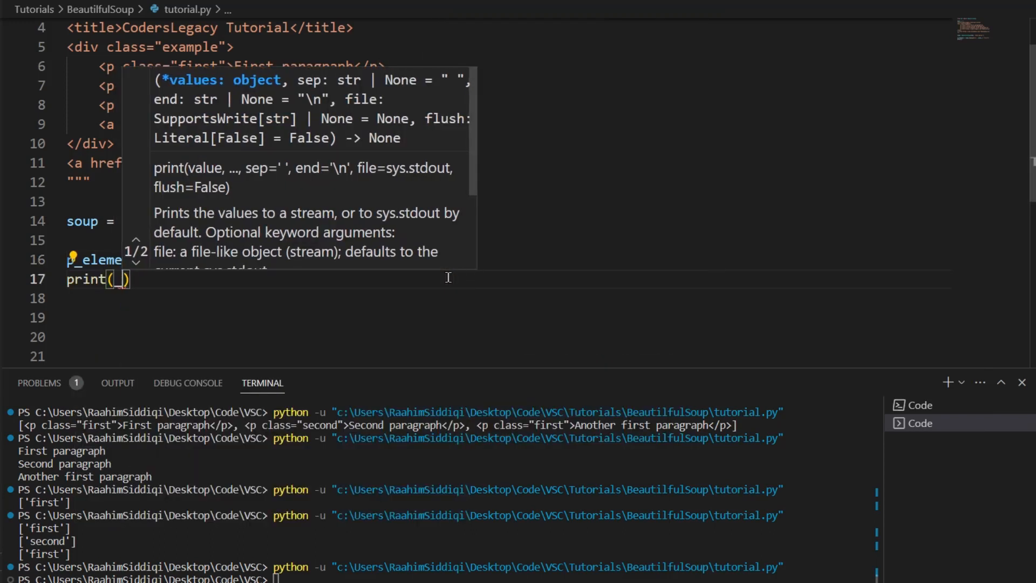
pyautogui.write('p_elements')
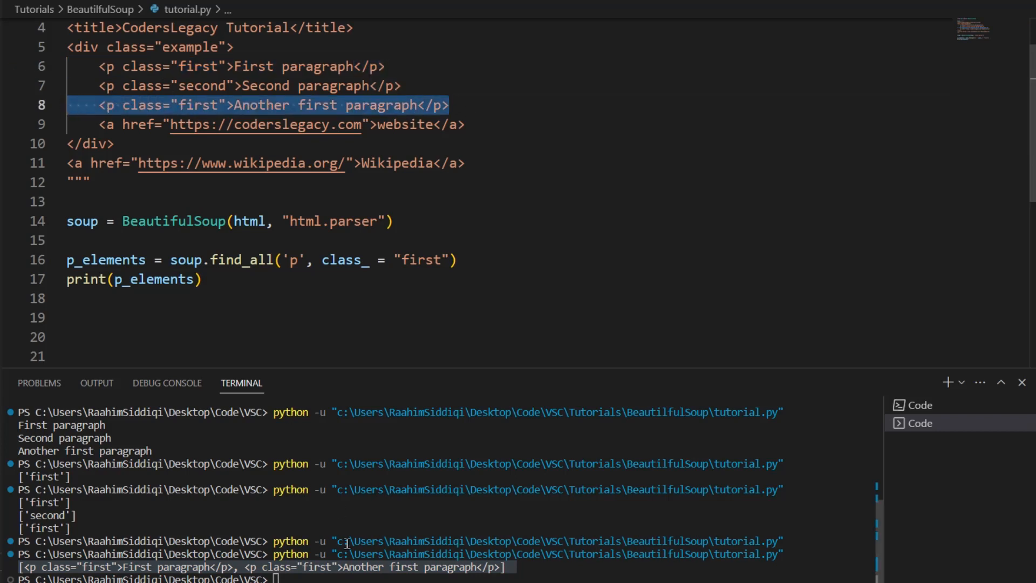
pyautogui.write('cle')
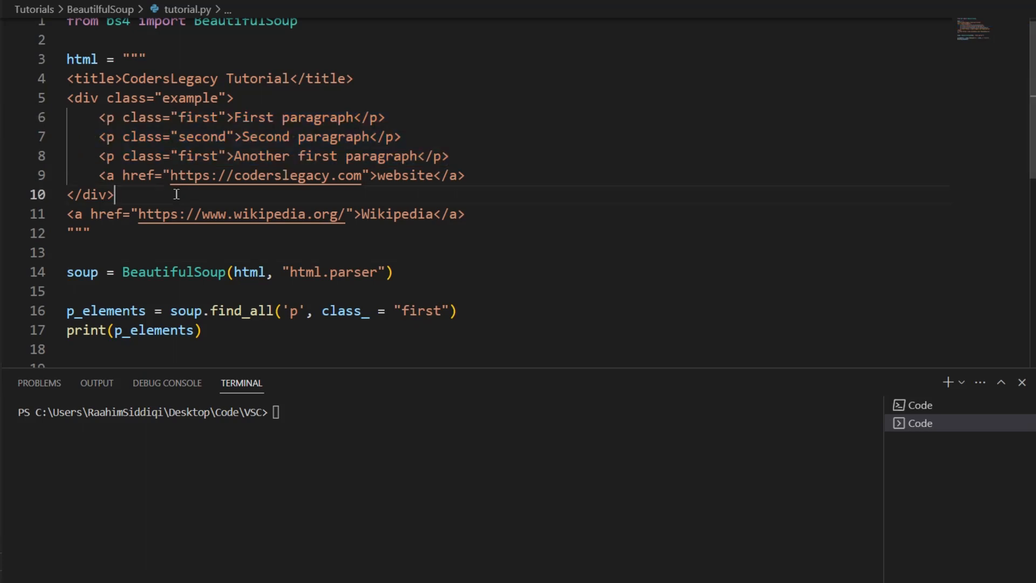
# Change the find_all search from 'a' to 'div.a' and run, yielding an empty list.
pyautogui.tripleClick(265, 175)
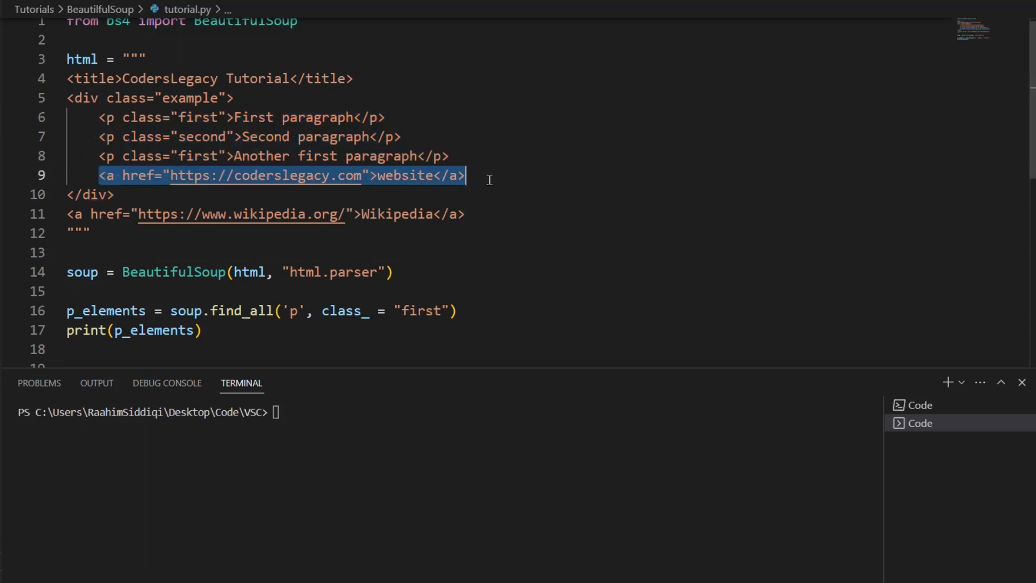
pyautogui.click(73, 252)
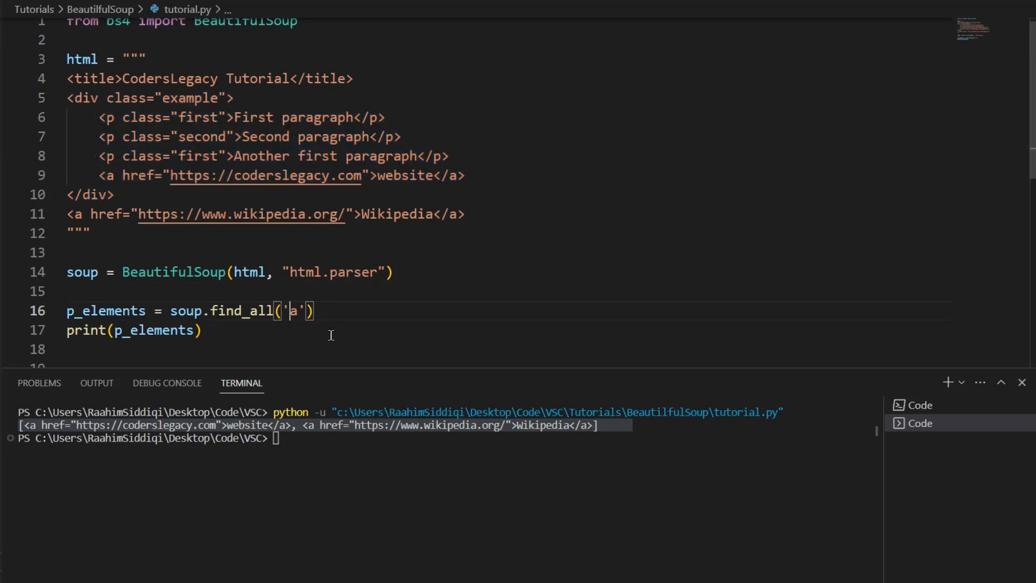
pyautogui.write('div.')
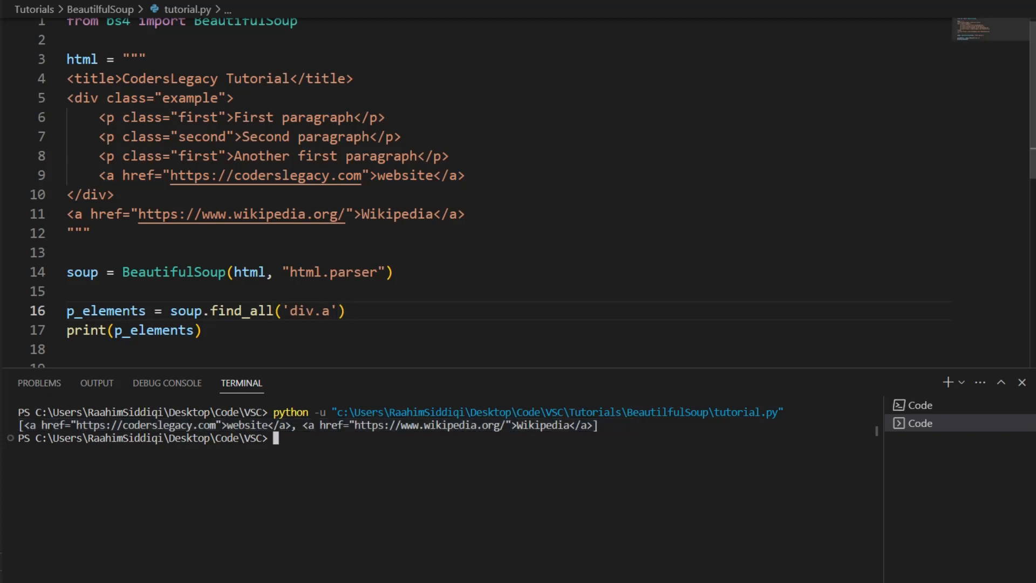
pyautogui.press('Return')
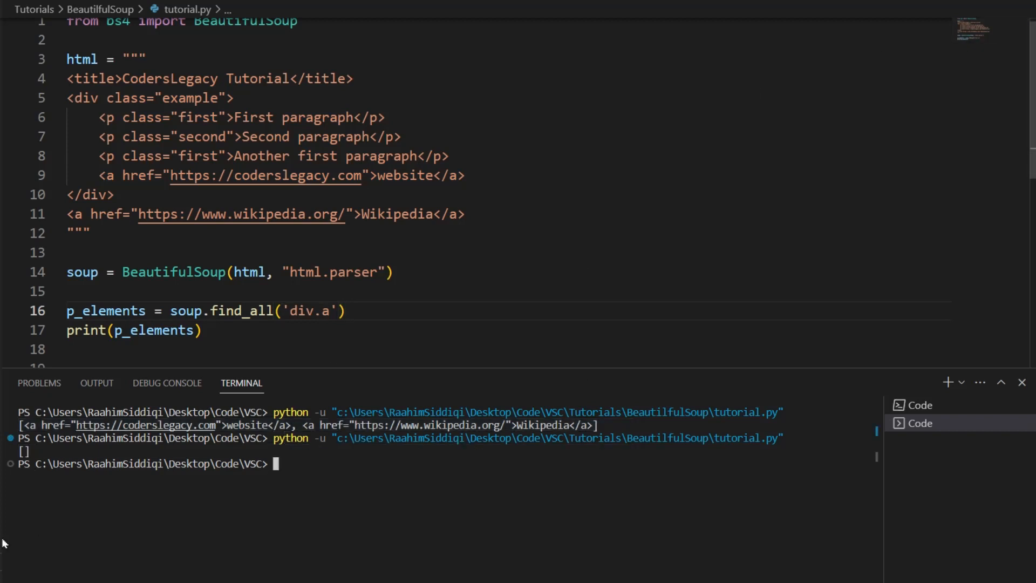
pyautogui.moveTo(105, 247)
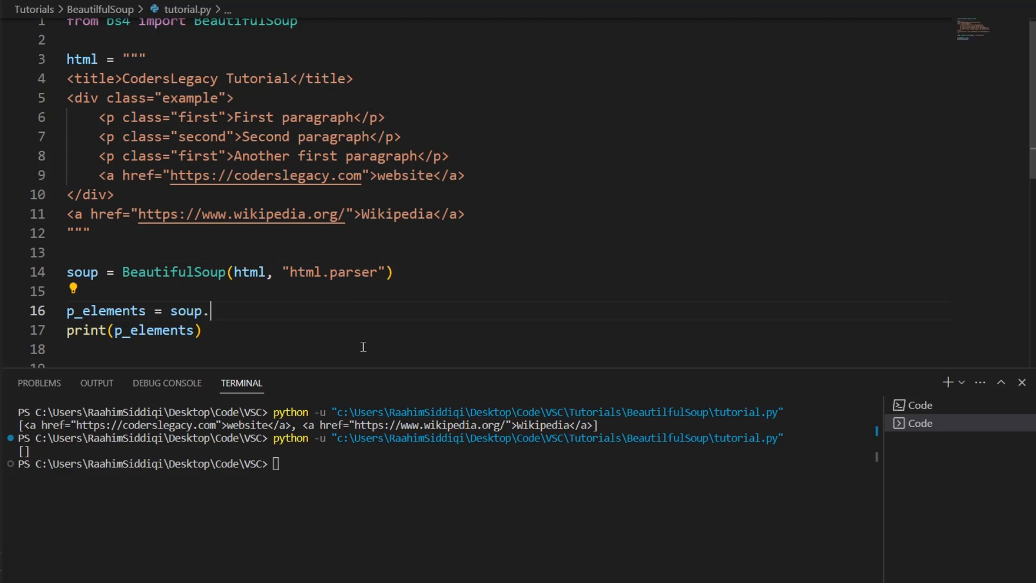
# Print the coderslegacy link using soup.div.a, then soup.find("div").find("a").
pyautogui.write('div.a')
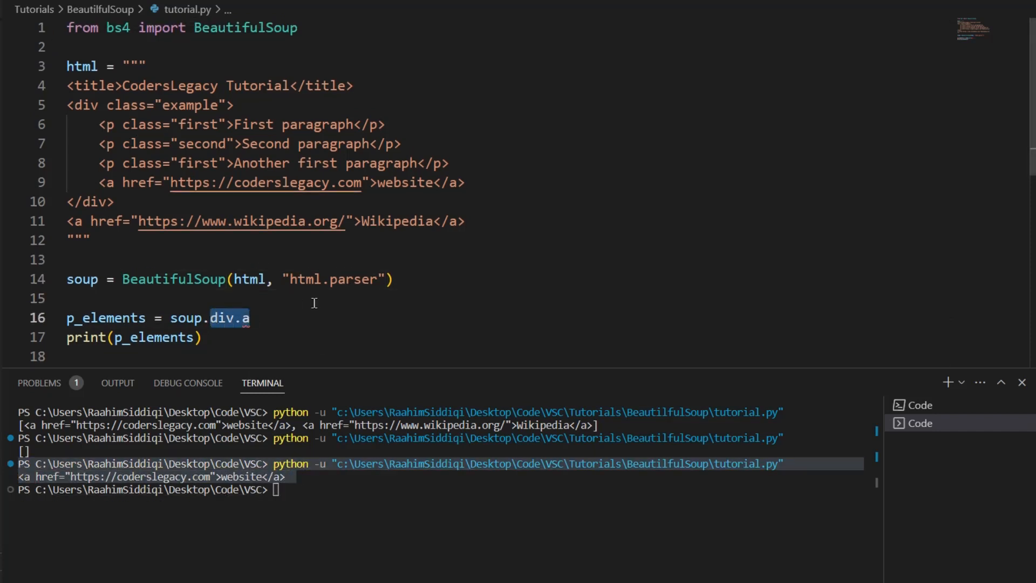
pyautogui.write('find("")')
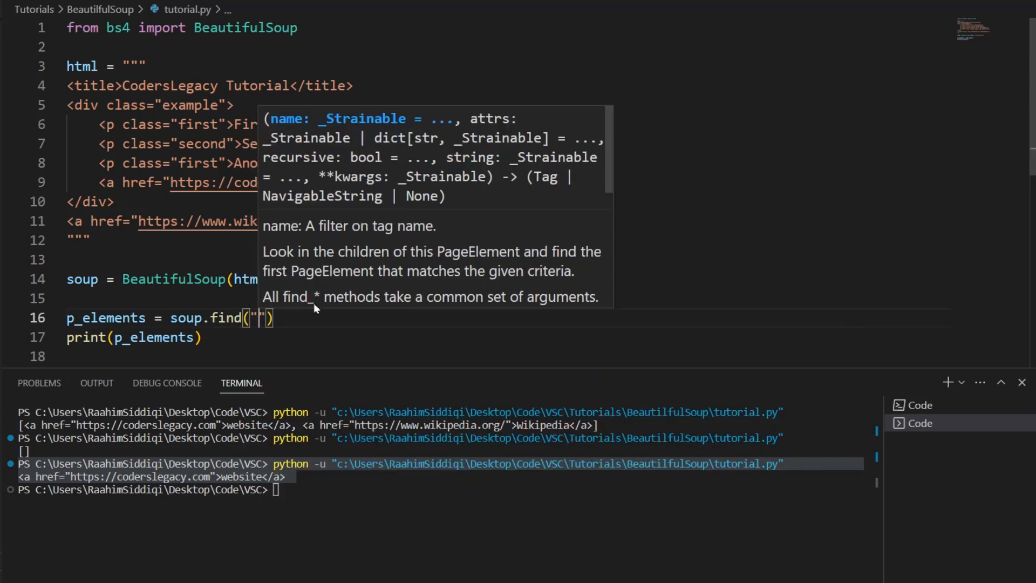
pyautogui.write('div").')
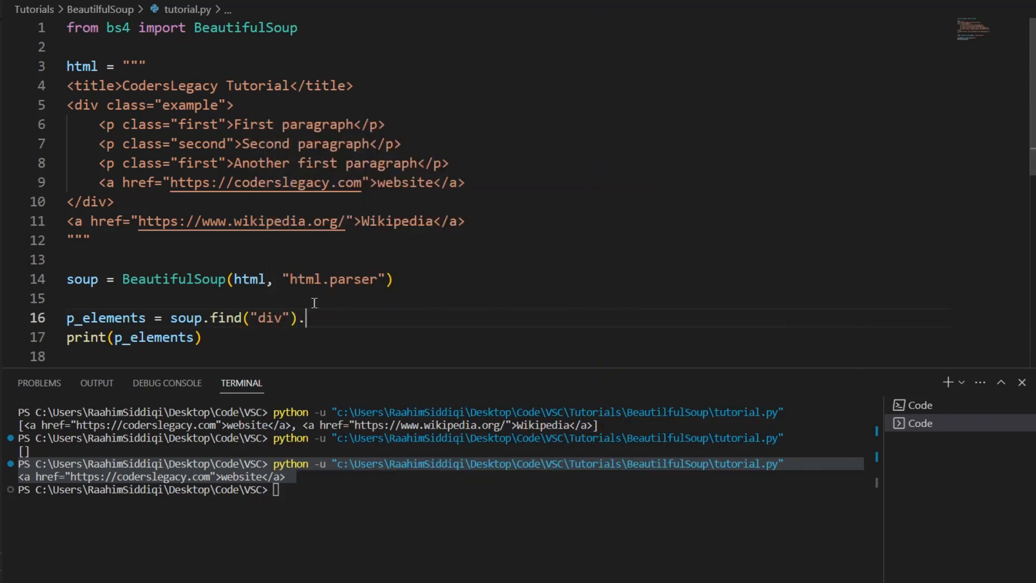
pyautogui.write('find(a')
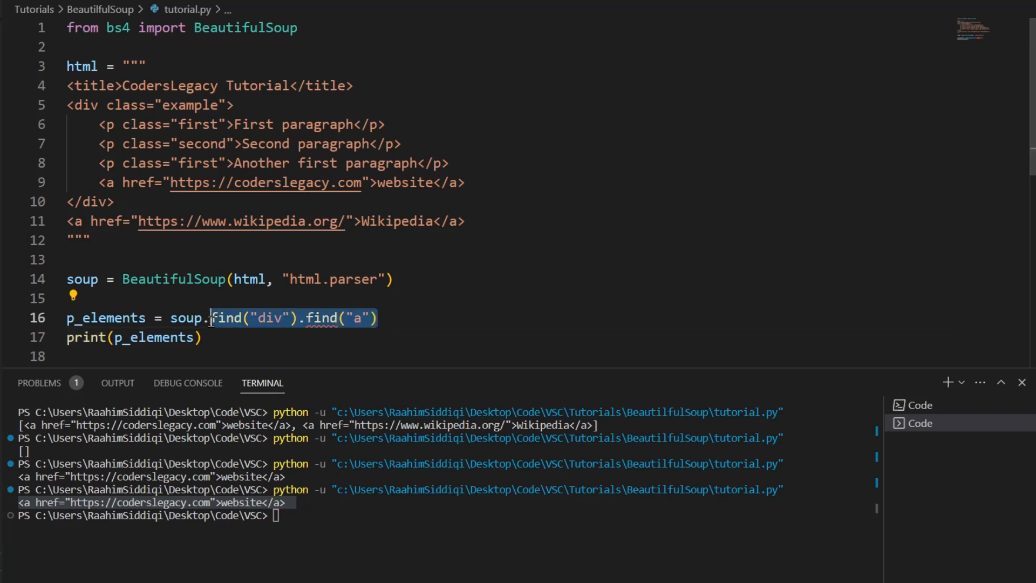
pyautogui.moveTo(291, 339)
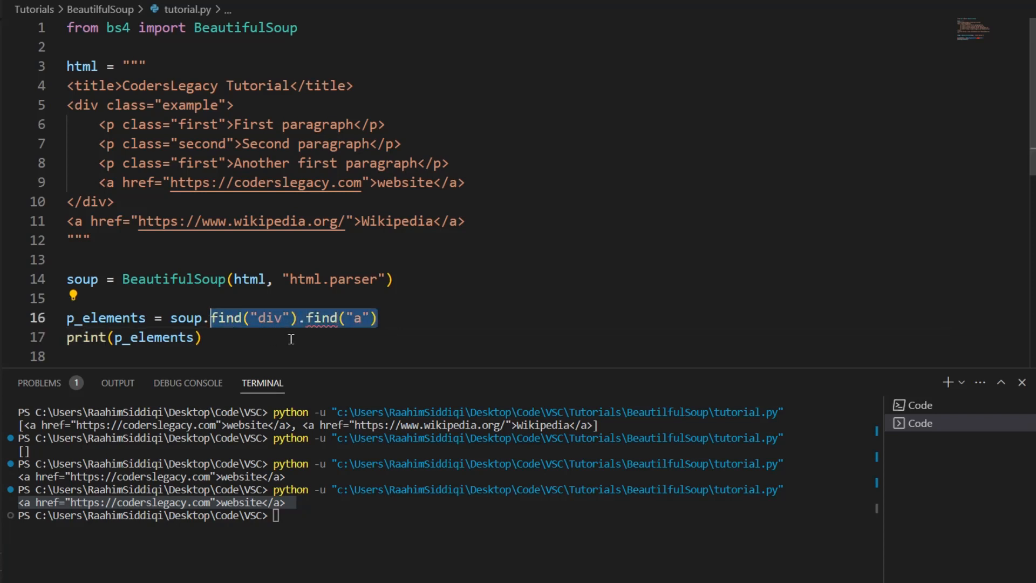
pyautogui.click(204, 337)
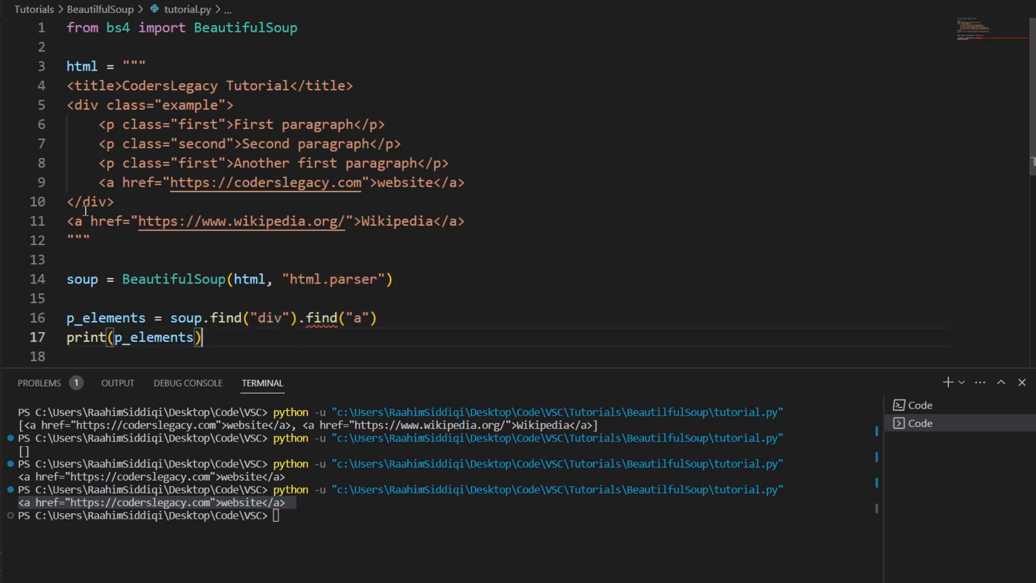
# Wrap the Wikipedia link in a div with class example2 and rename the first div's class to example1.
pyautogui.write('<di')
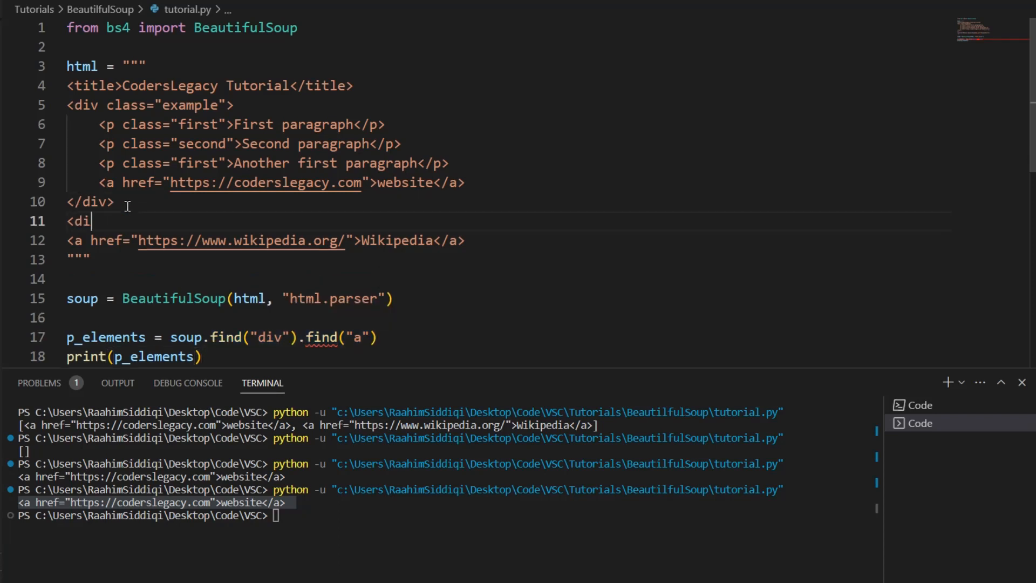
pyautogui.write('v>')
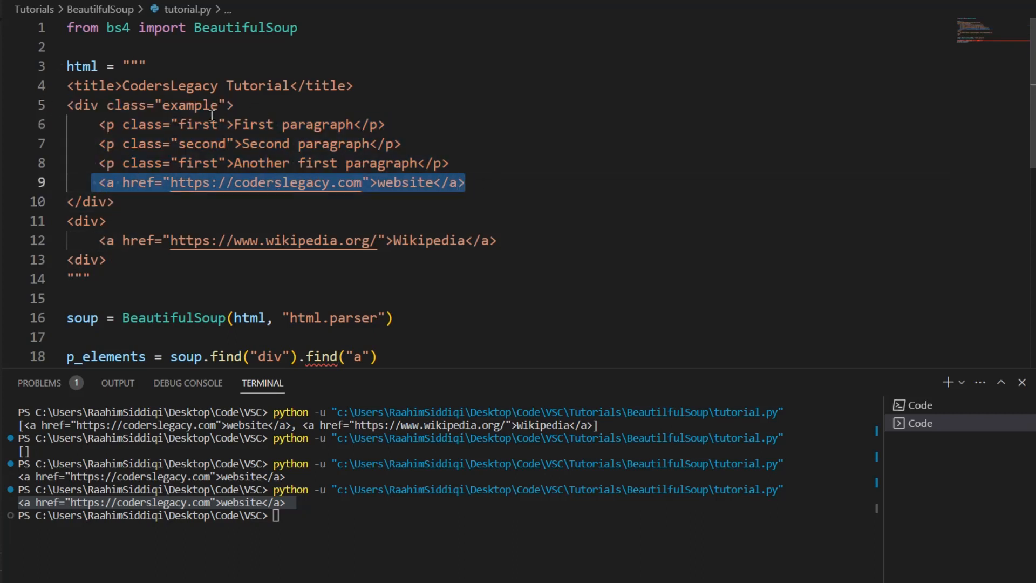
pyautogui.click(106, 221)
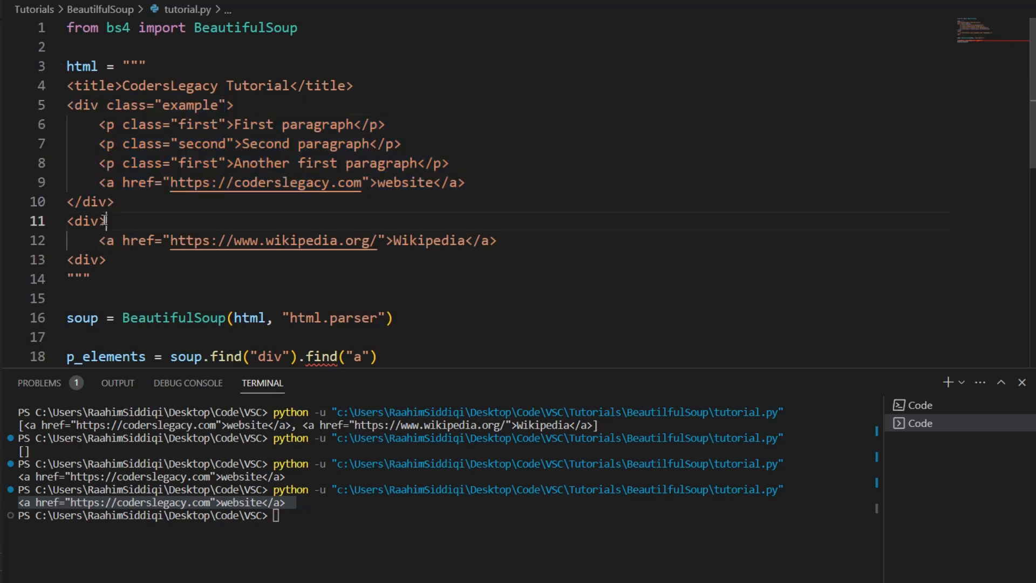
pyautogui.write('class="example"')
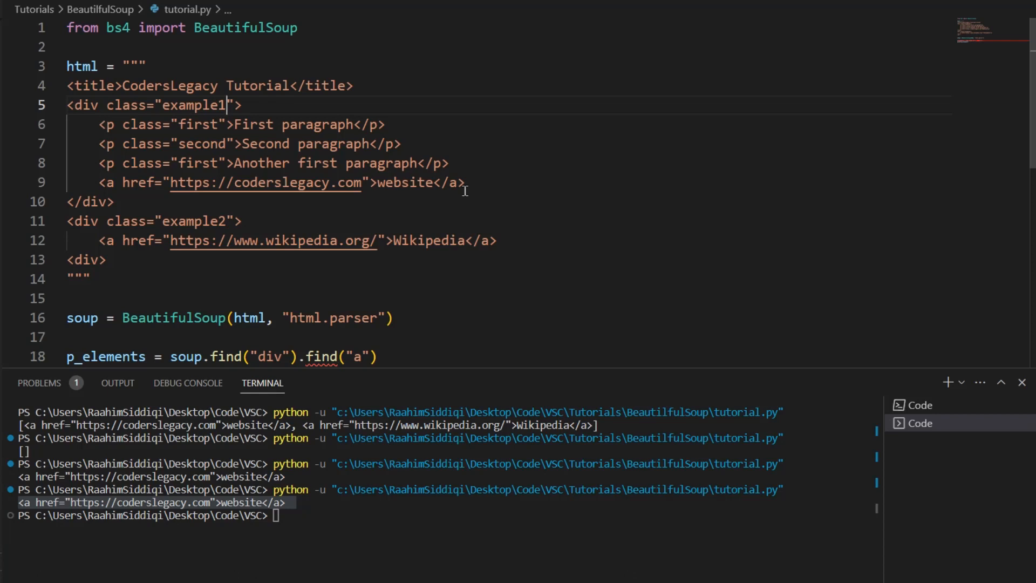
pyautogui.press('Enter')
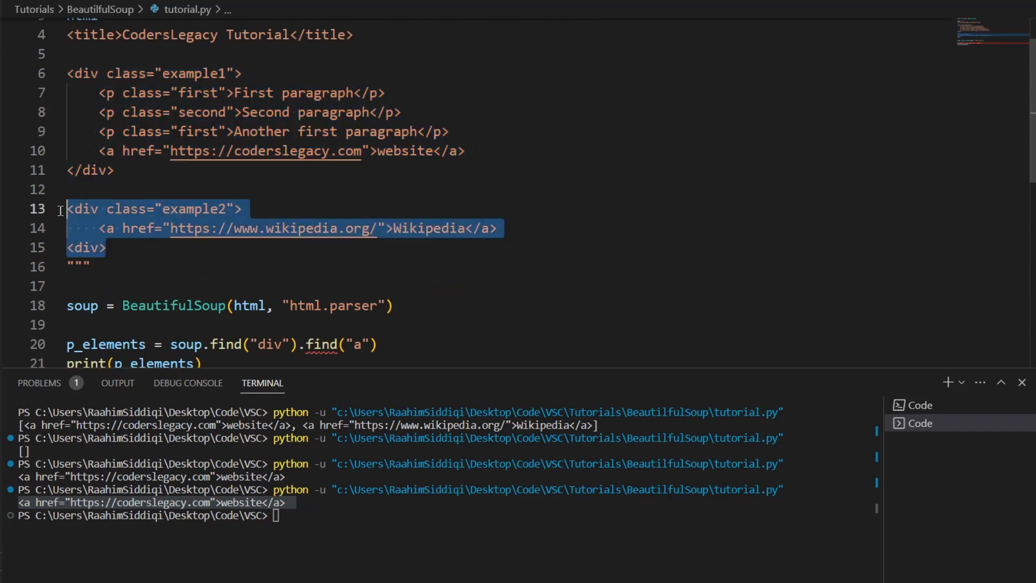
pyautogui.moveTo(62, 209); pyautogui.dragTo(62, 73)
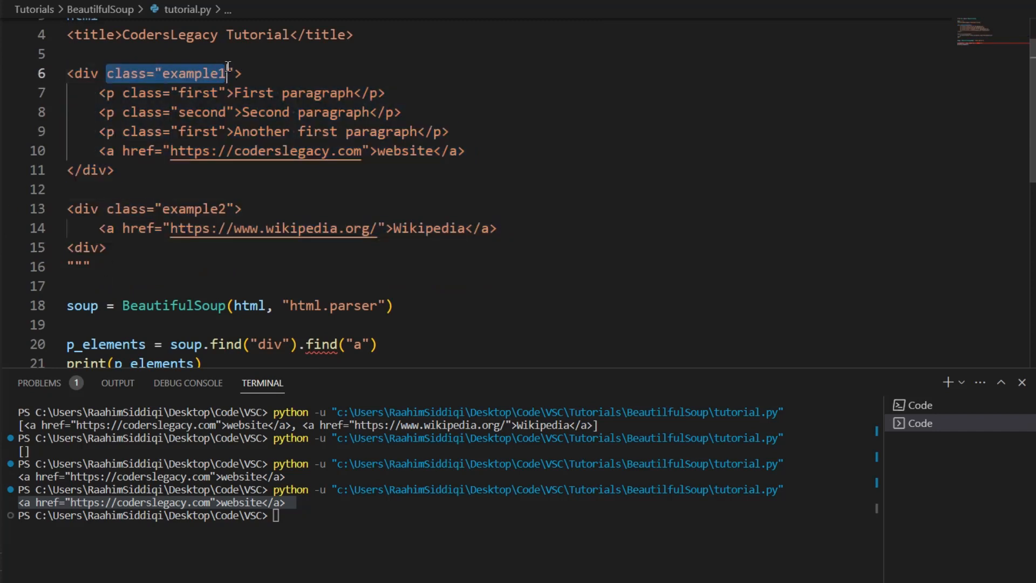
pyautogui.click(73, 189)
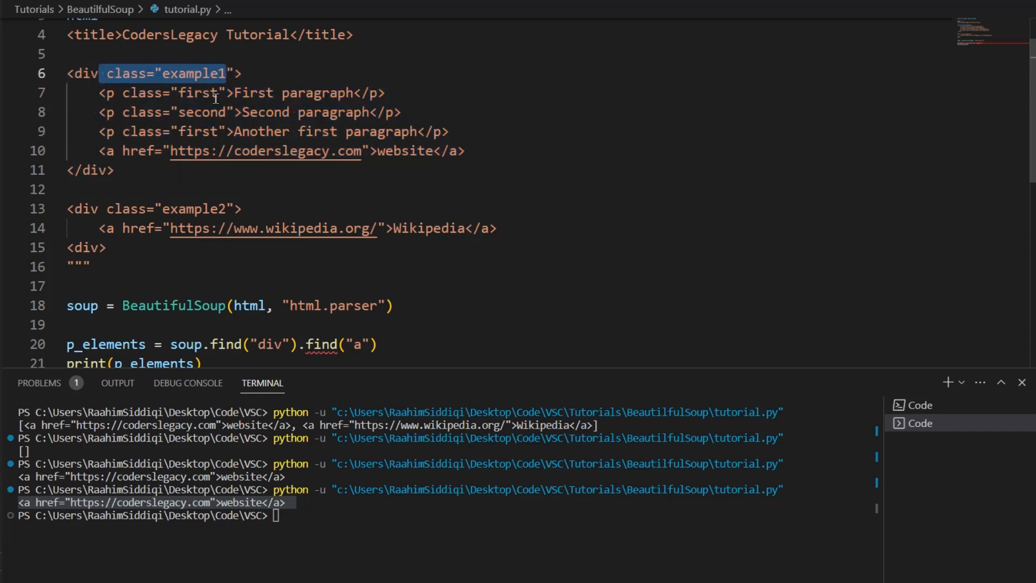
pyautogui.moveTo(215, 274)
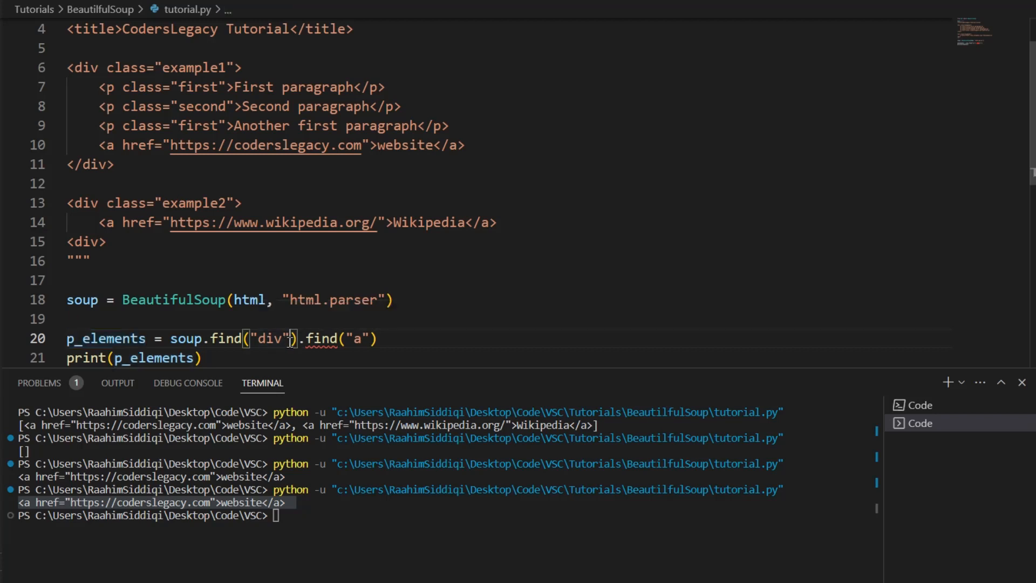
# Filter find("div") by class_ "example1", then "example2", and run to print the Wikipedia link.
pyautogui.write(', class =')
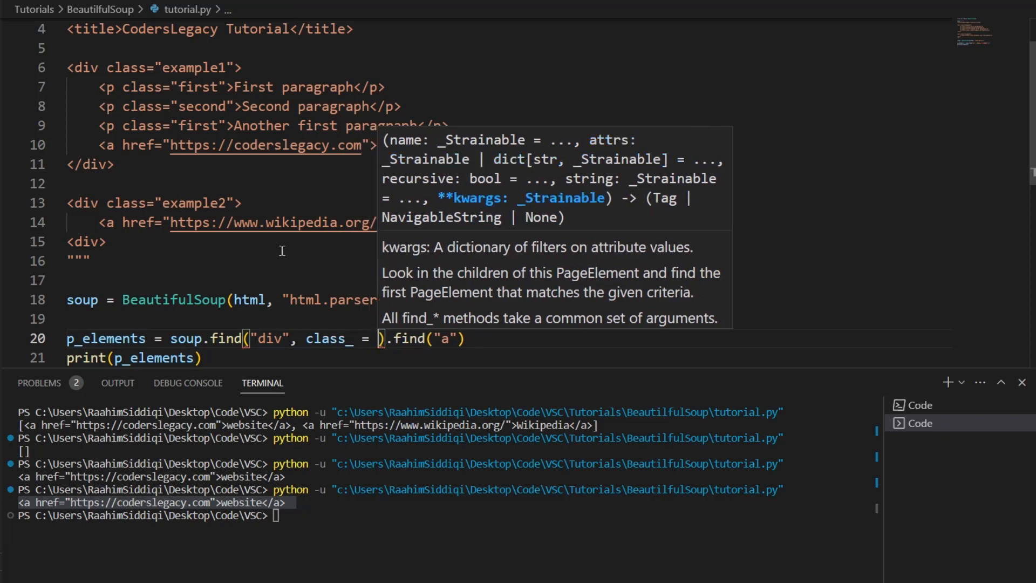
pyautogui.write('""')
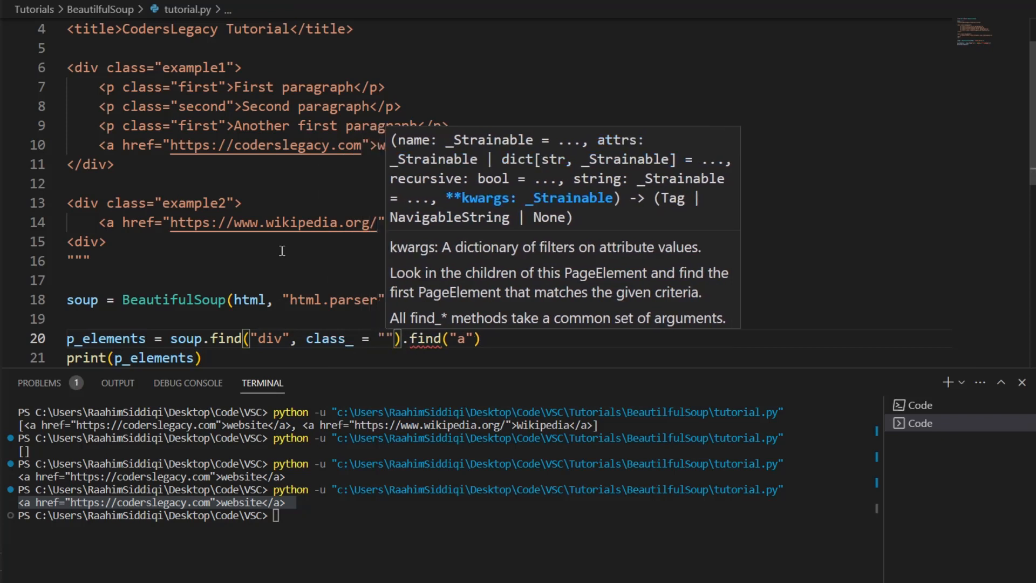
pyautogui.write('example1')
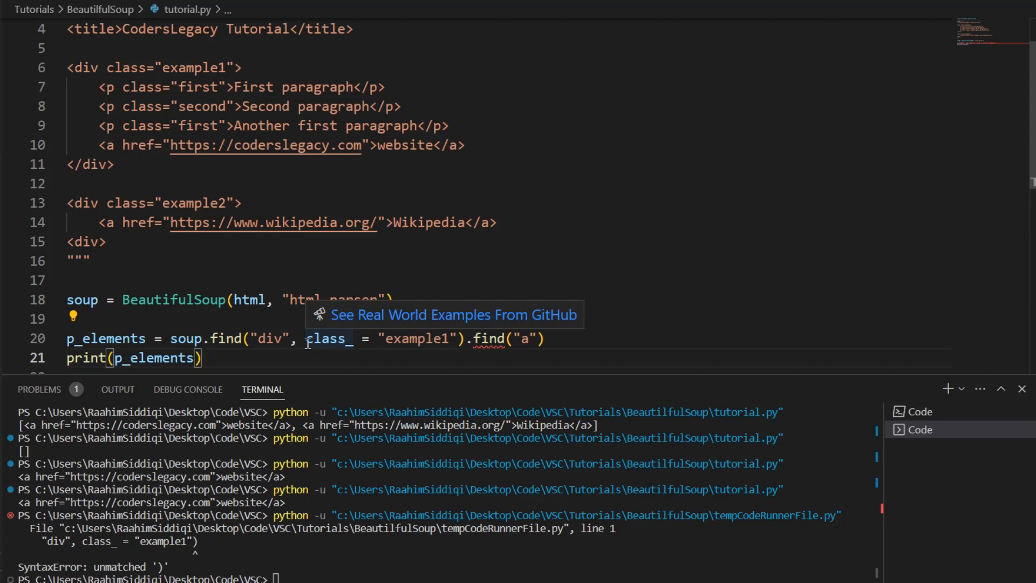
pyautogui.moveTo(254, 543)
pyautogui.write('2')
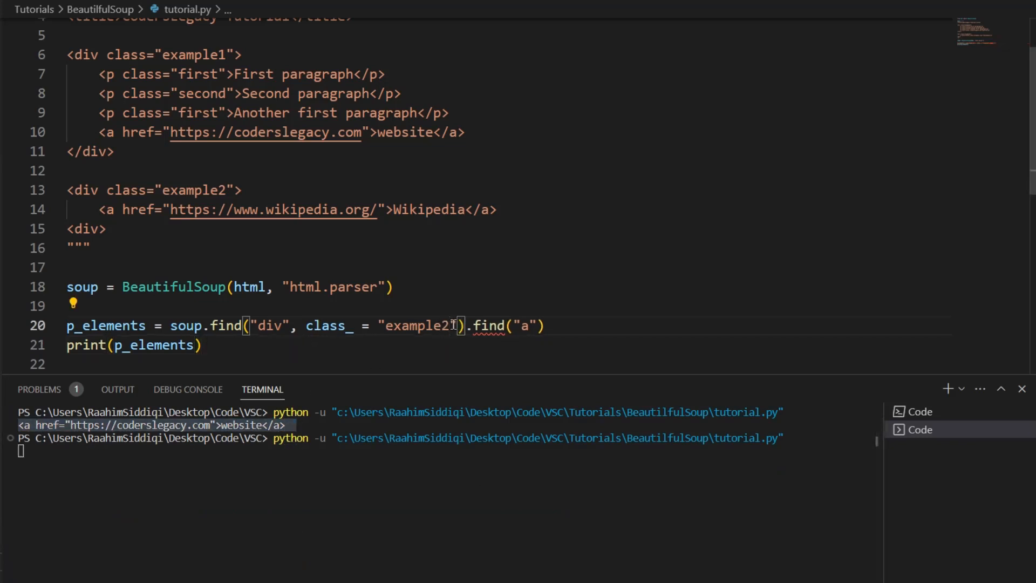
pyautogui.press('Return')
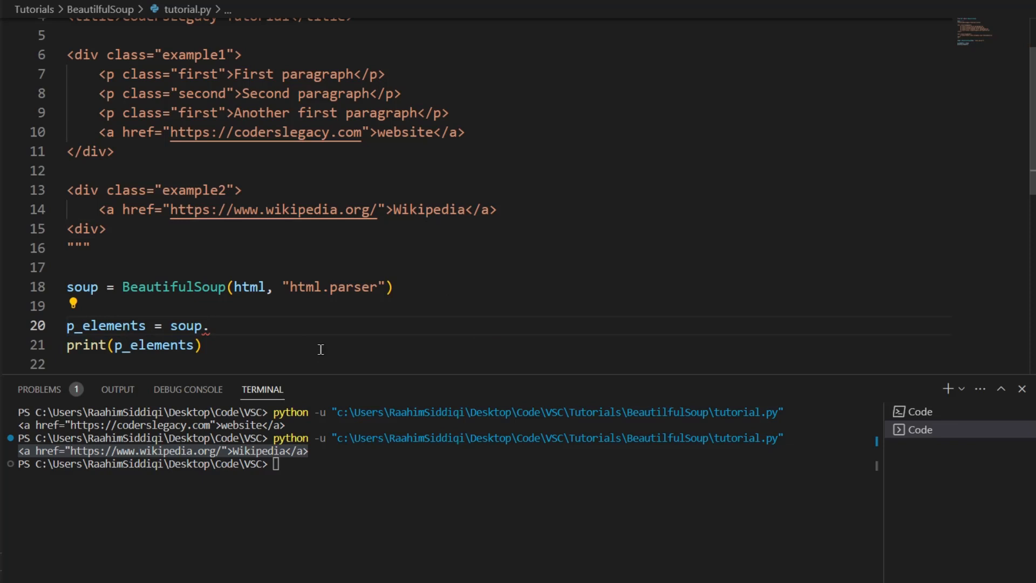
pyautogui.moveTo(250, 232)
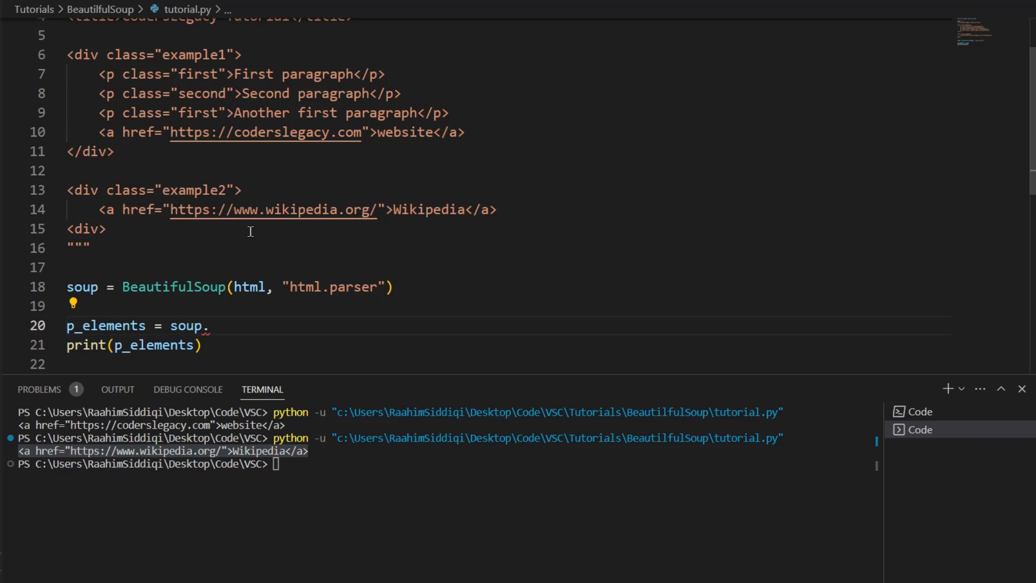
# Use soup.select("div a") and run to print all div links.
pyautogui.write('select(')
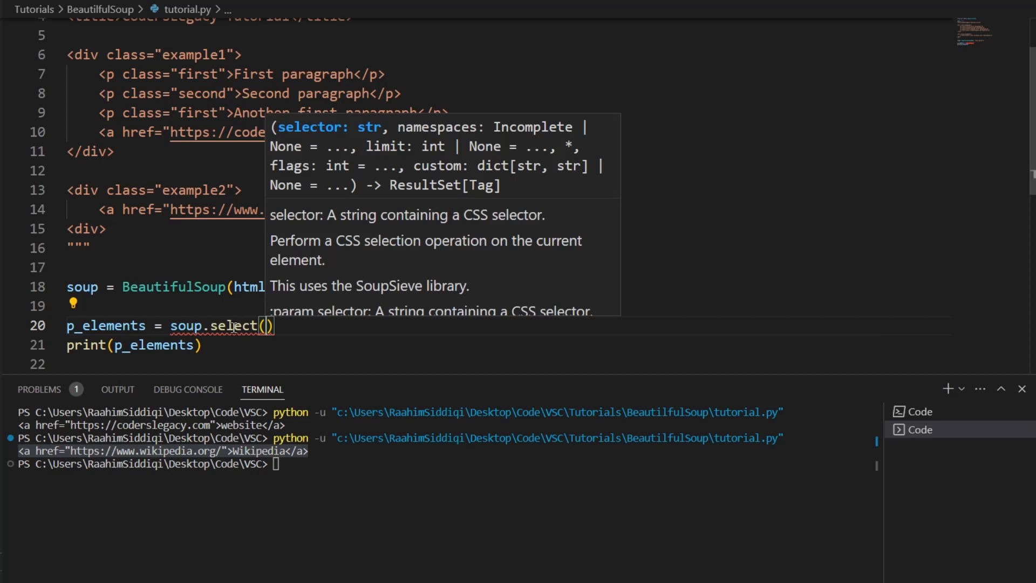
pyautogui.write('"')
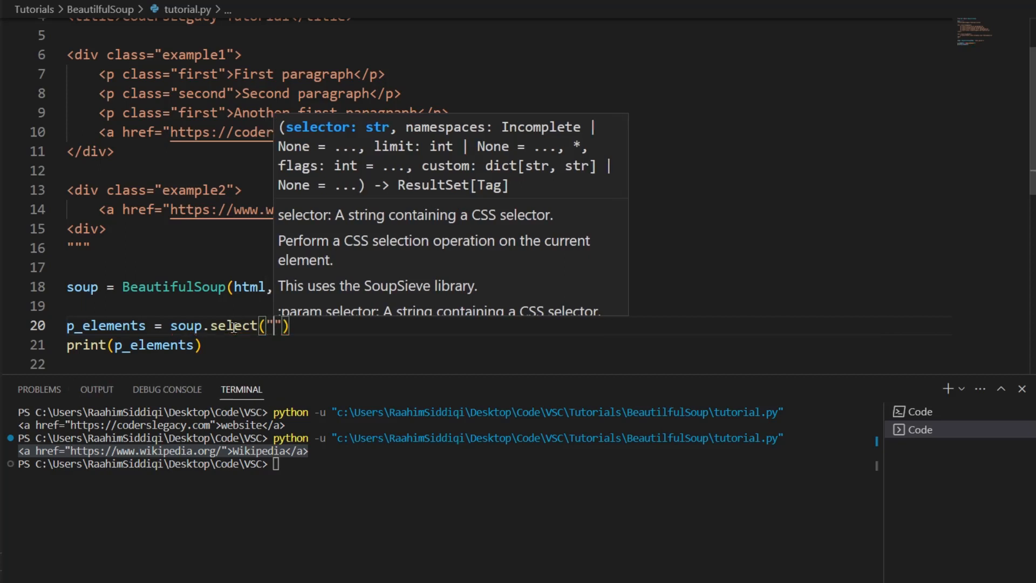
pyautogui.moveTo(211, 325)
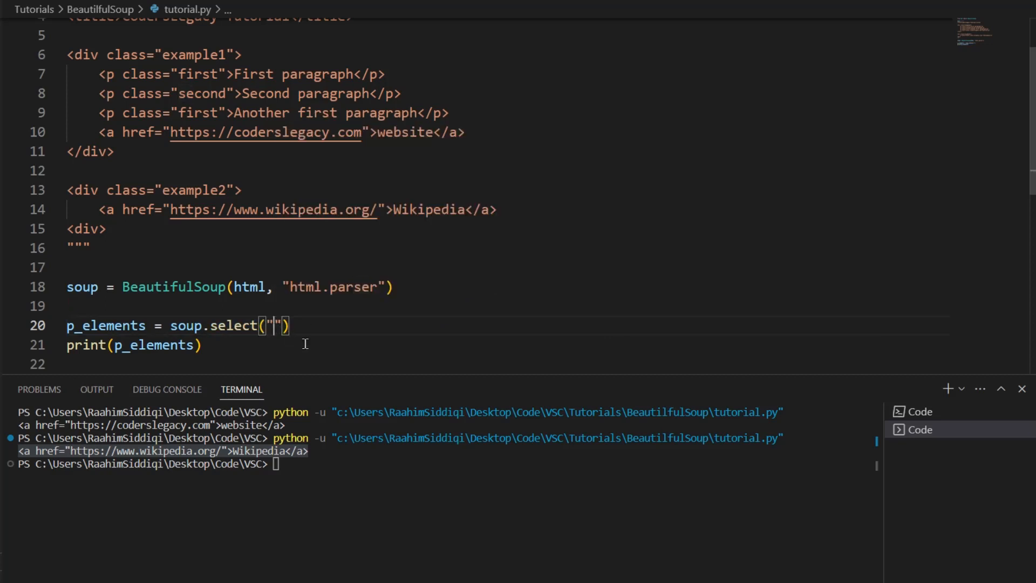
pyautogui.write('div a')
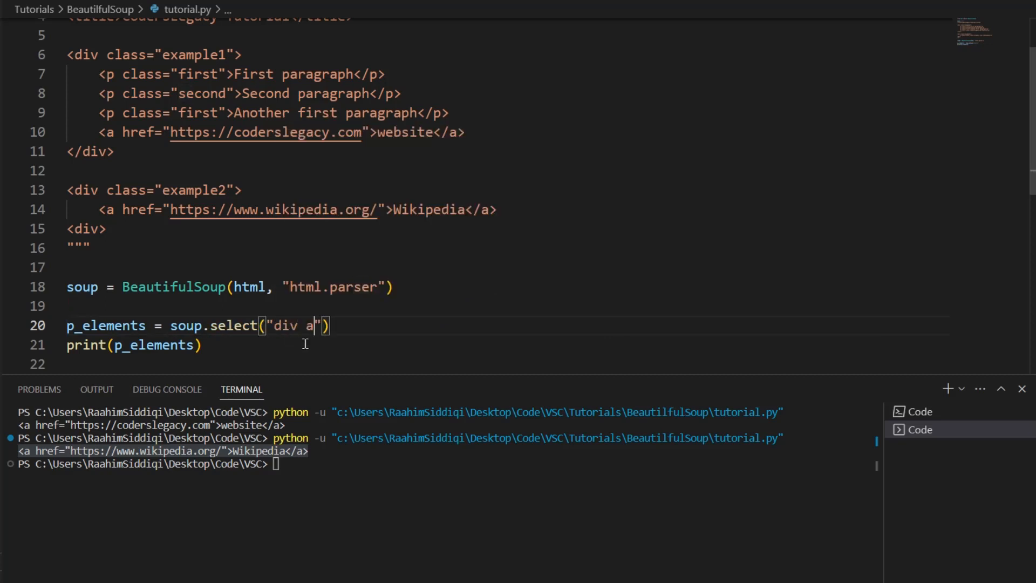
pyautogui.press('Return')
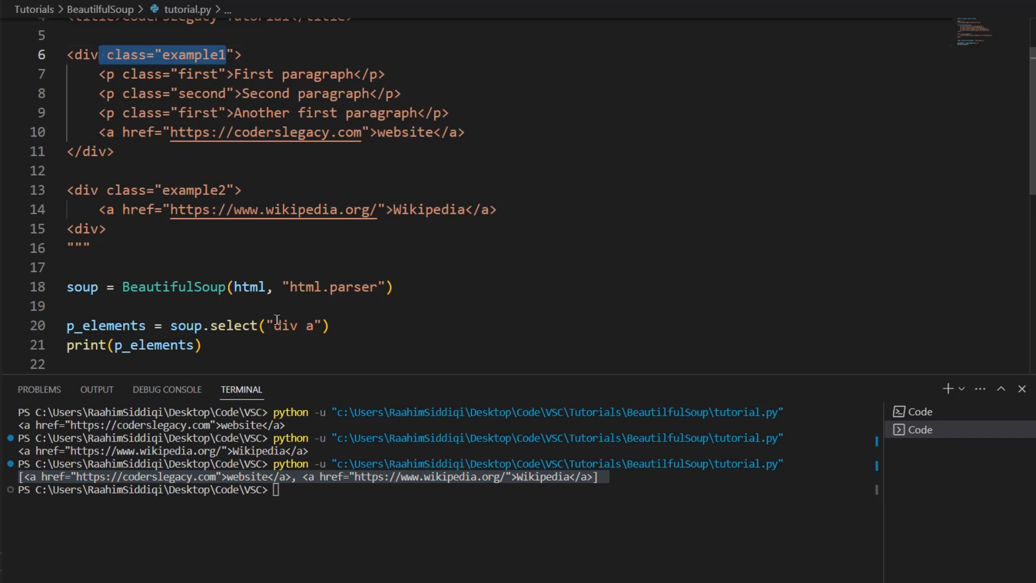
# Narrow the selector to "div.example1 a" so only the website link prints.
pyautogui.write('.exa')
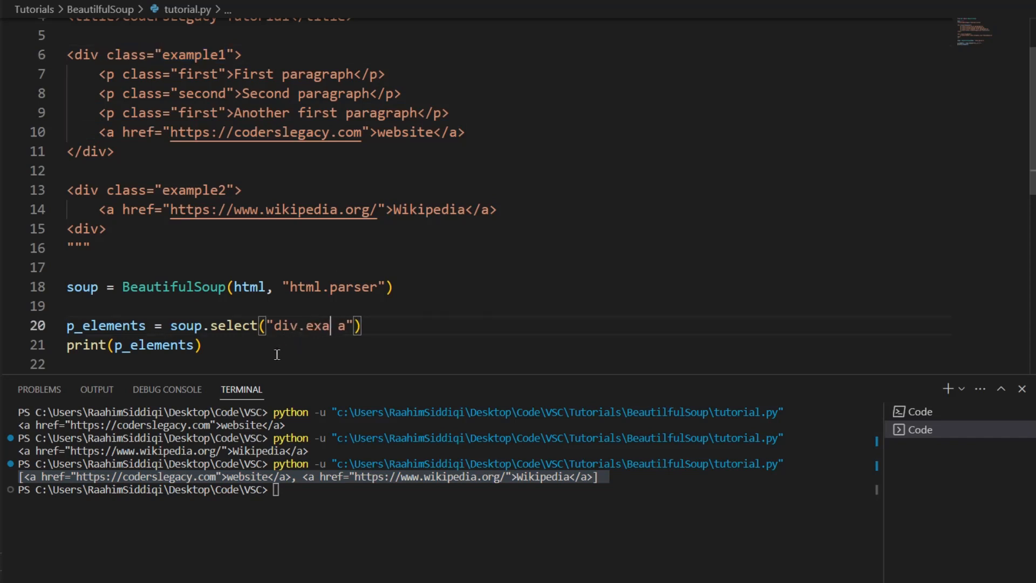
pyautogui.write('mple1')
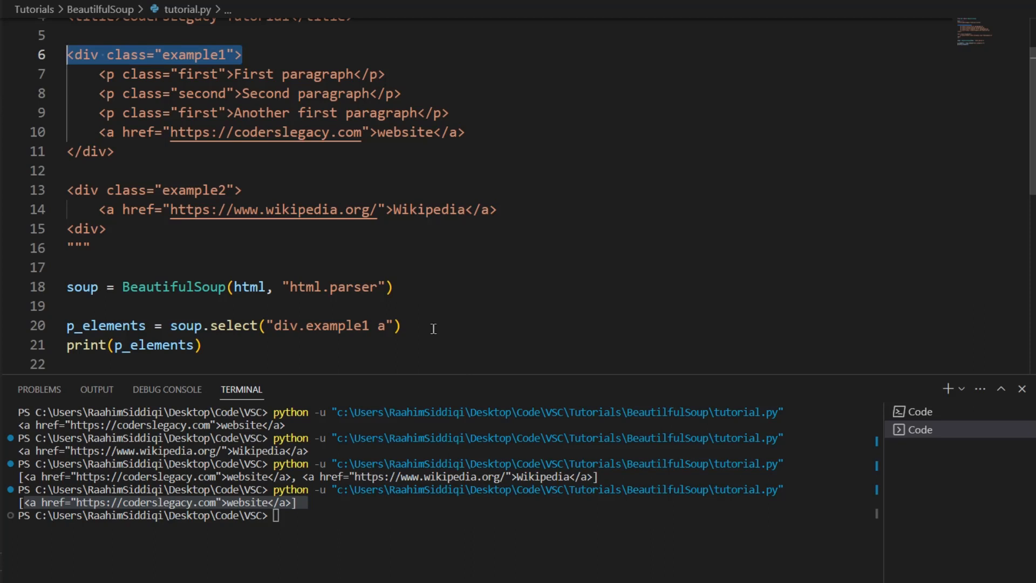
pyautogui.click(85, 305)
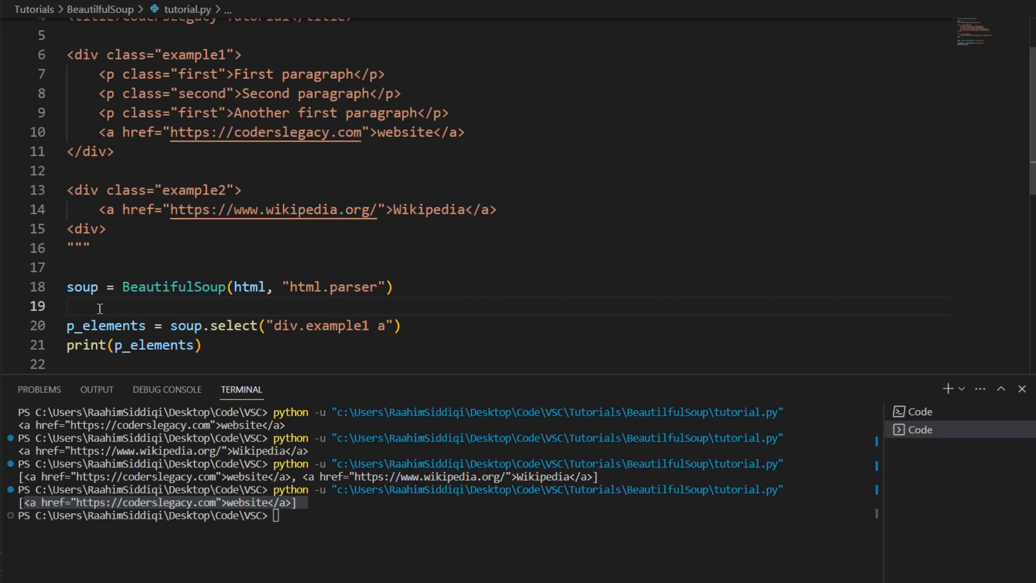
pyautogui.moveTo(88, 236)
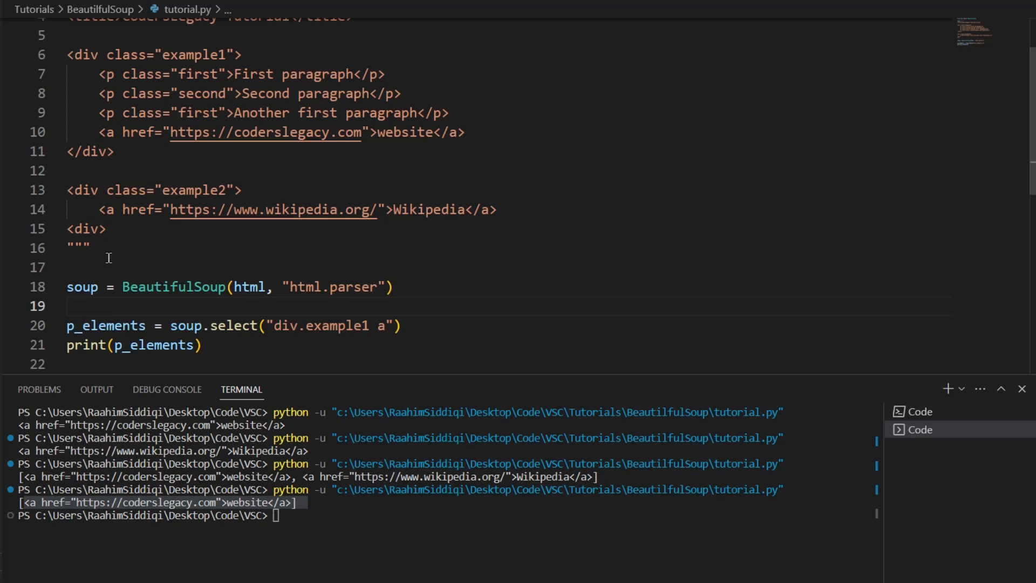
pyautogui.moveTo(140, 266)
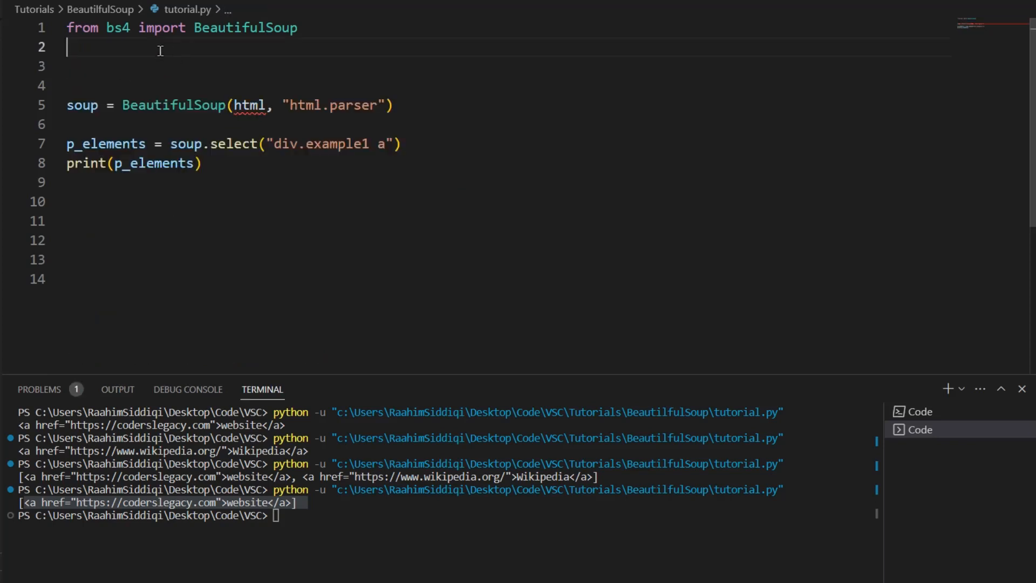
# Delete the HTML sample string and start typing 'import requests'.
pyautogui.write('import requ')
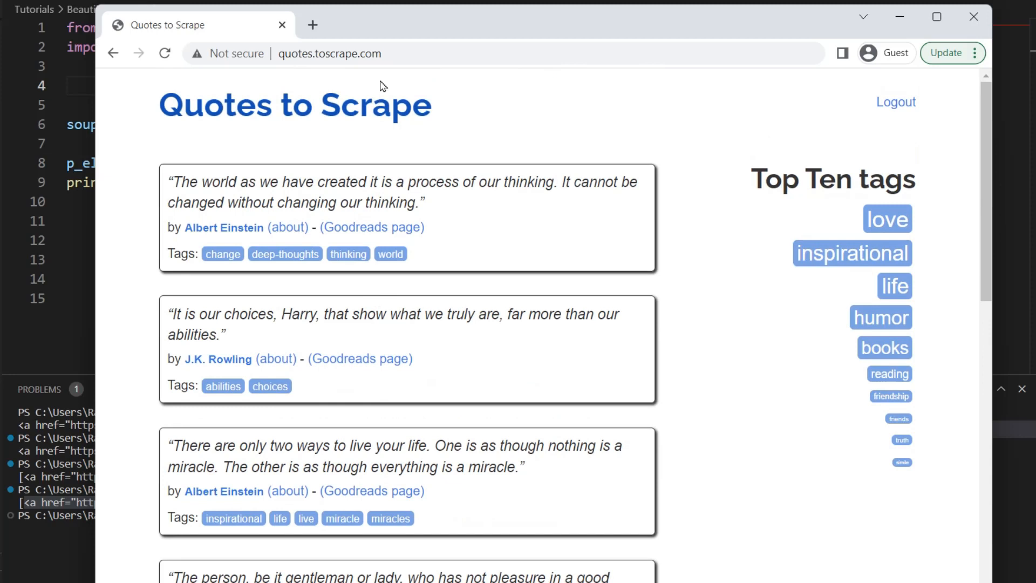
# Select the quotes.toscrape.com address in Chrome's address bar.
pyautogui.click(329, 54)
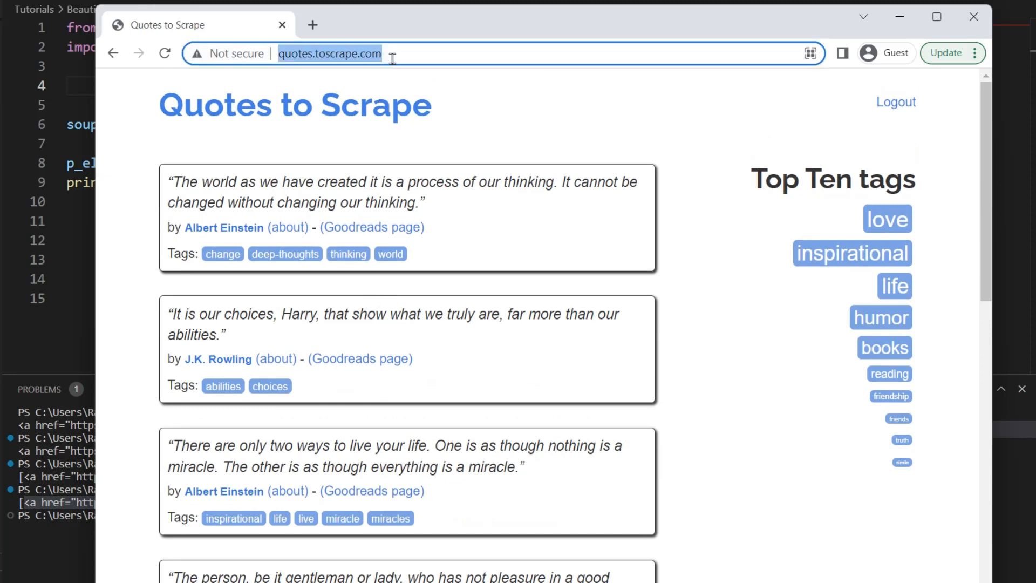
pyautogui.moveTo(747, 310)
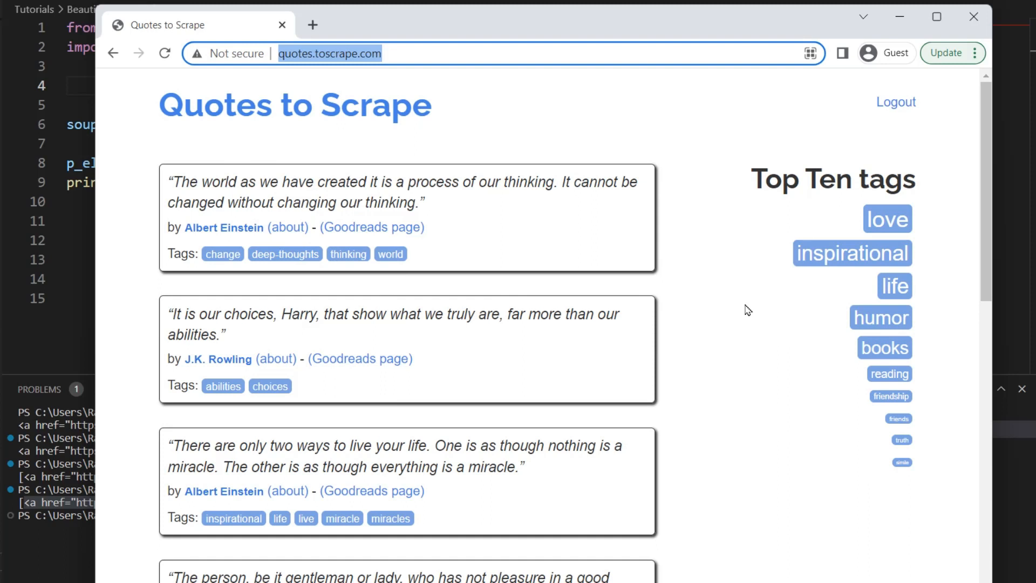
pyautogui.moveTo(739, 154)
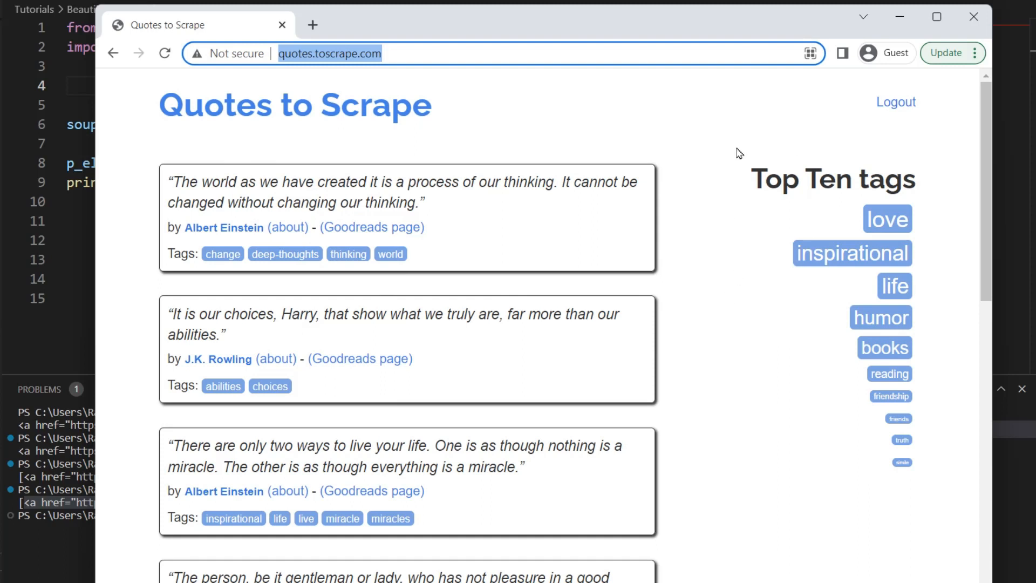
pyautogui.moveTo(608, 40)
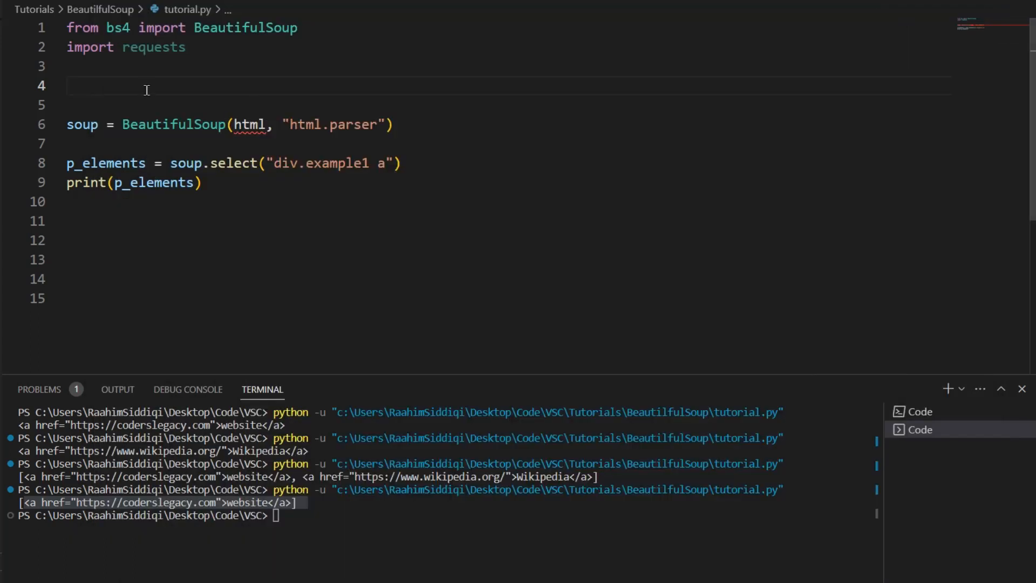
pyautogui.write('req =')
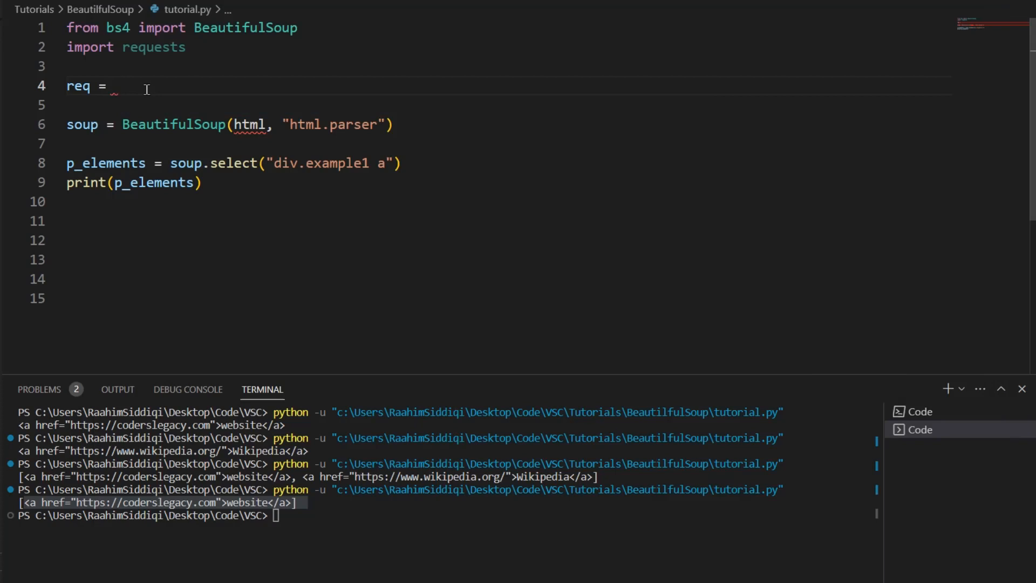
pyautogui.write('requests')
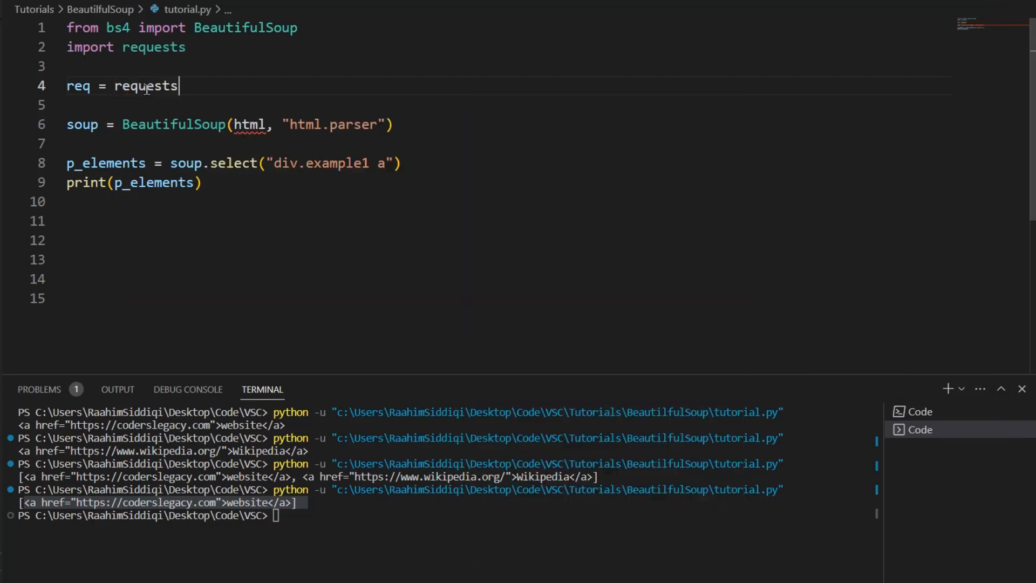
pyautogui.write('.get("http://quotes.toscrape.com/")')
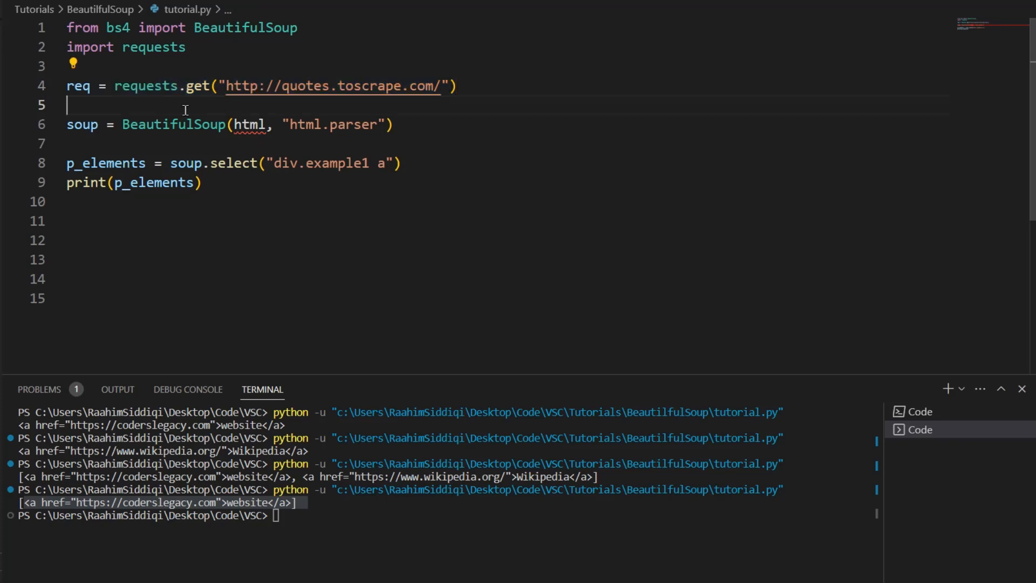
# Feed req.content to BeautifulSoup and clear the old CSS selector text.
pyautogui.doubleClick(333, 85)
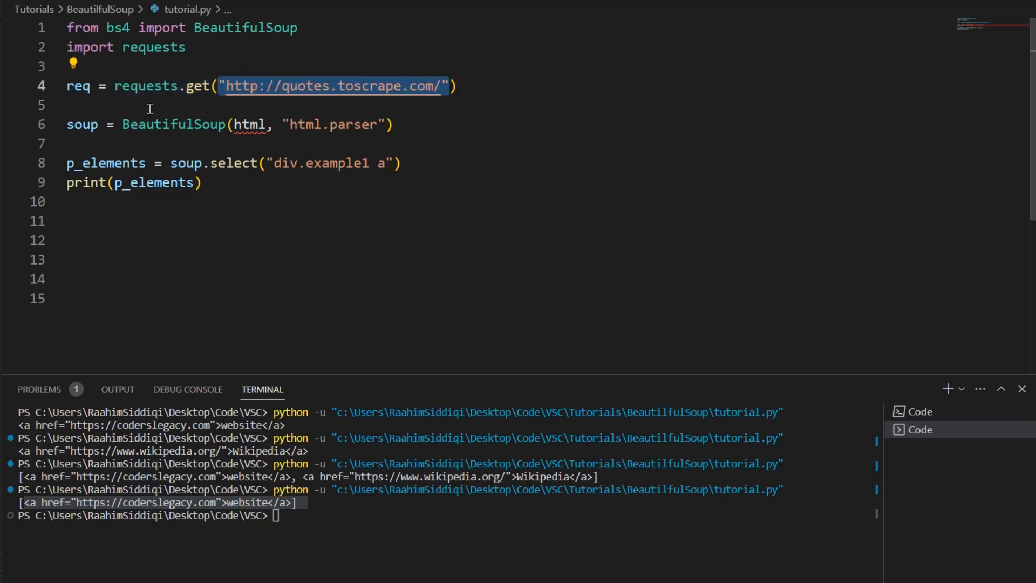
pyautogui.click(80, 86)
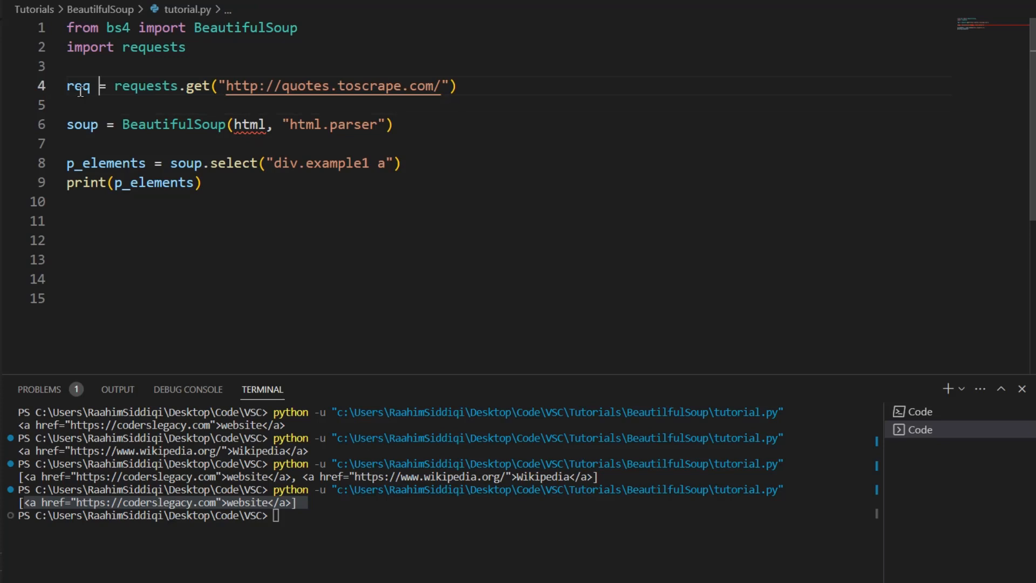
pyautogui.doubleClick(79, 86)
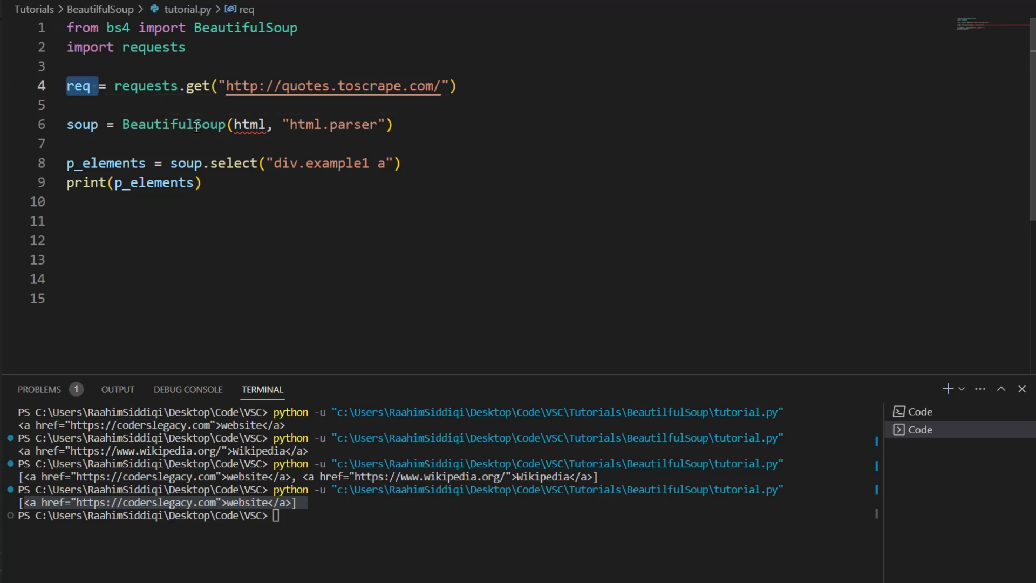
pyautogui.write('req.content')
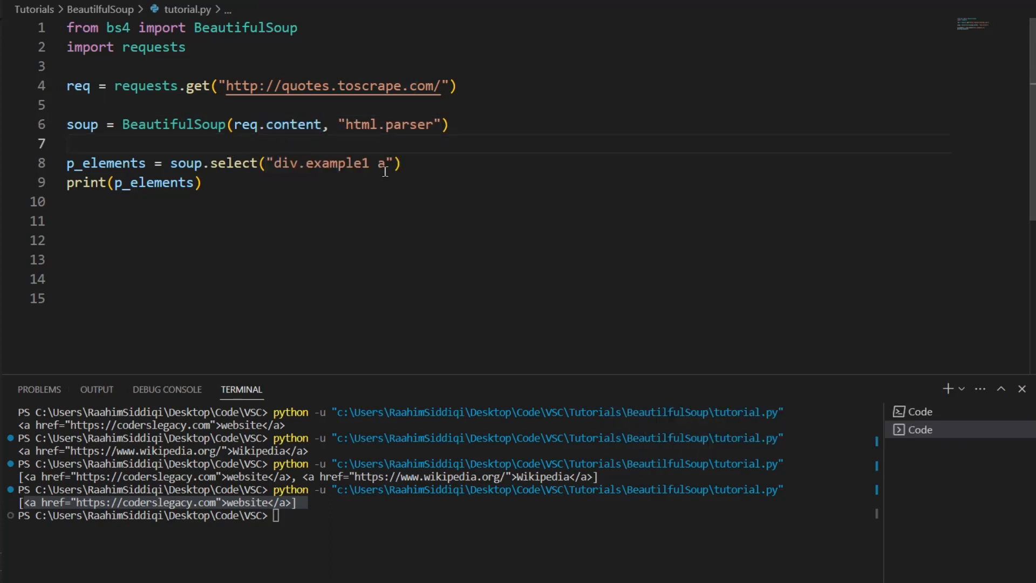
pyautogui.press('ctrl+a')
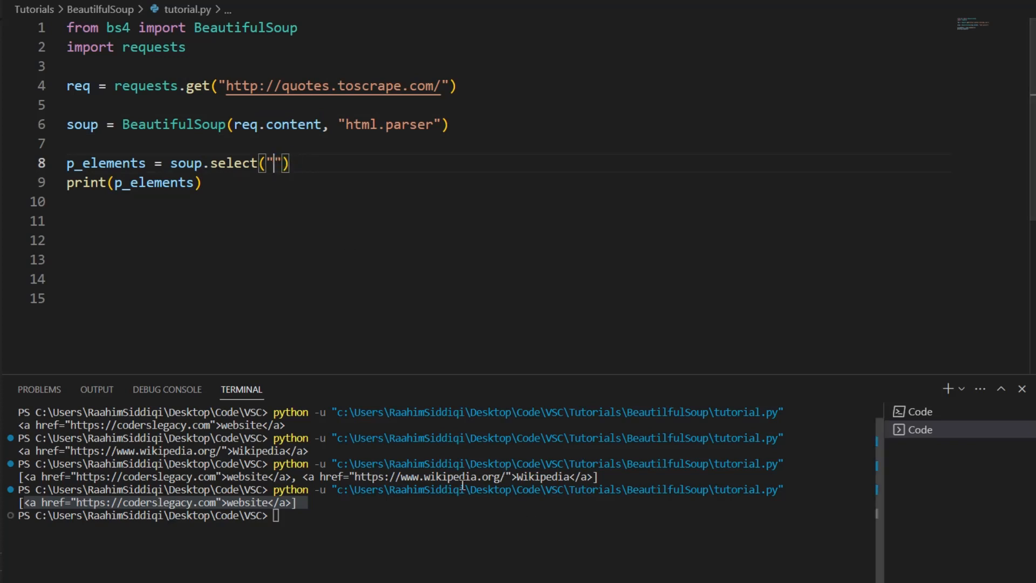
# Inspect the page's head and title elements in Chrome DevTools, then minimize Chrome.
pyautogui.rightClick(356, 211)
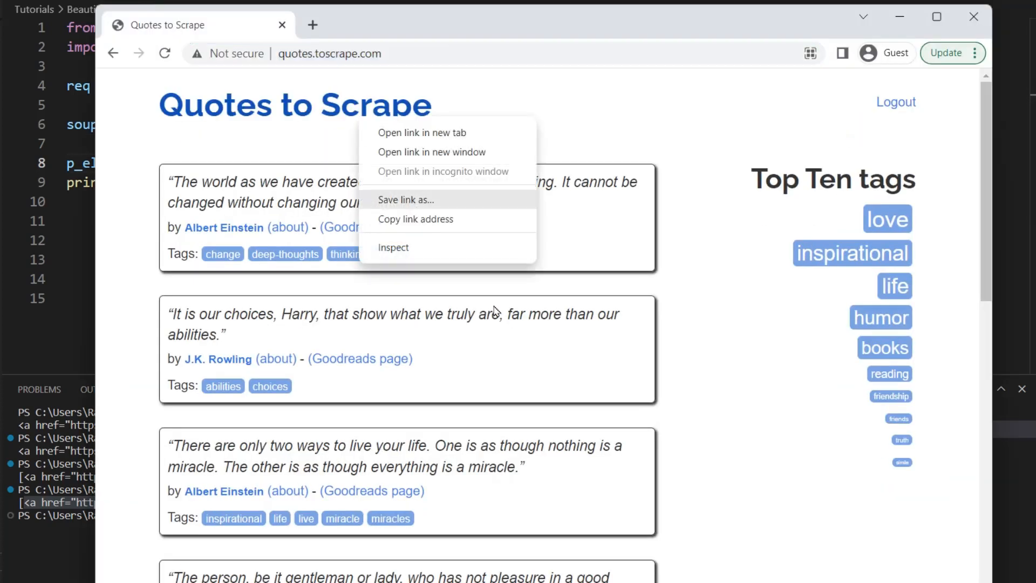
pyautogui.click(393, 247)
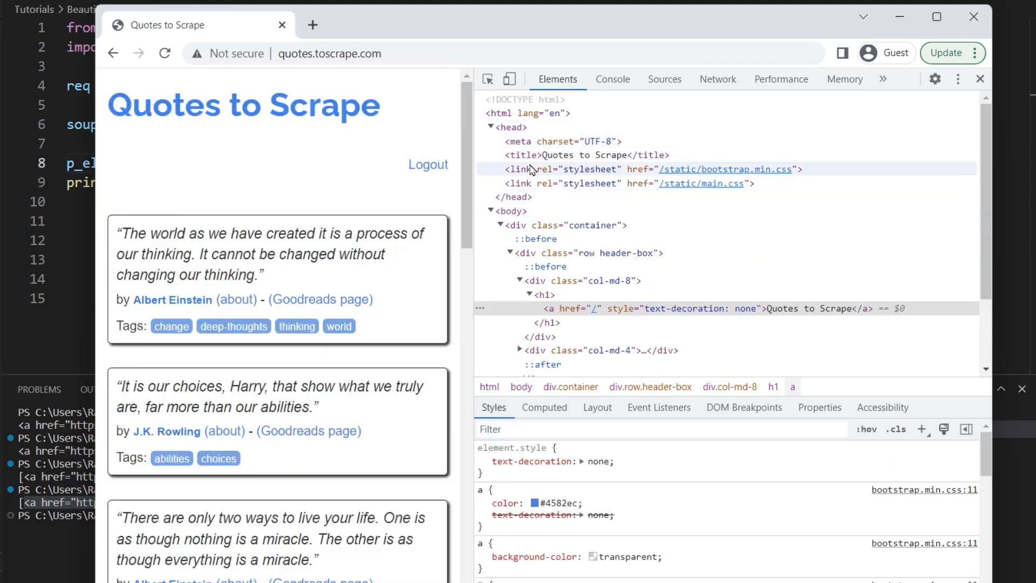
pyautogui.click(557, 155)
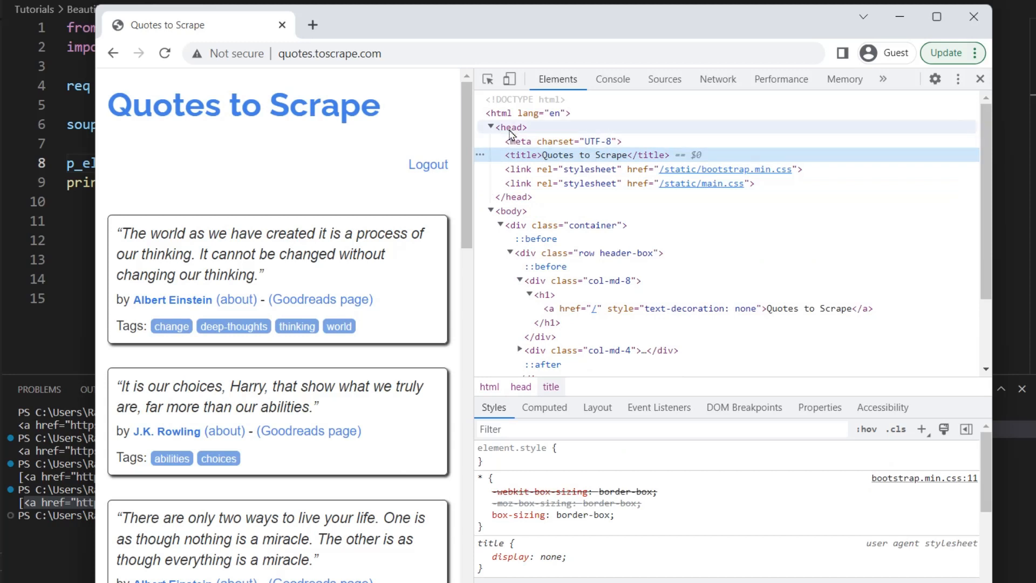
pyautogui.click(511, 127)
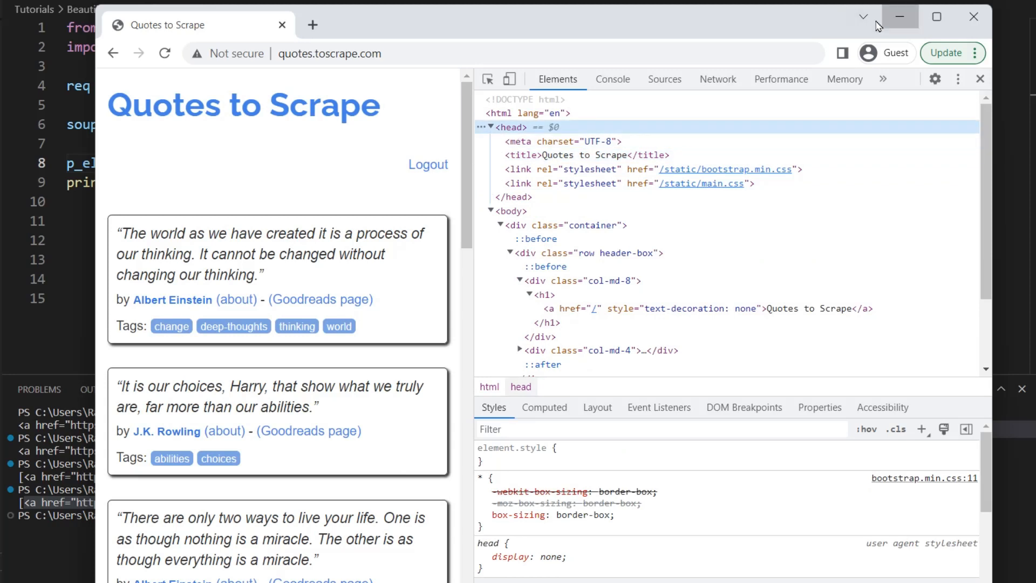
pyautogui.click(898, 16)
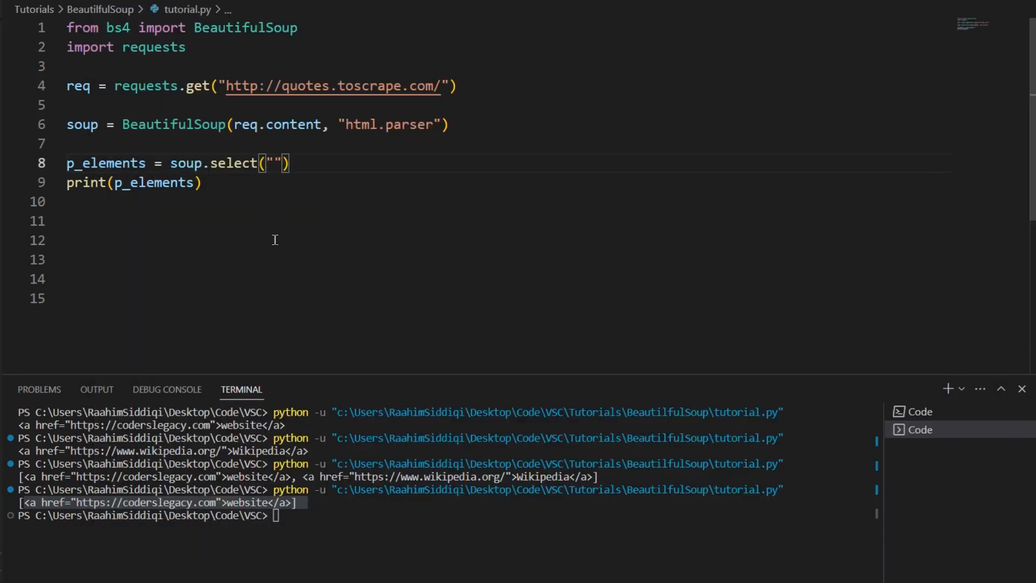
# Set the CSS selector to soup.select("head title") in the script.
pyautogui.write('head')
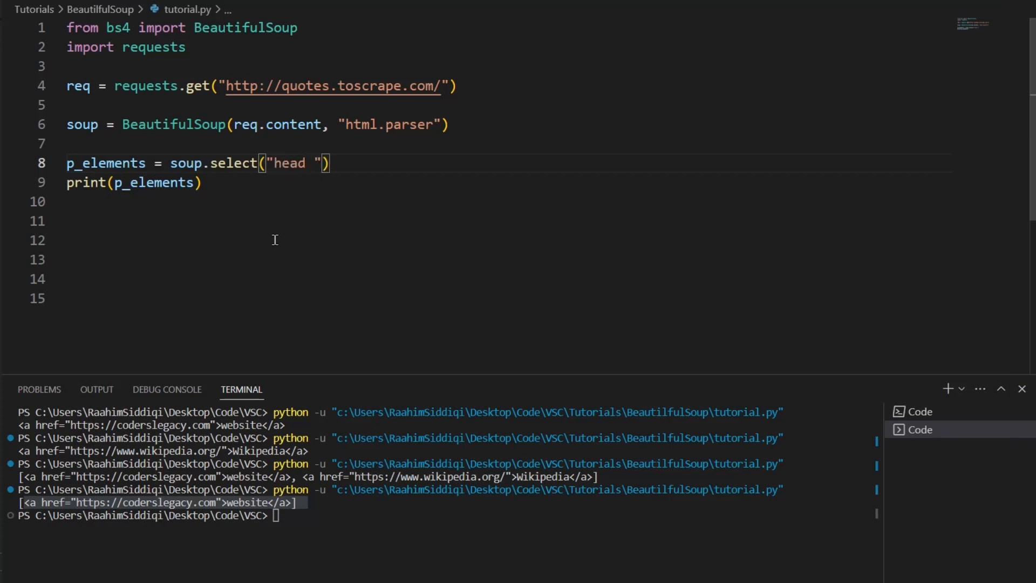
pyautogui.moveTo(470, 298)
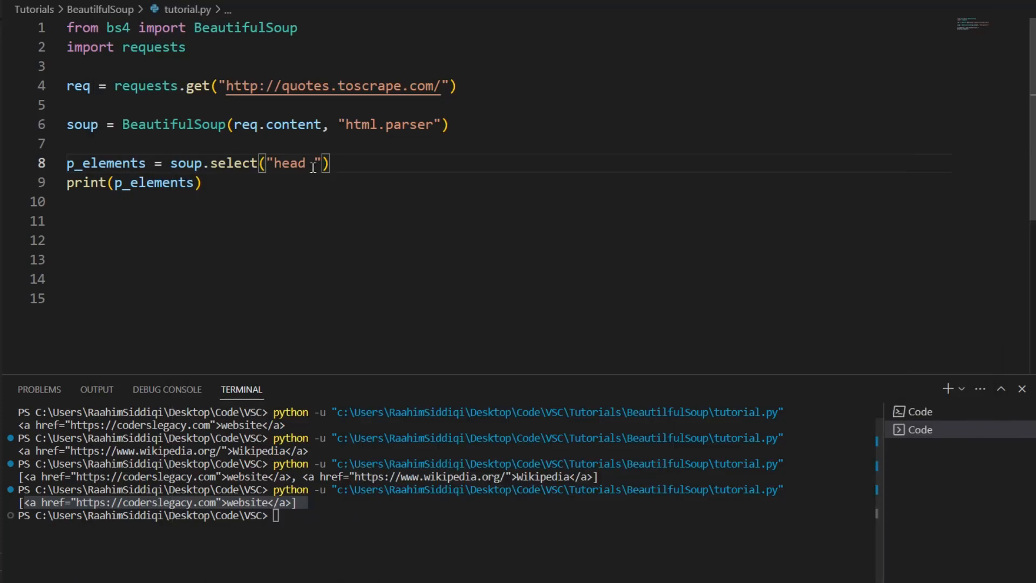
pyautogui.write('title')
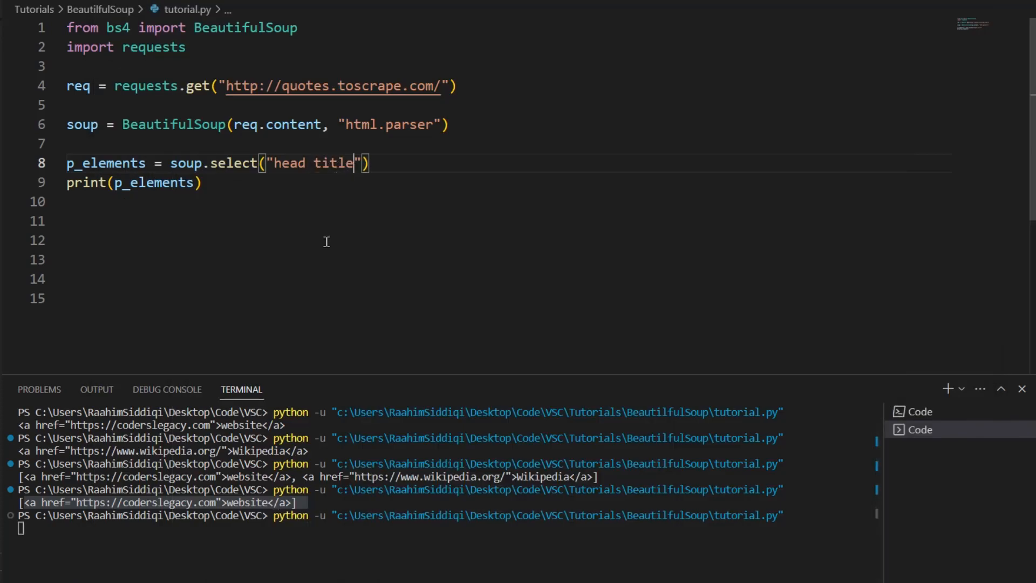